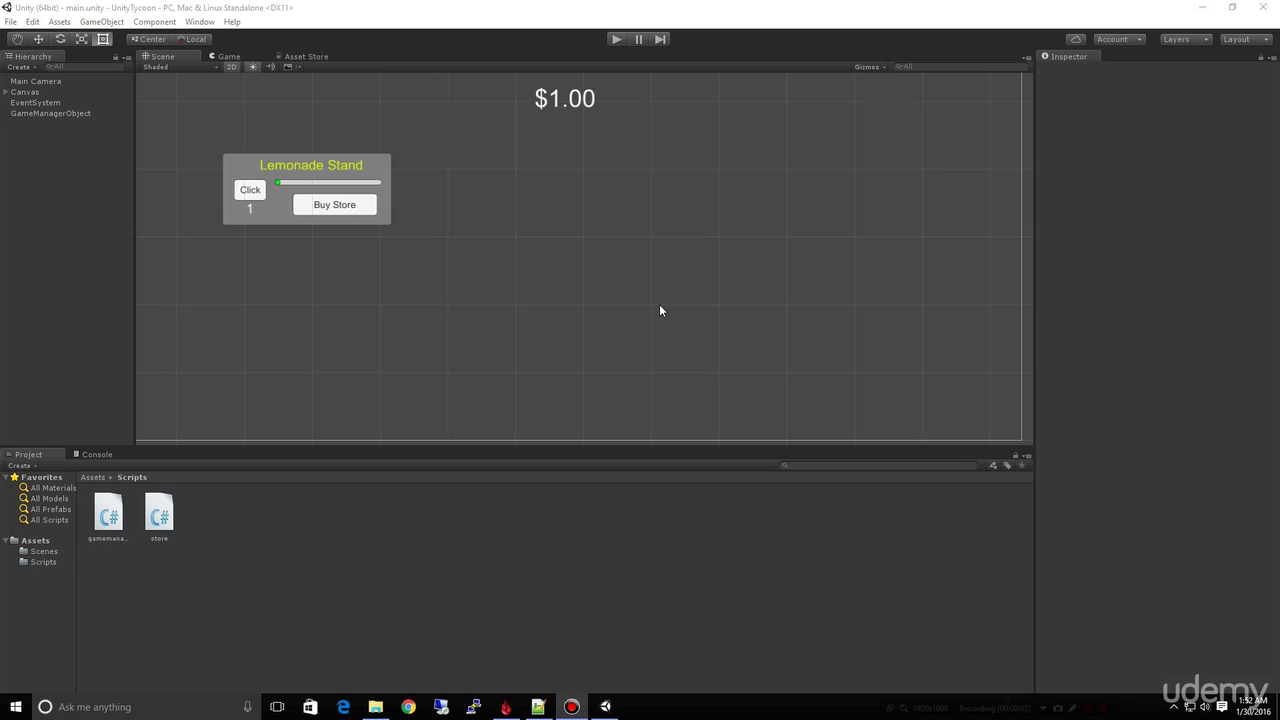
mouse_move(584, 328)
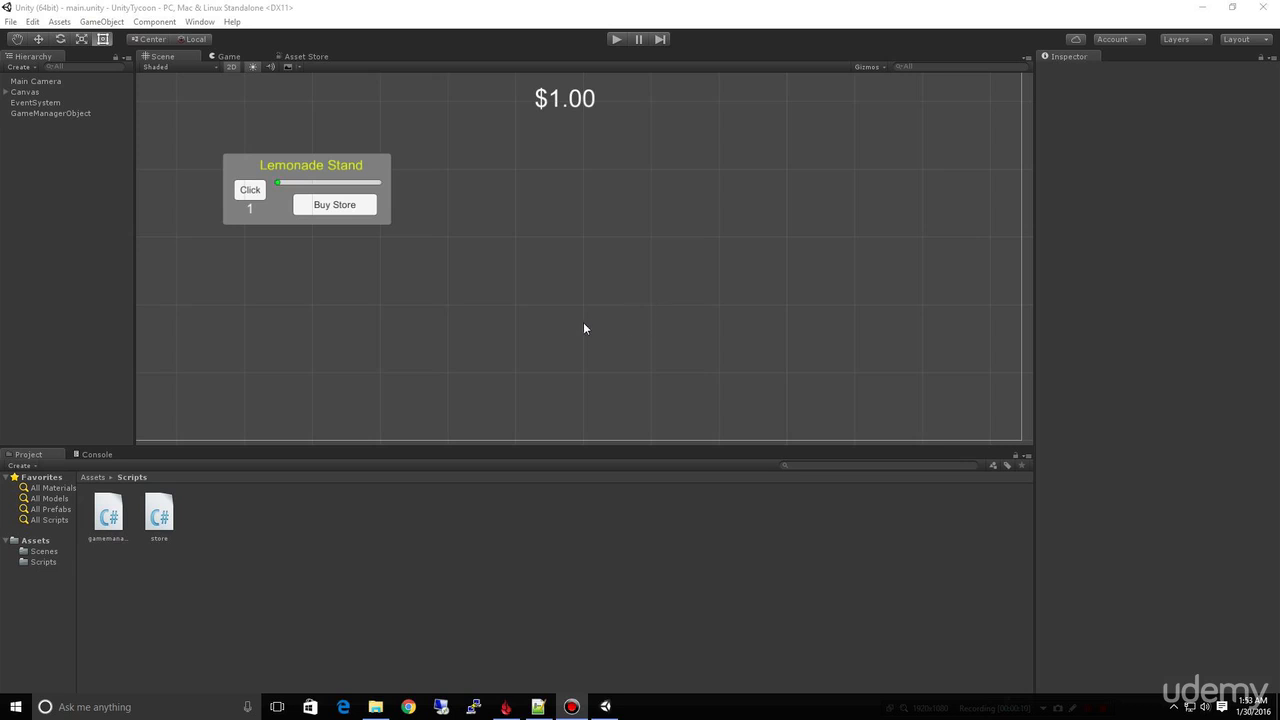
mouse_move(8, 98)
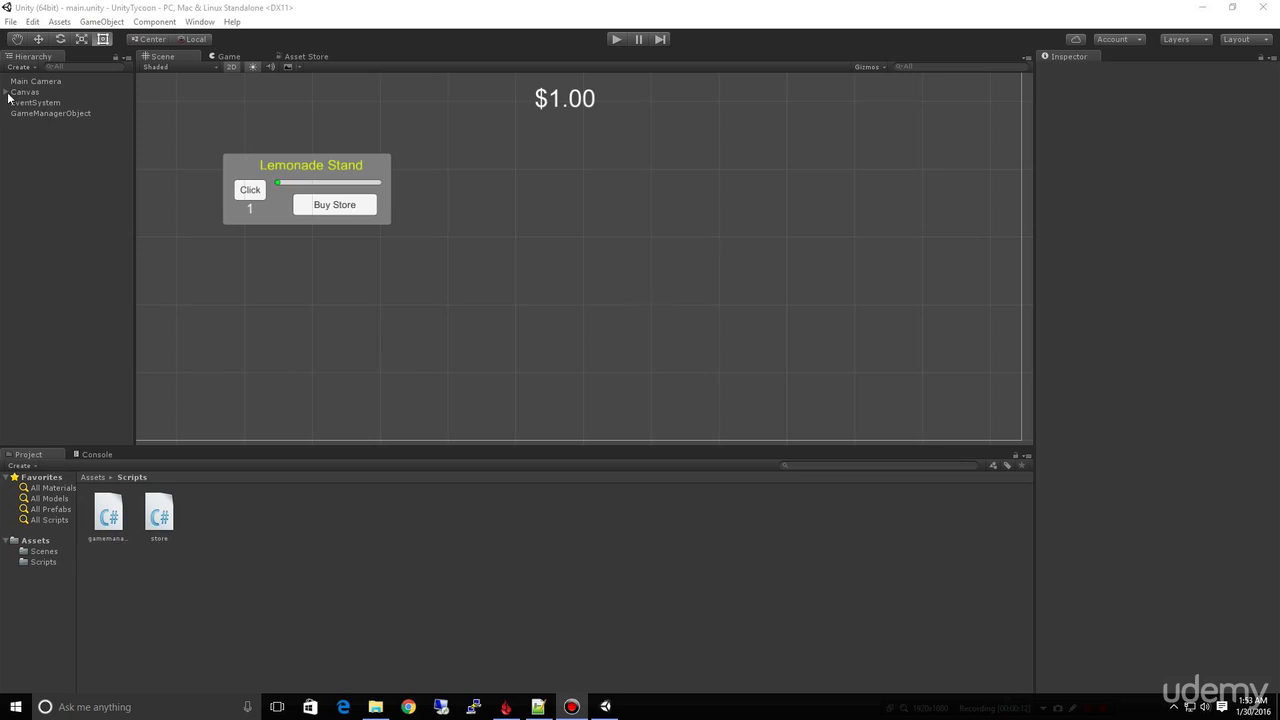
- Expand the Canvas and select StorePanel to view its Store script fields
left_click(6, 92)
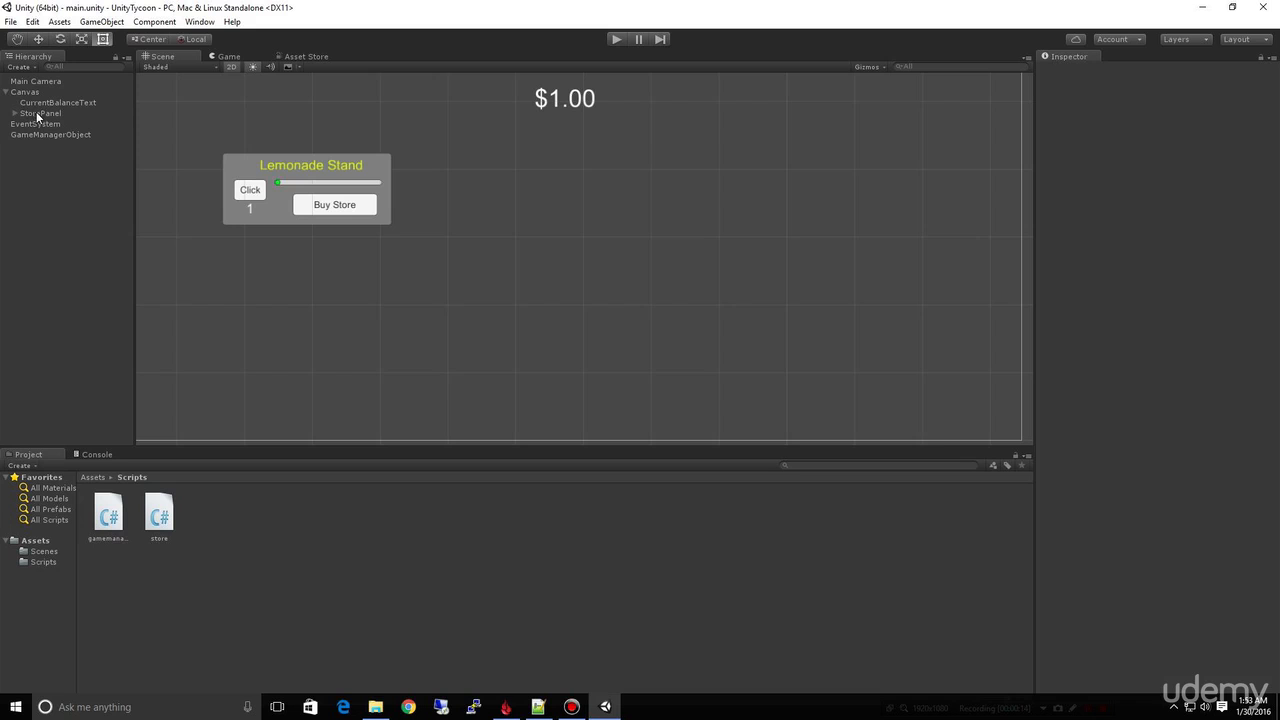
left_click(40, 112)
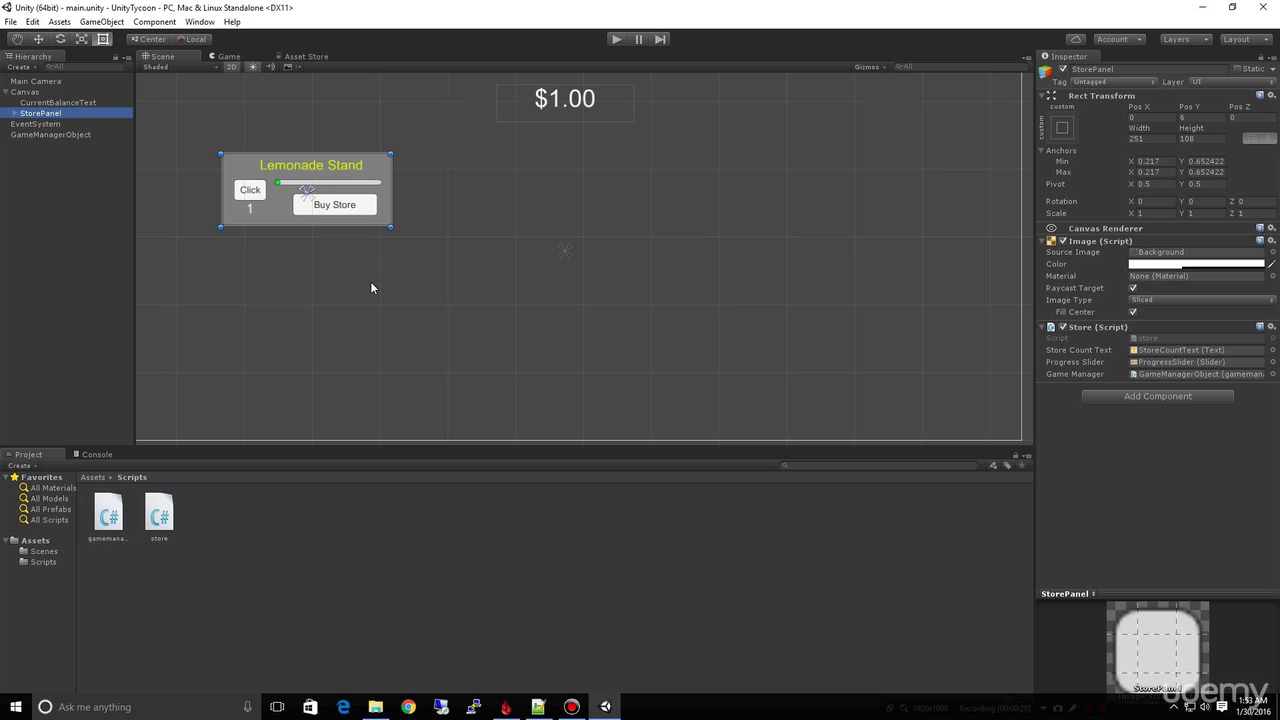
mouse_move(324, 308)
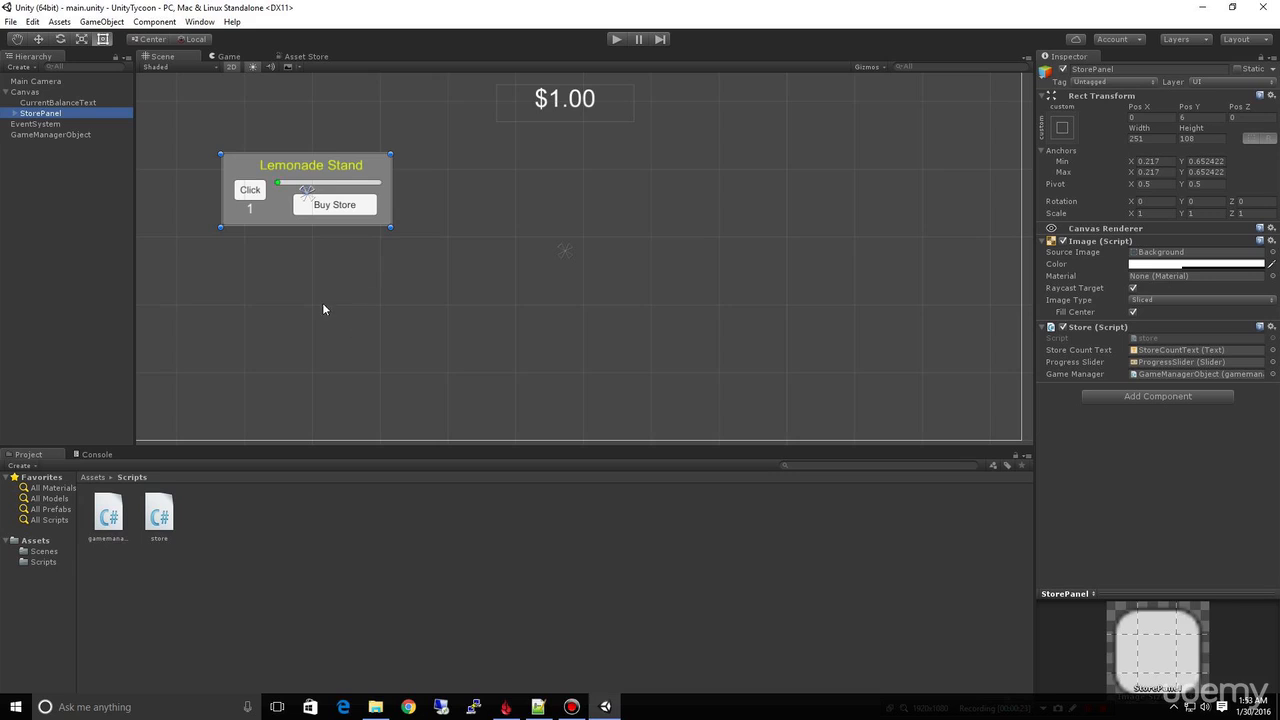
mouse_move(324, 244)
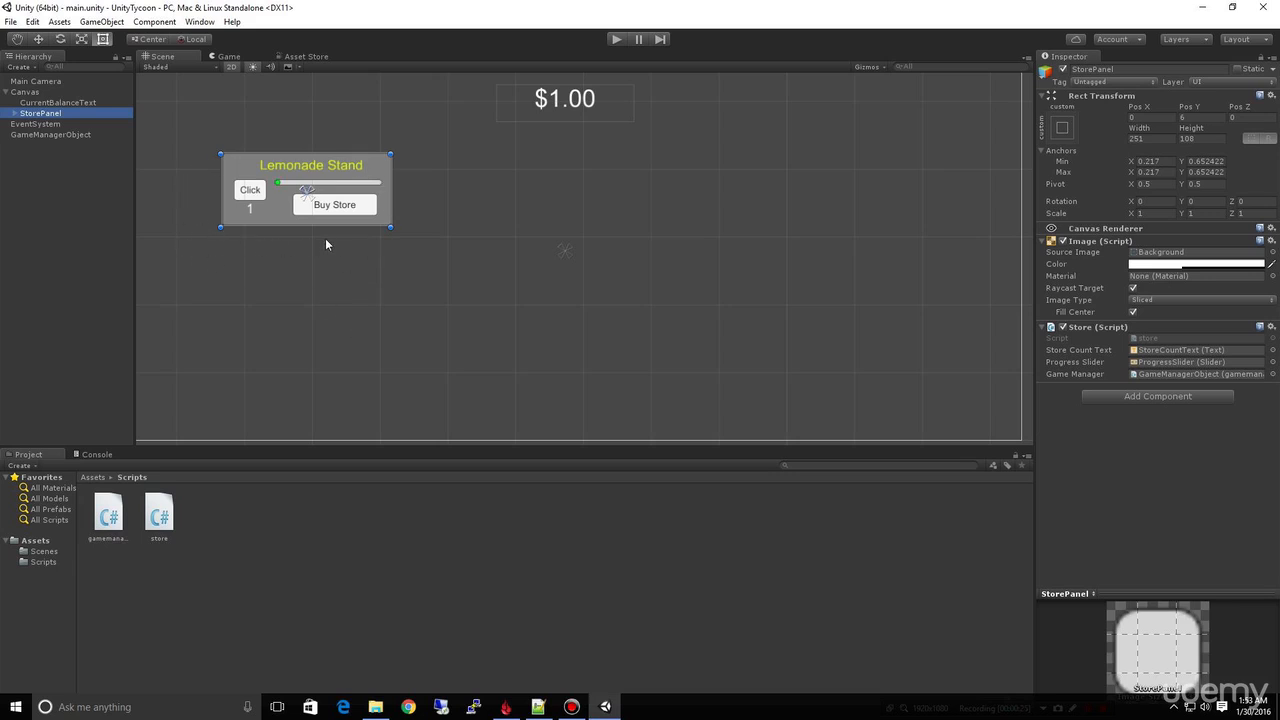
mouse_move(336, 240)
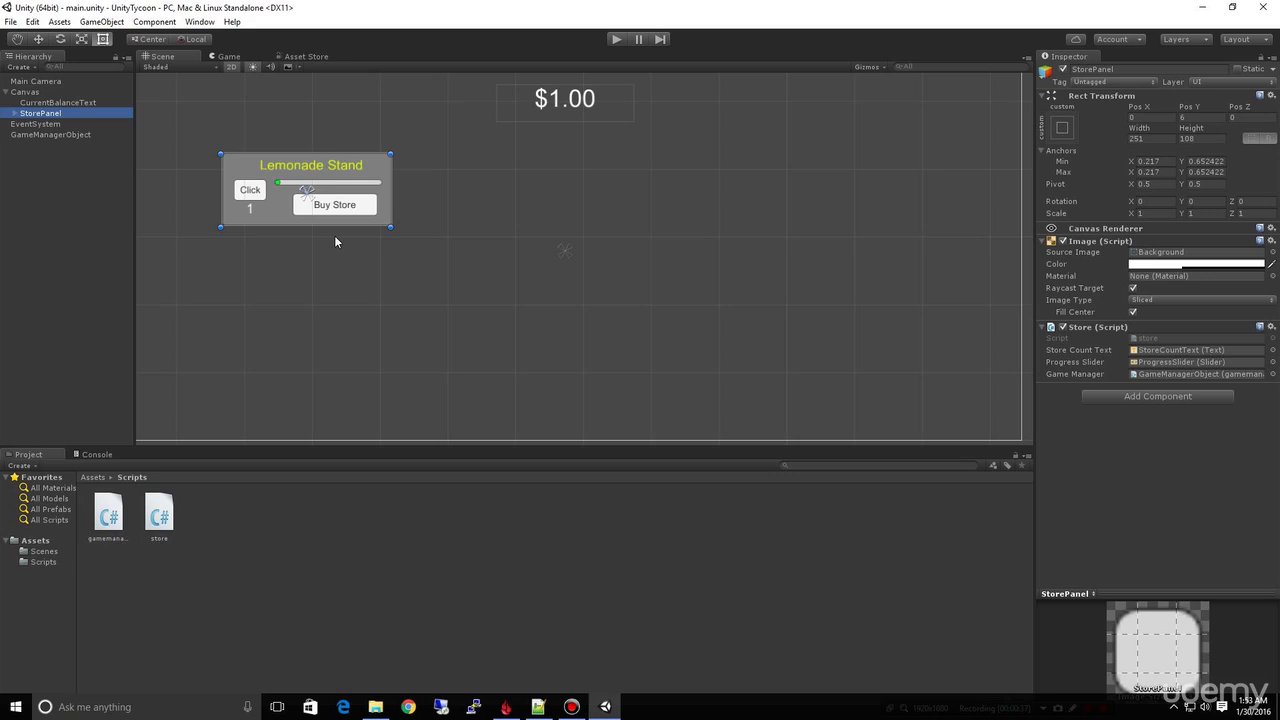
- Duplicate StorePanel and rename the copy PetStorePanel
right_click(40, 112)
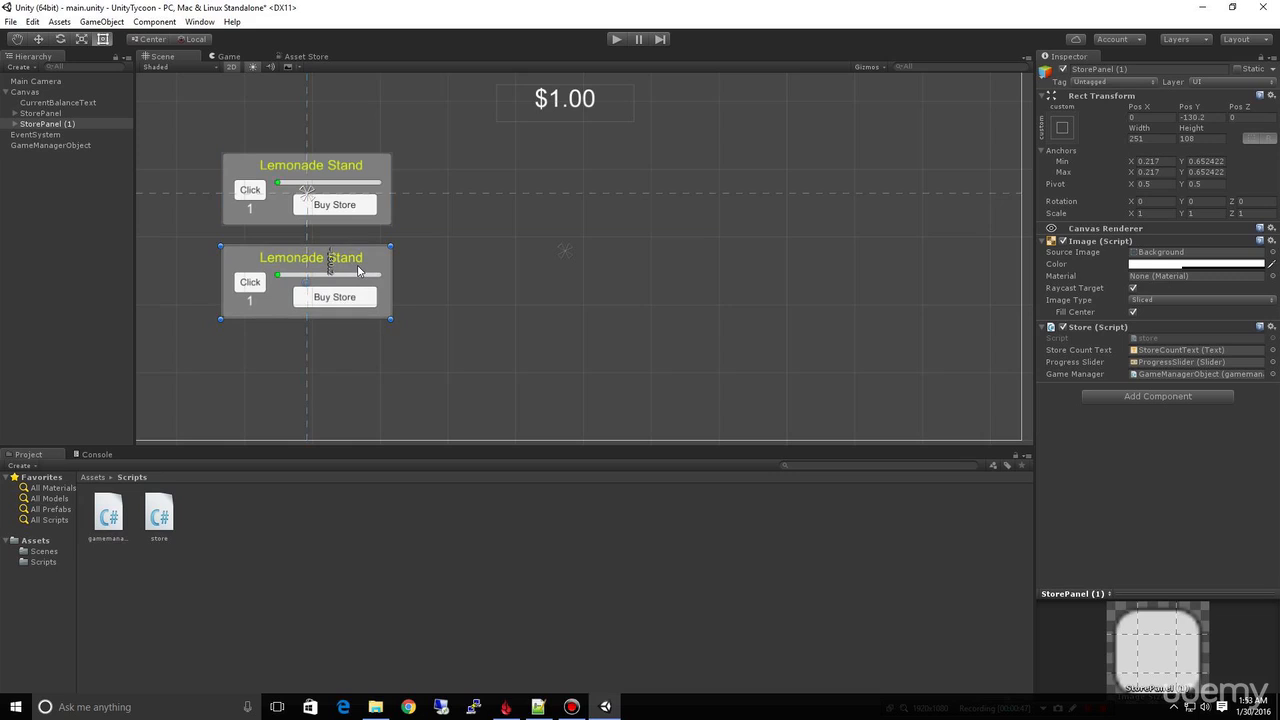
left_click(48, 124)
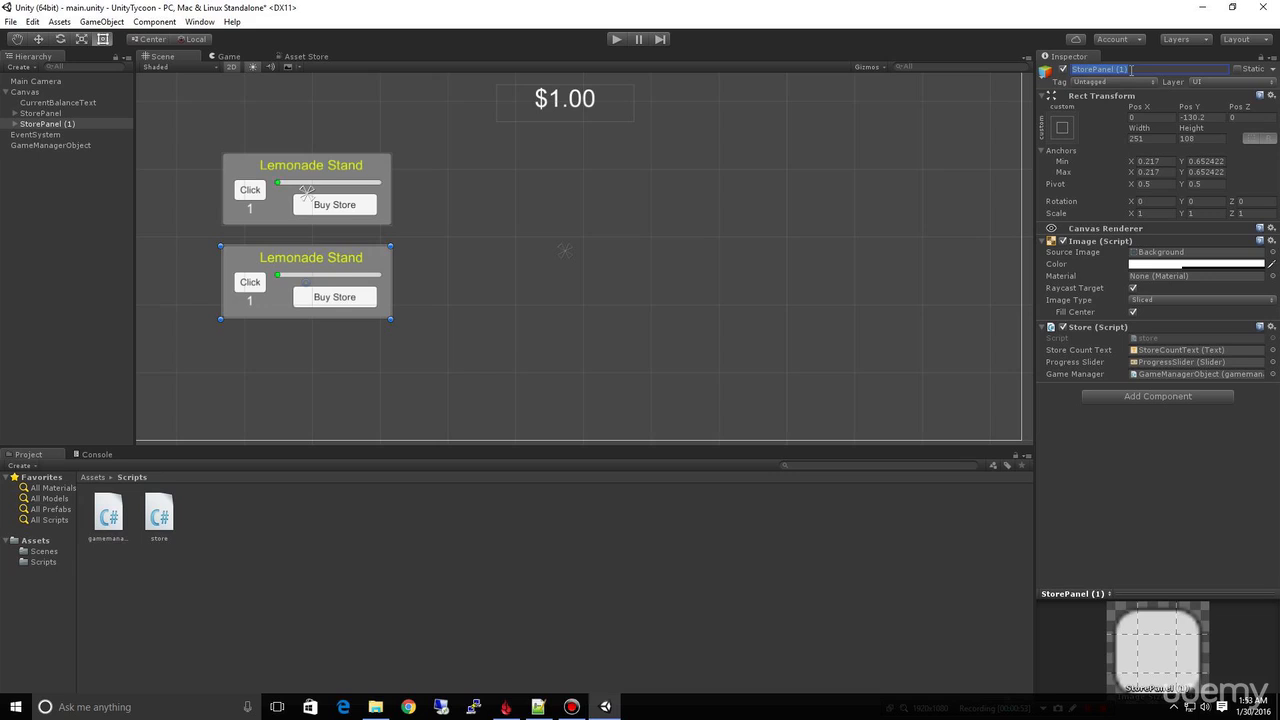
type("PetStore")
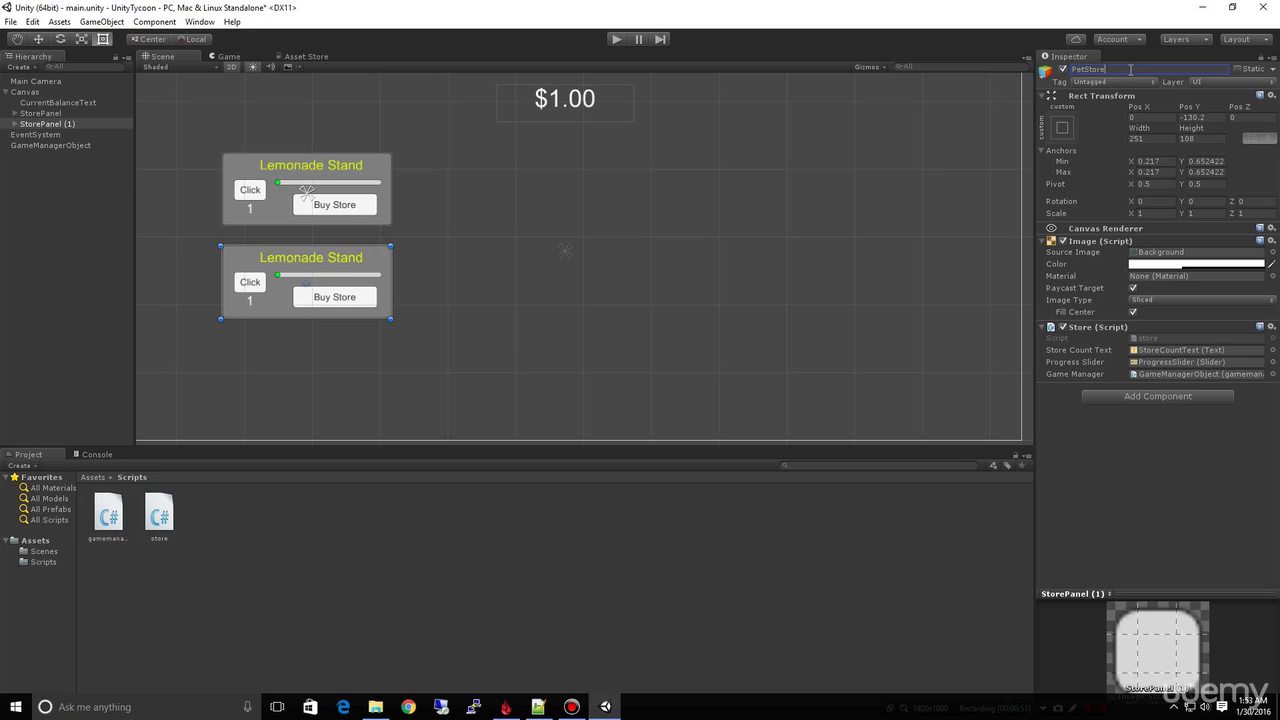
left_click(48, 124)
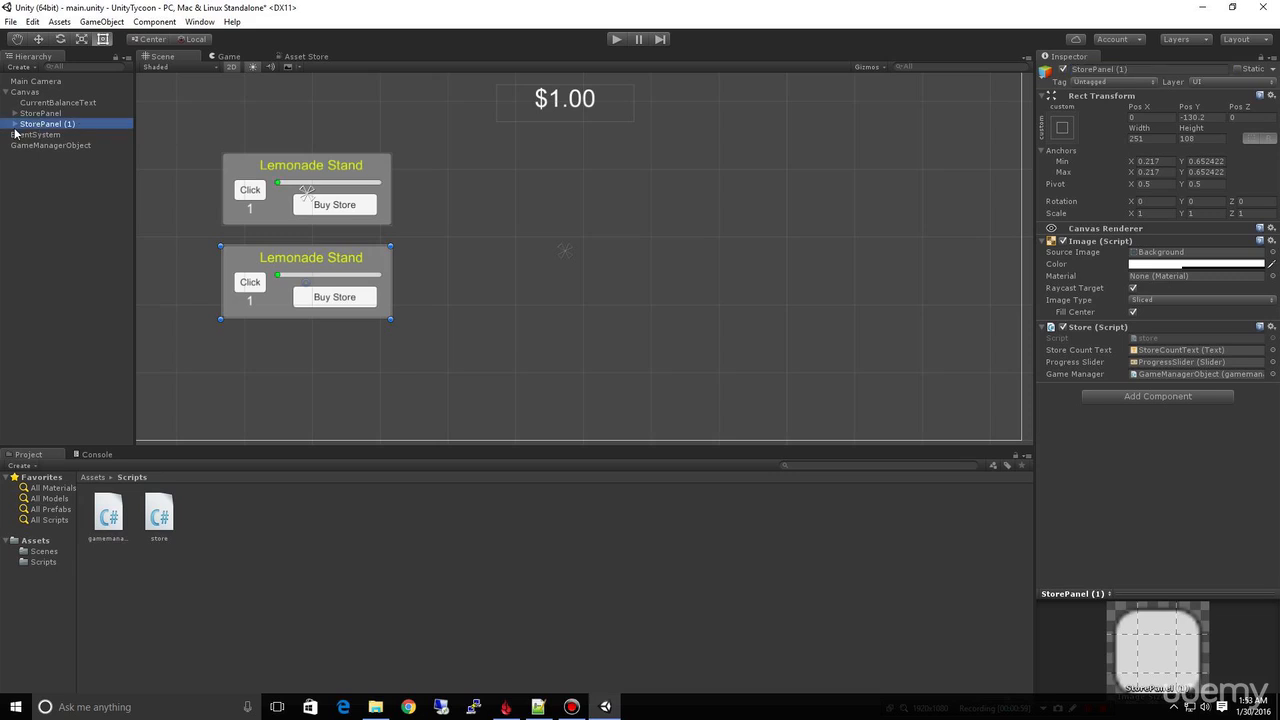
left_click(12, 124)
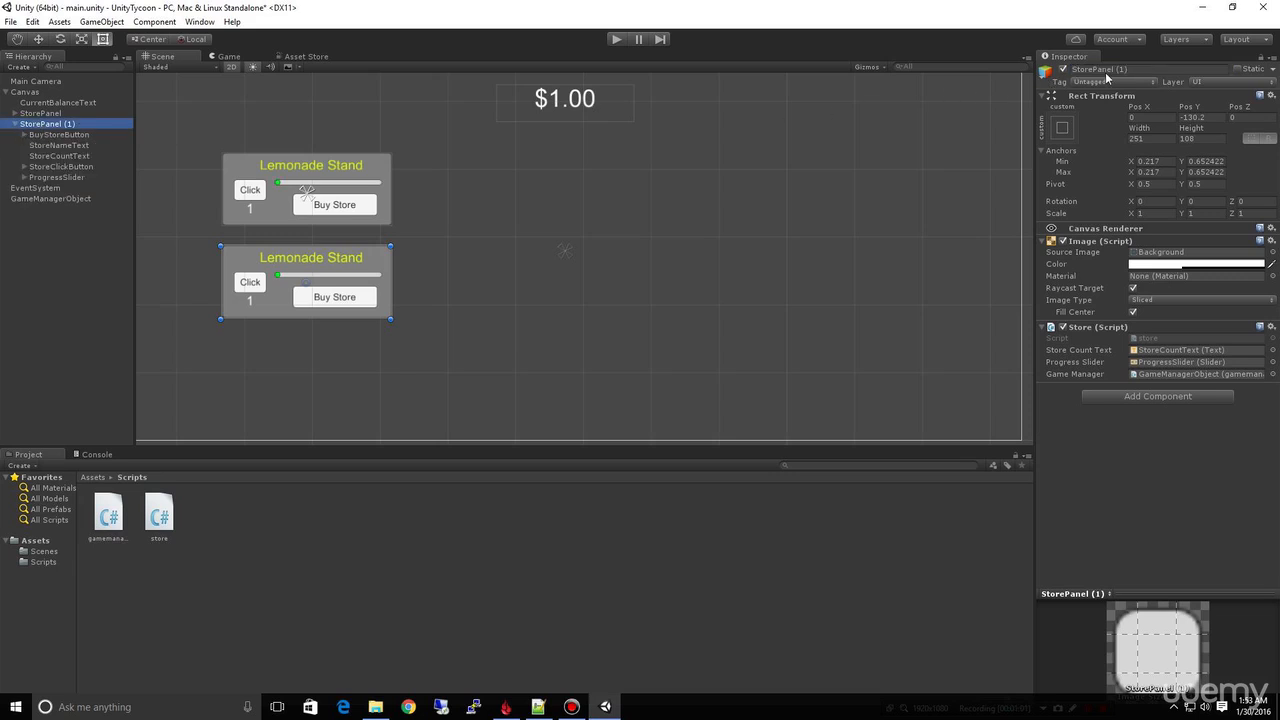
double_click(1100, 68)
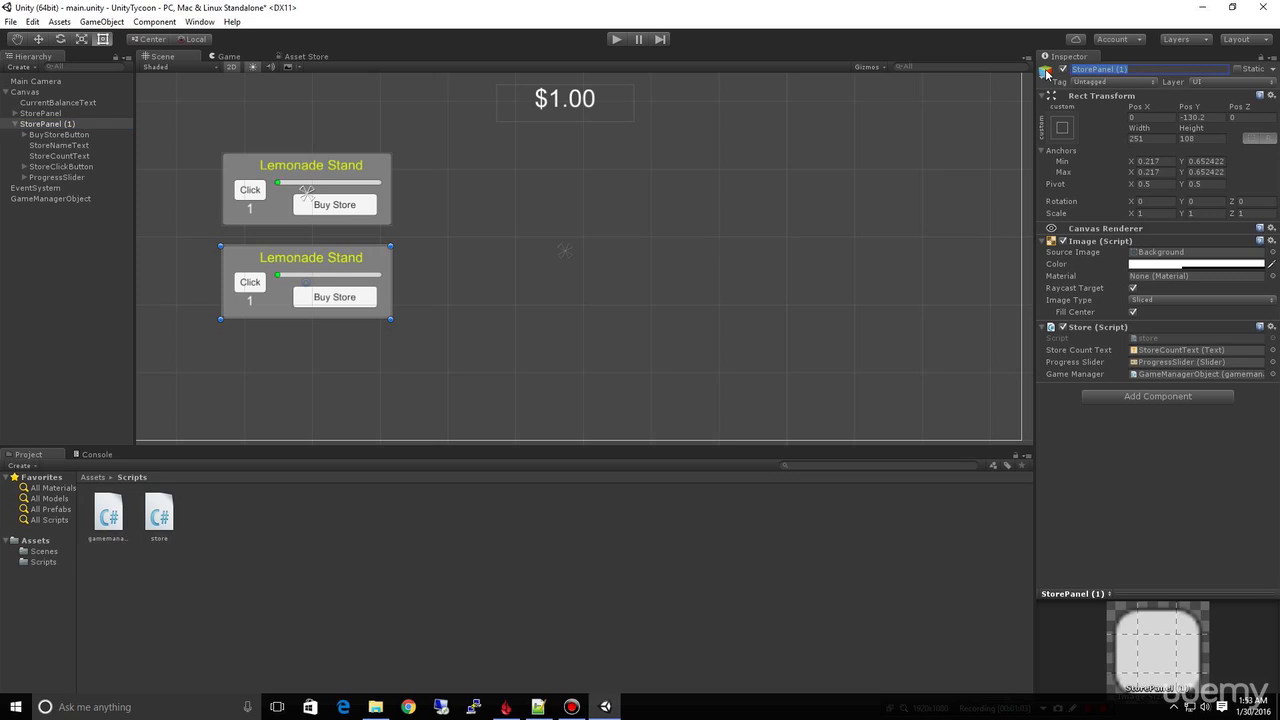
type("PetStore")
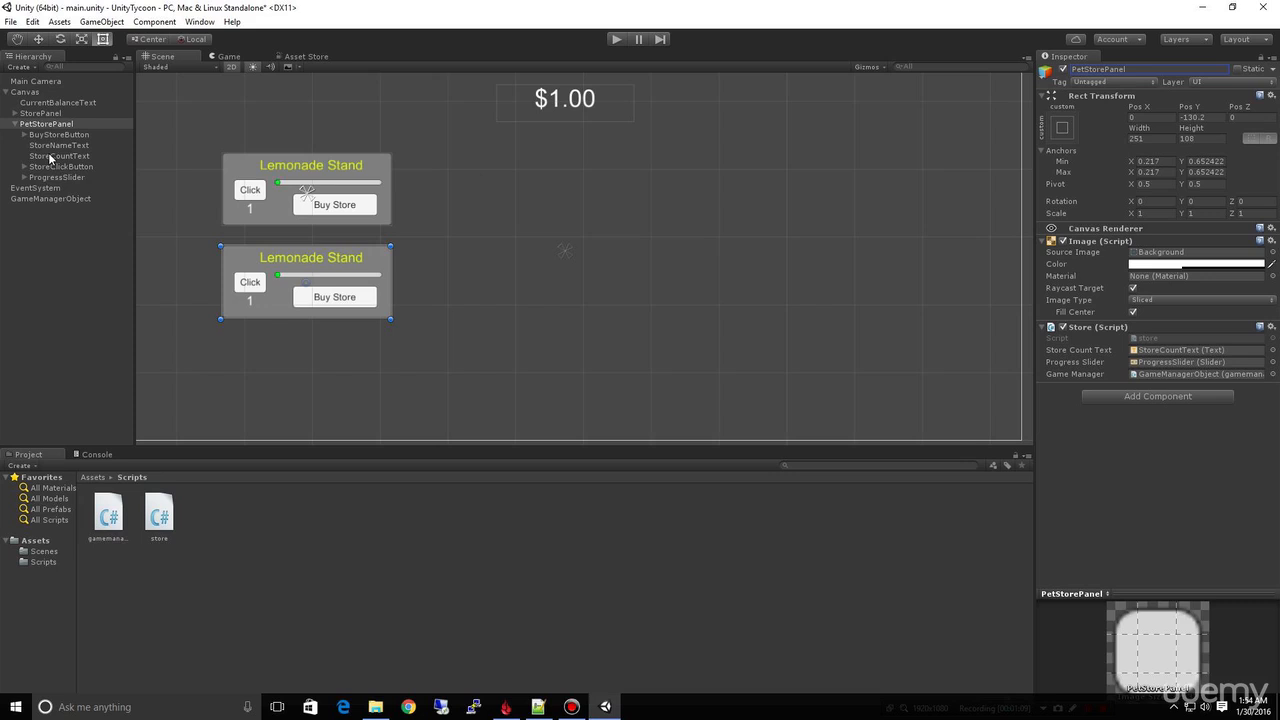
mouse_move(56, 170)
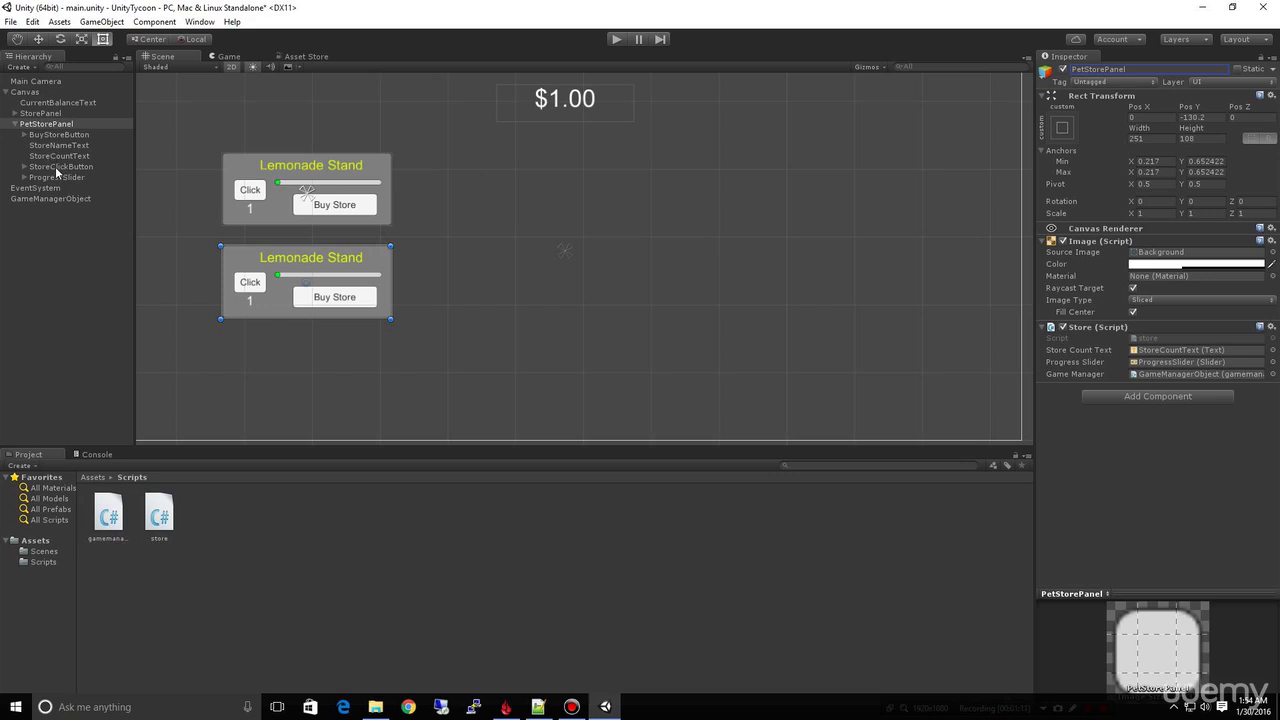
- Set PetStorePanel's StoreNameText to 'Pet Store' and duplicate the panel
left_click(60, 144)
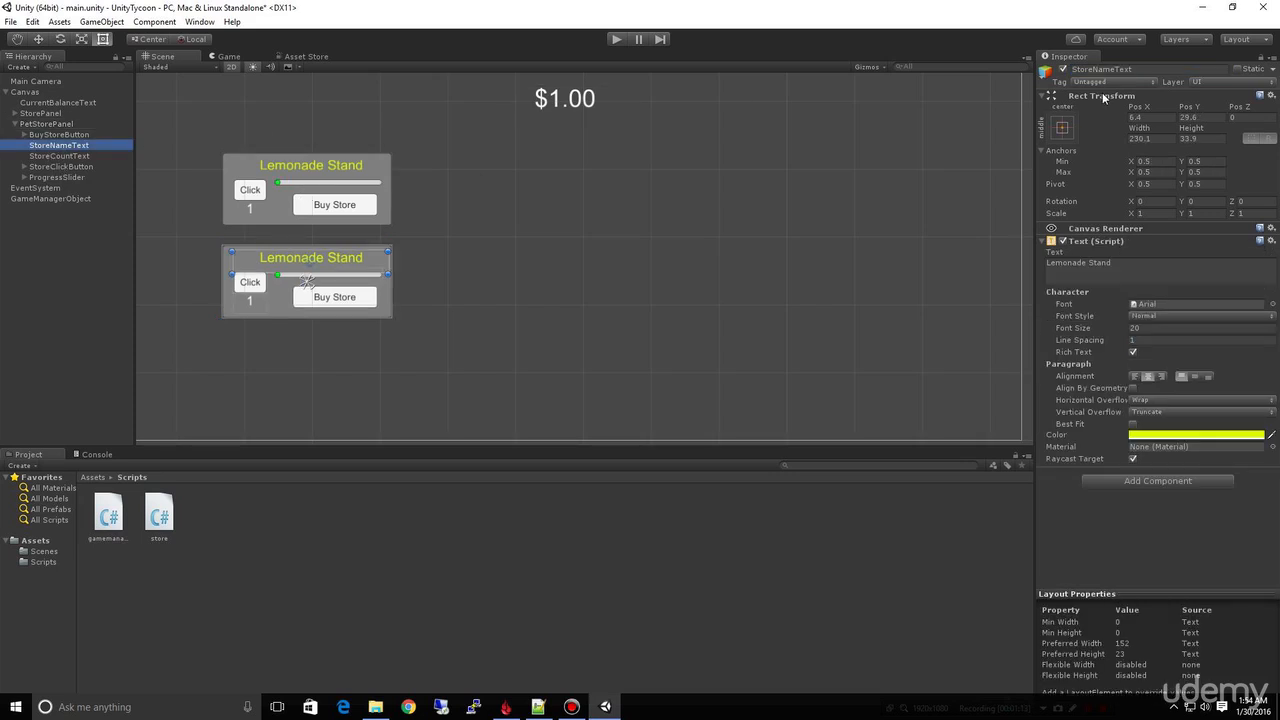
left_click(1160, 264)
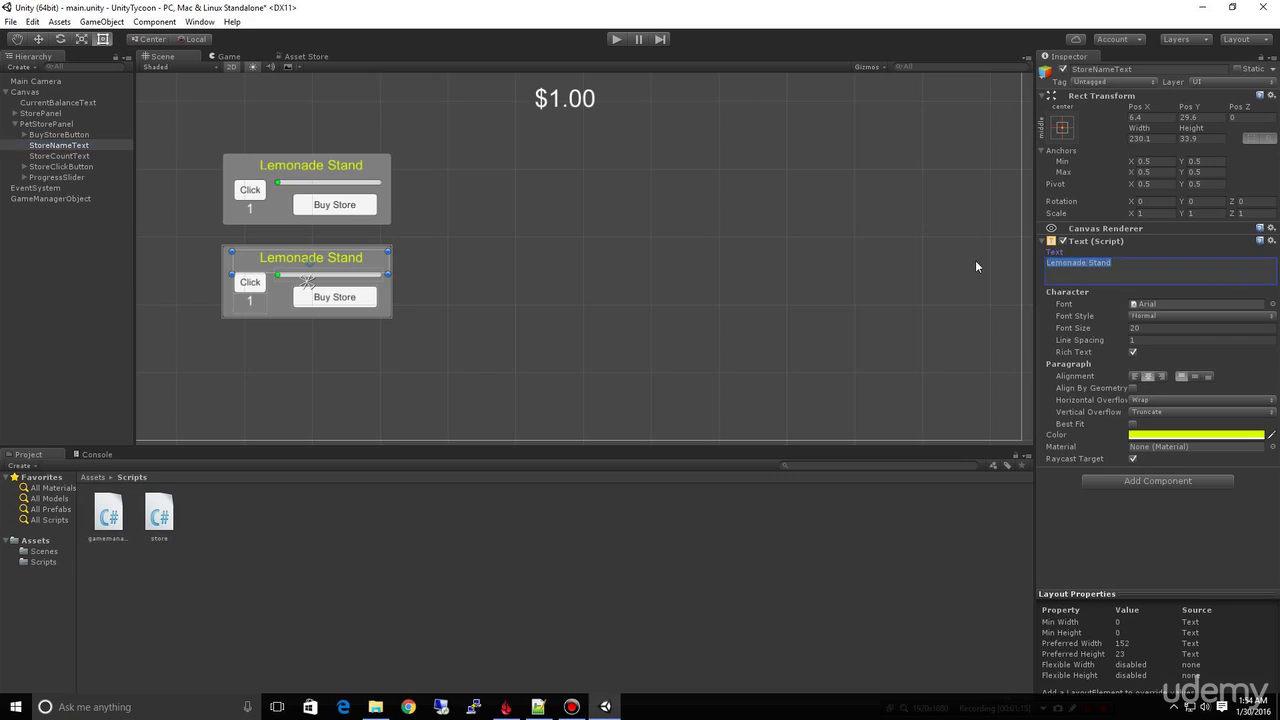
type("Pet Store")
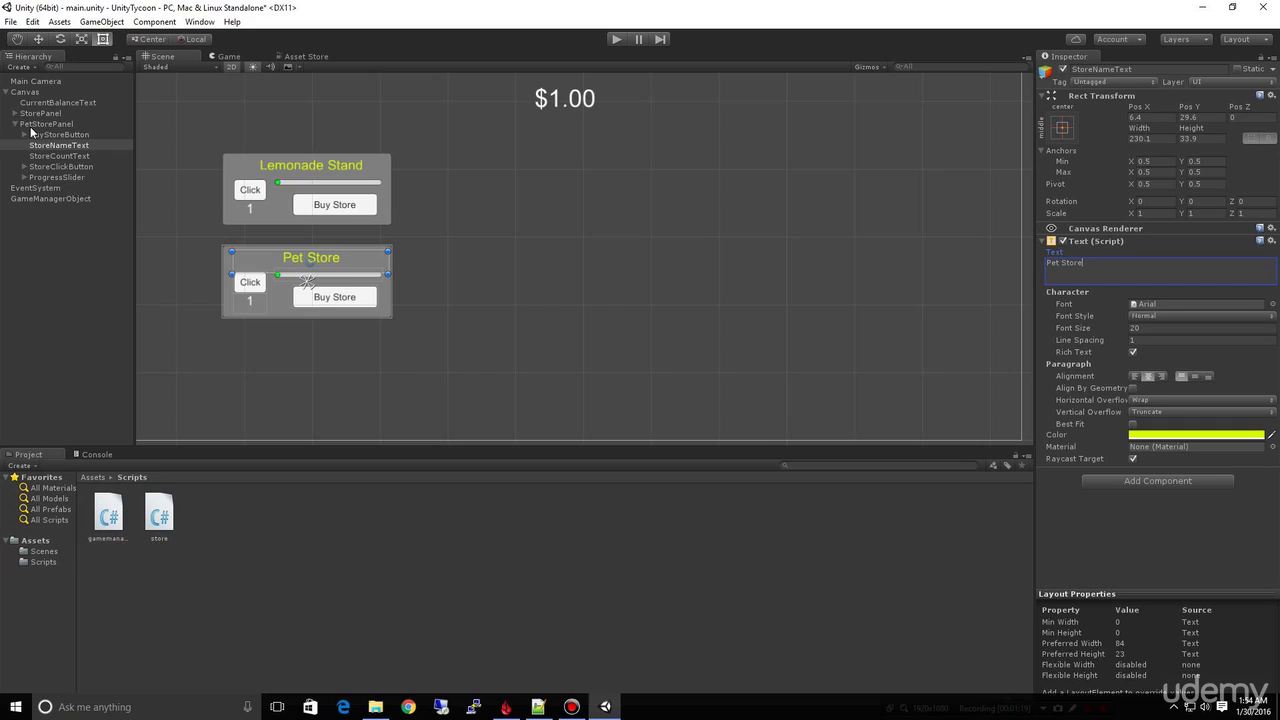
right_click(46, 124)
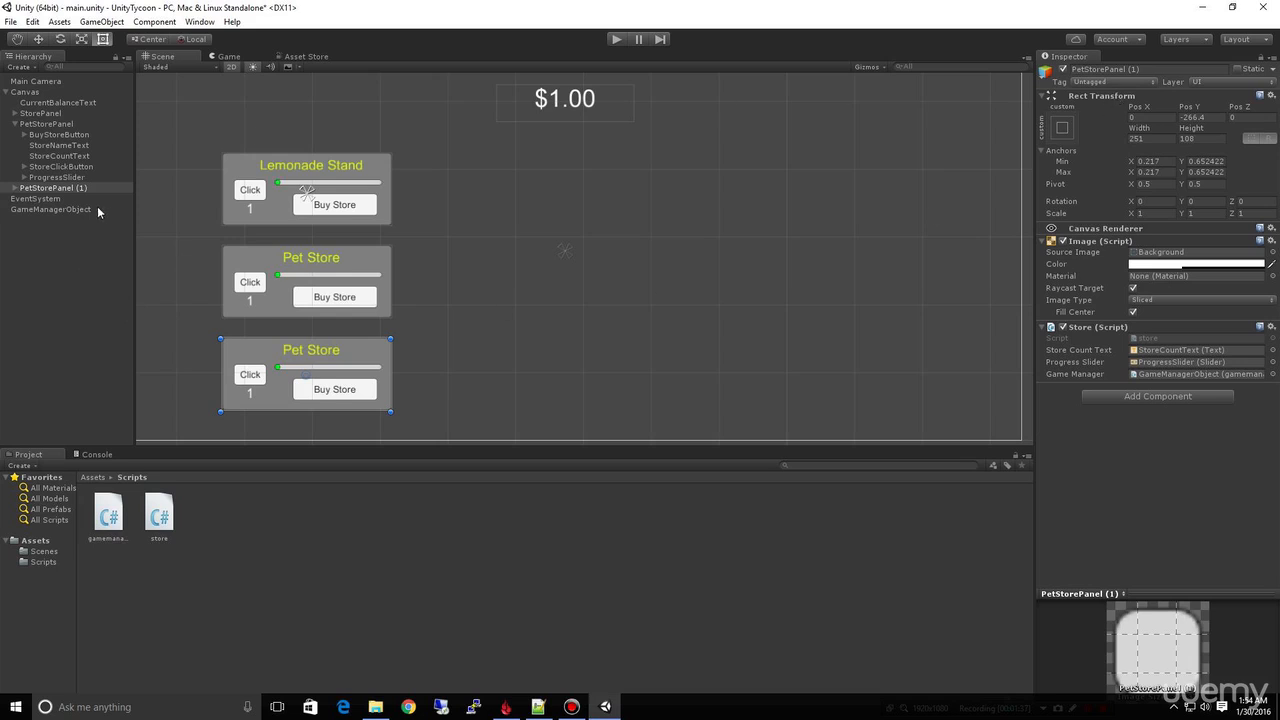
- Rename the third copy PetStorePanel (1) to SuperMarketPanel
left_click(52, 188)
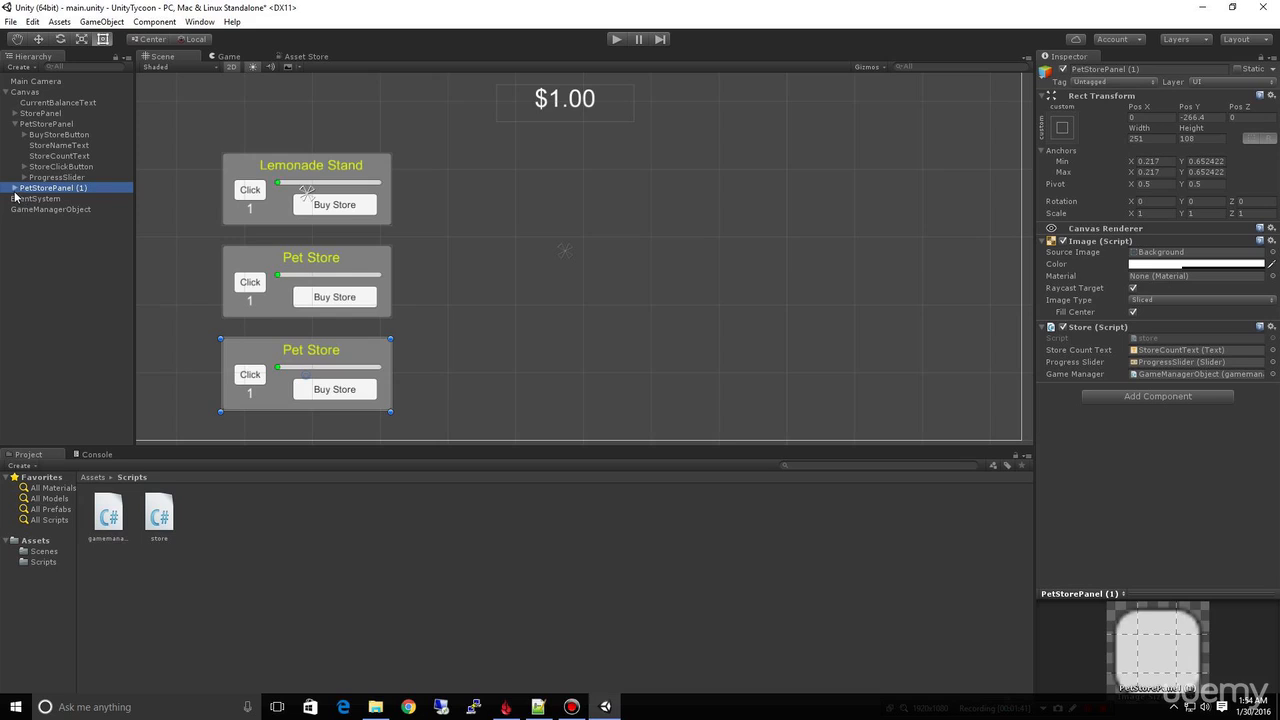
left_click(24, 188)
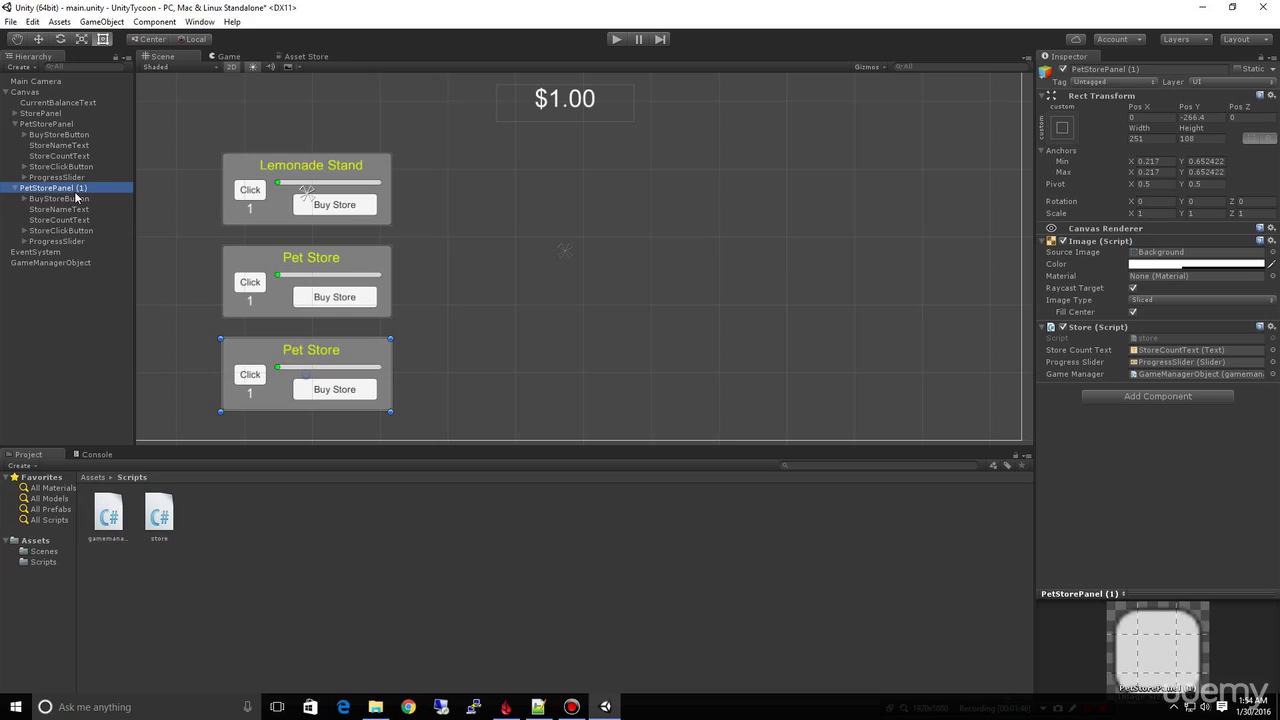
double_click(1106, 68)
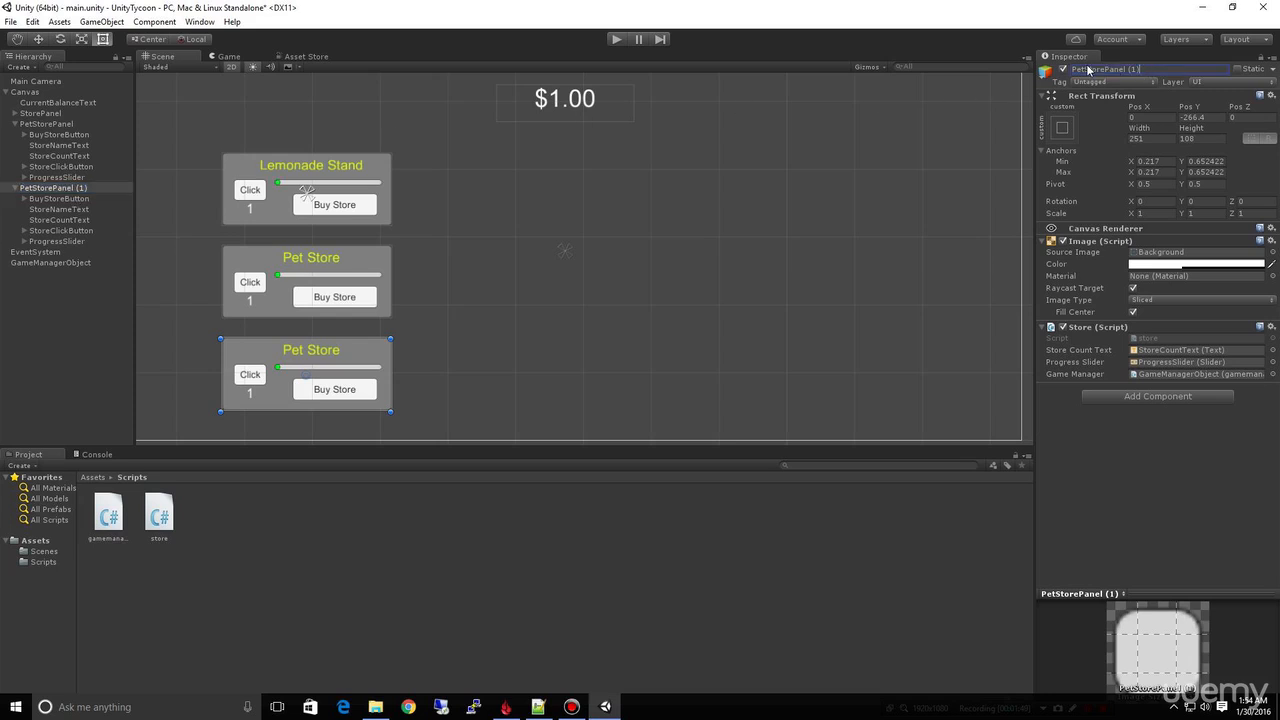
type("SuperMarketPanel")
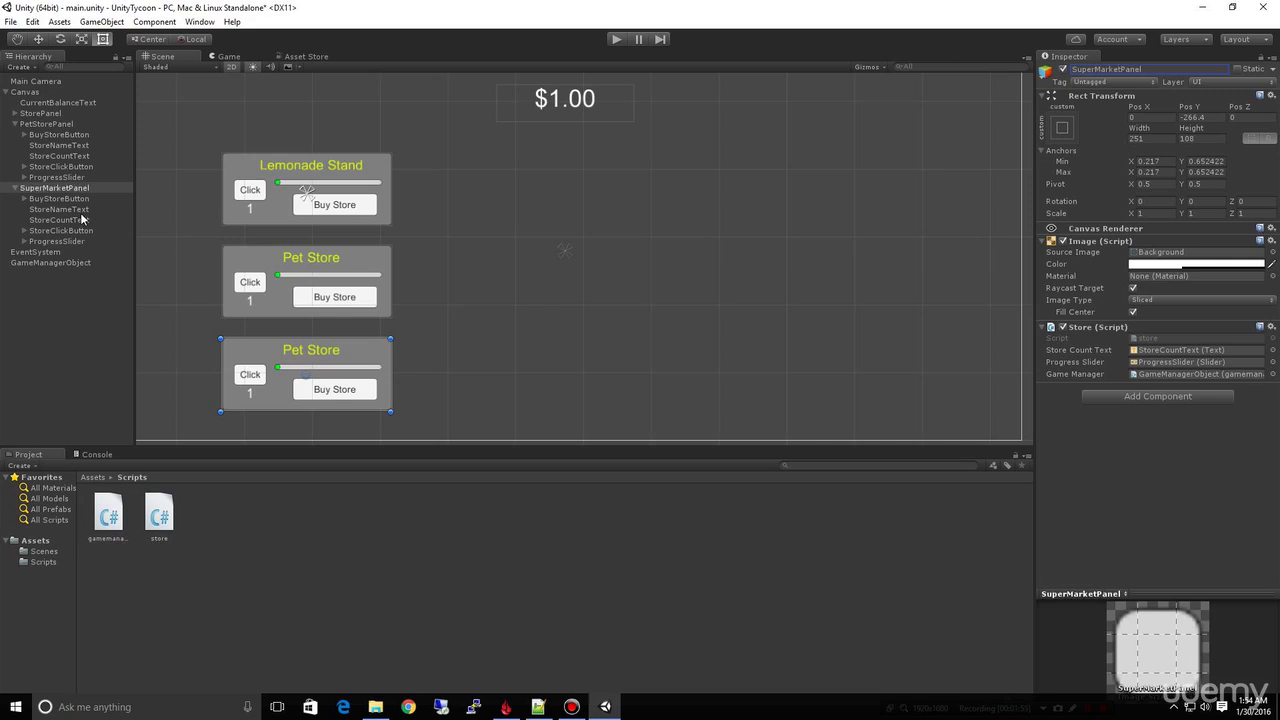
- Set SuperMarketPanel's StoreNameText to 'Super Market'
left_click(58, 210)
type("S")
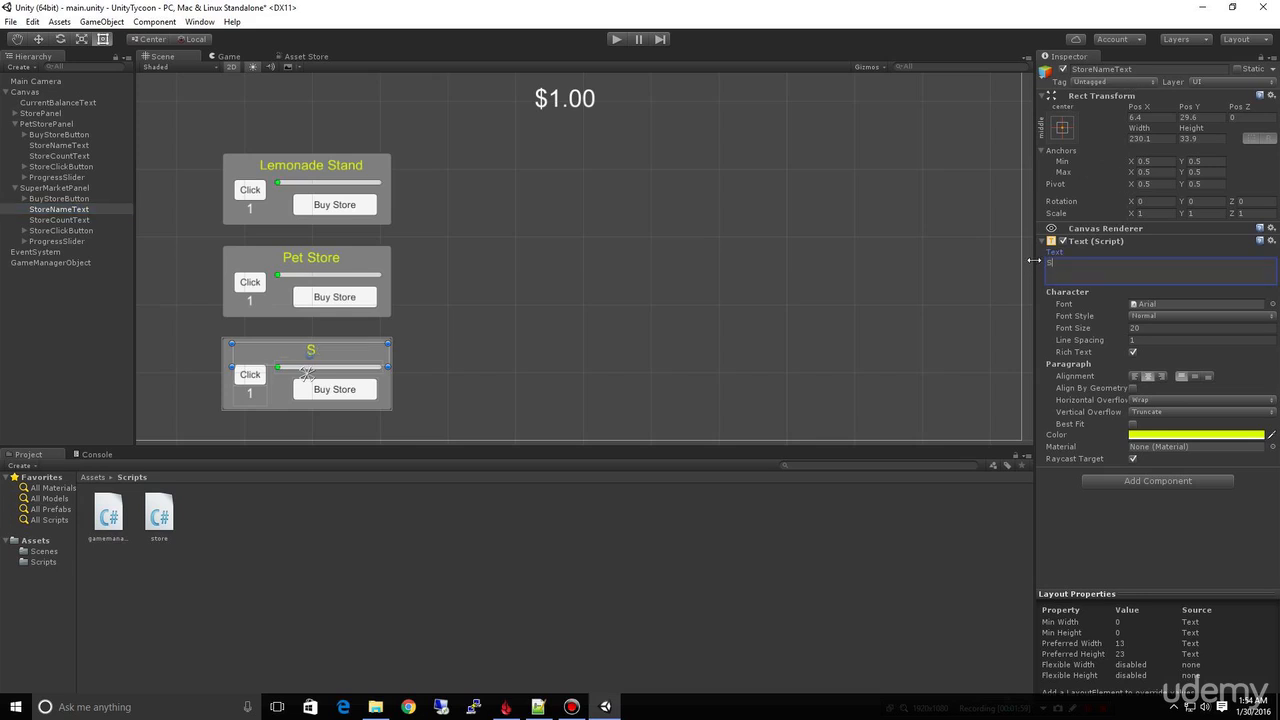
type("uperM")
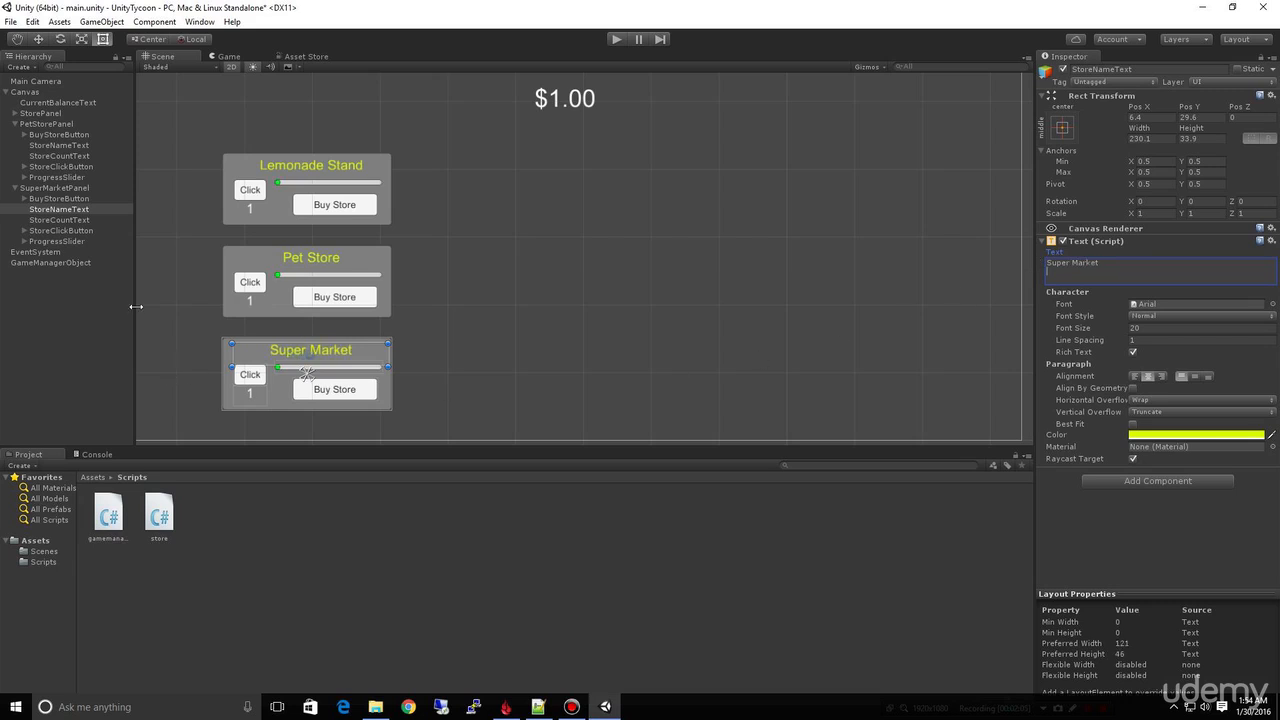
left_click(56, 188)
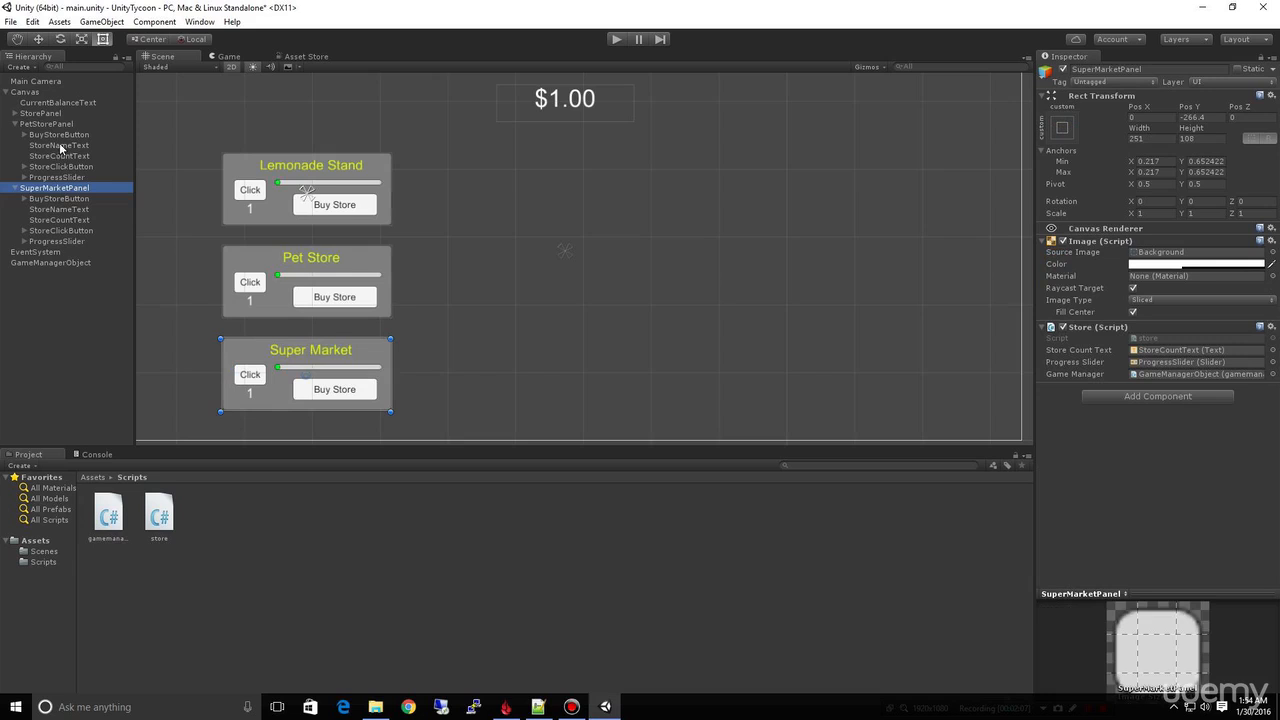
left_click(48, 124)
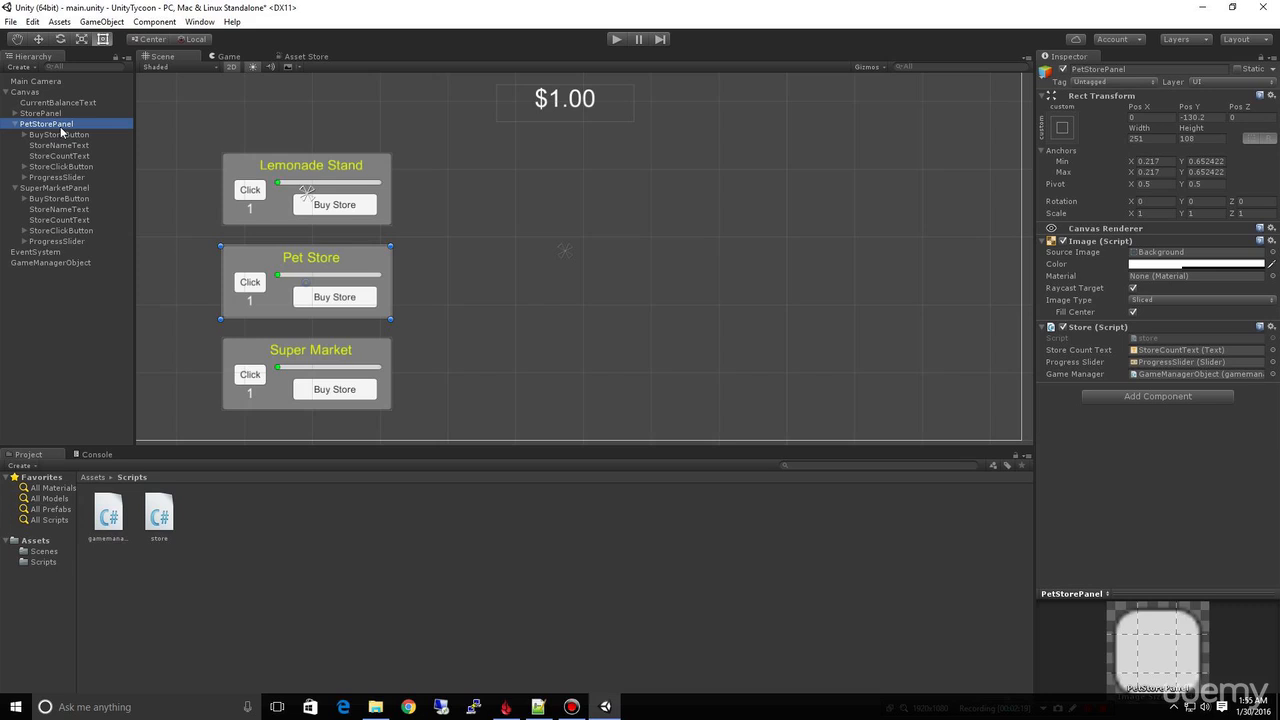
- Rename the original StorePanel to LemonadePanel
left_click(40, 112)
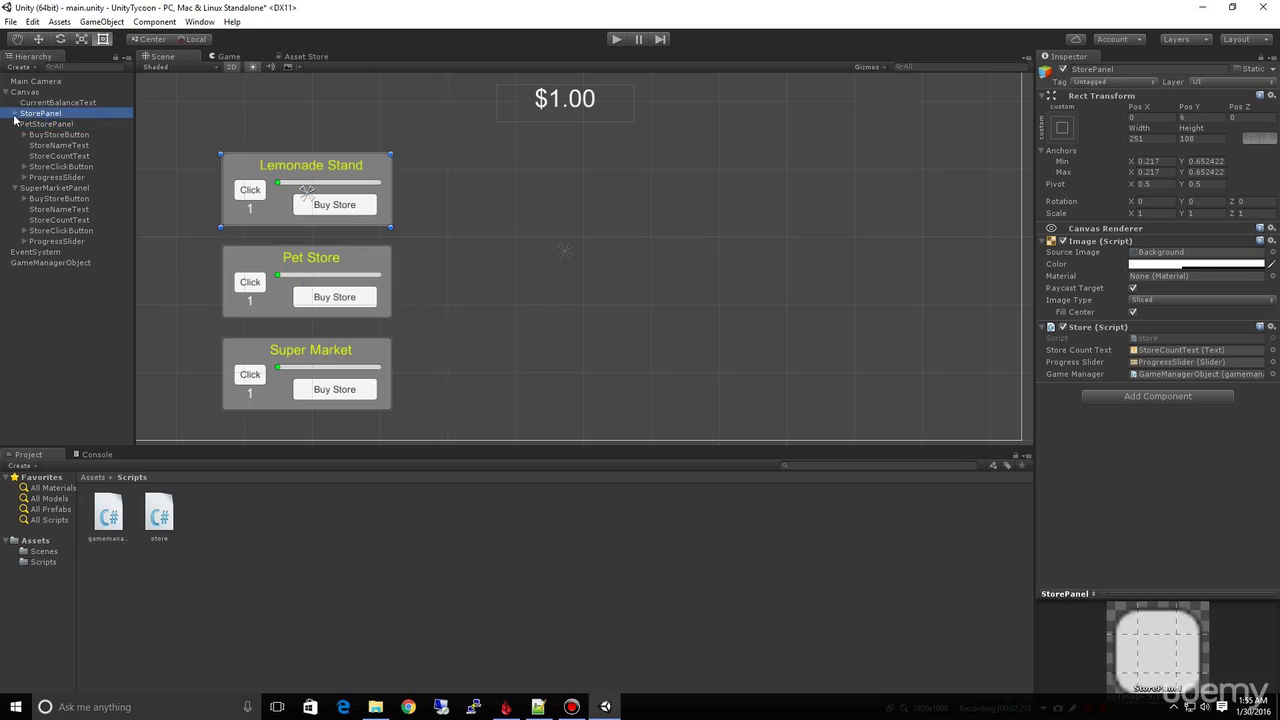
left_click(6, 112)
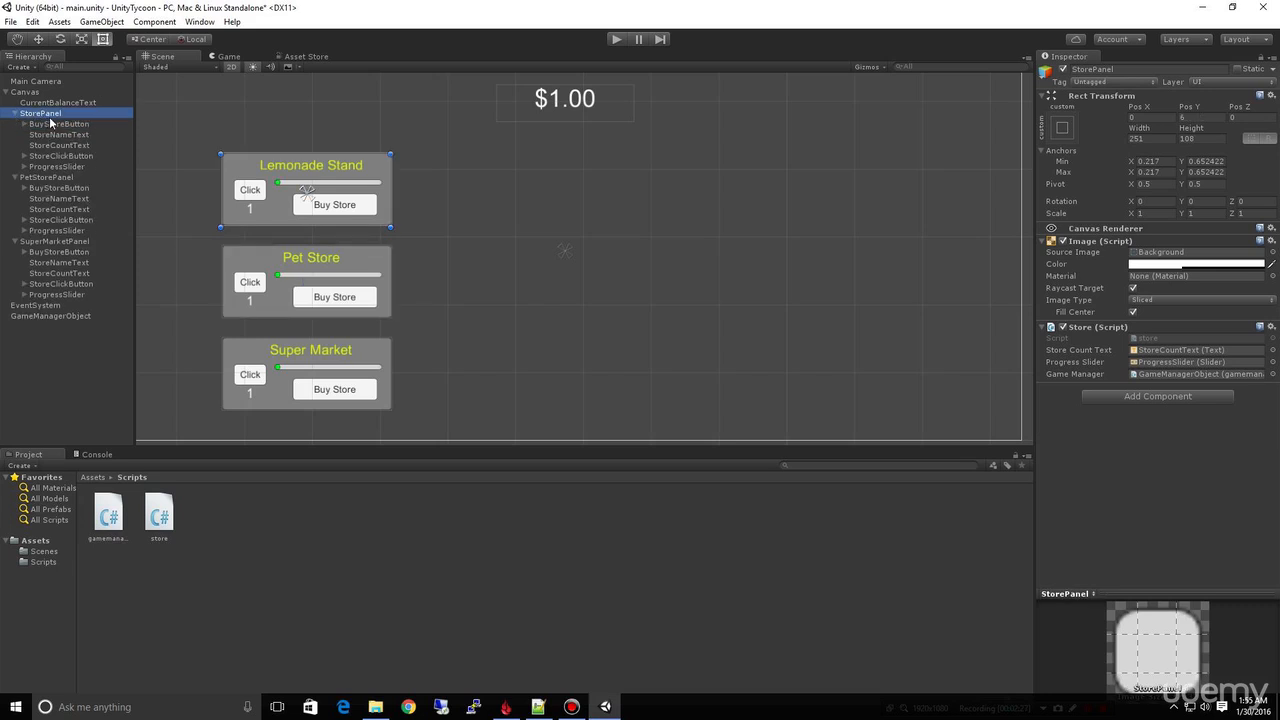
double_click(40, 112)
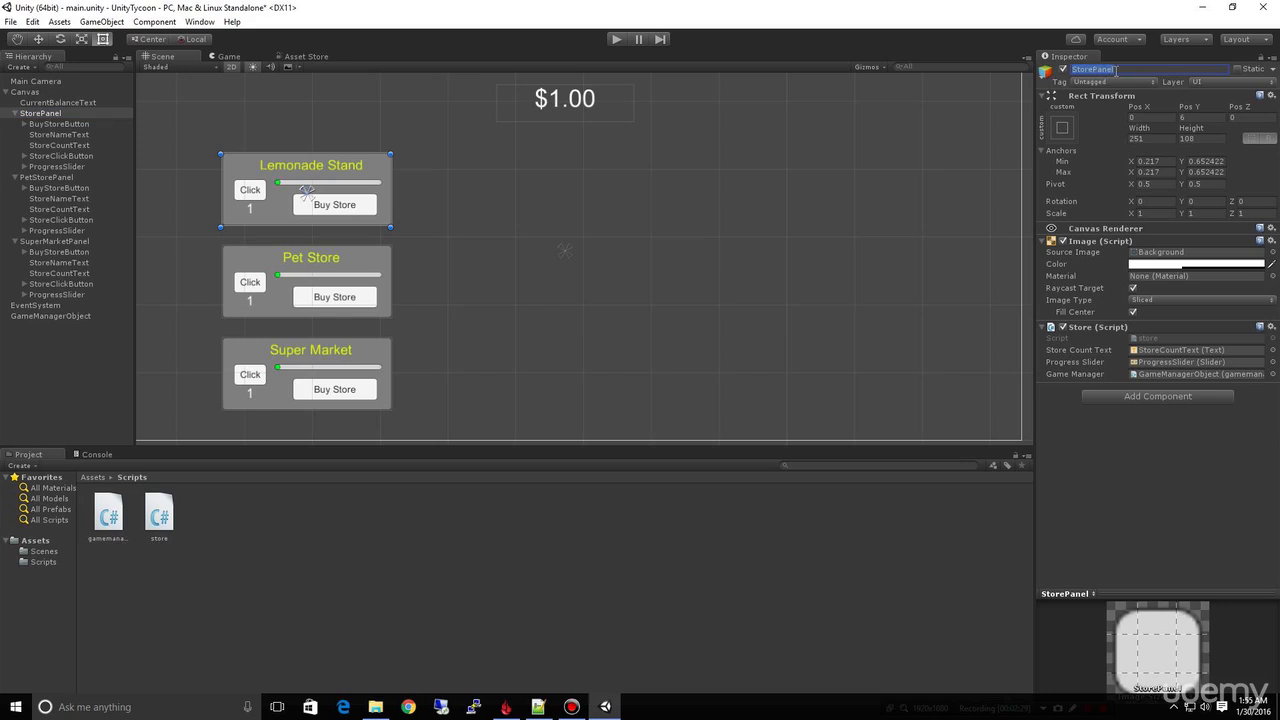
type("Lemonad")
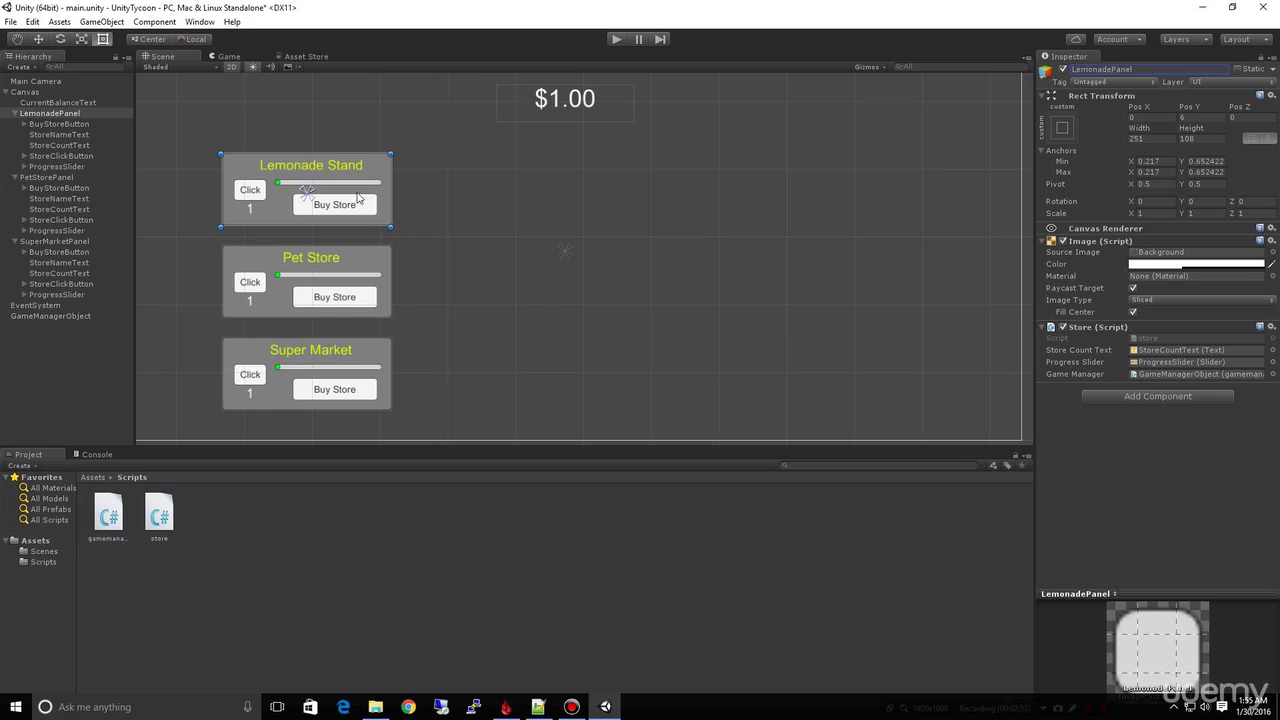
mouse_move(588, 214)
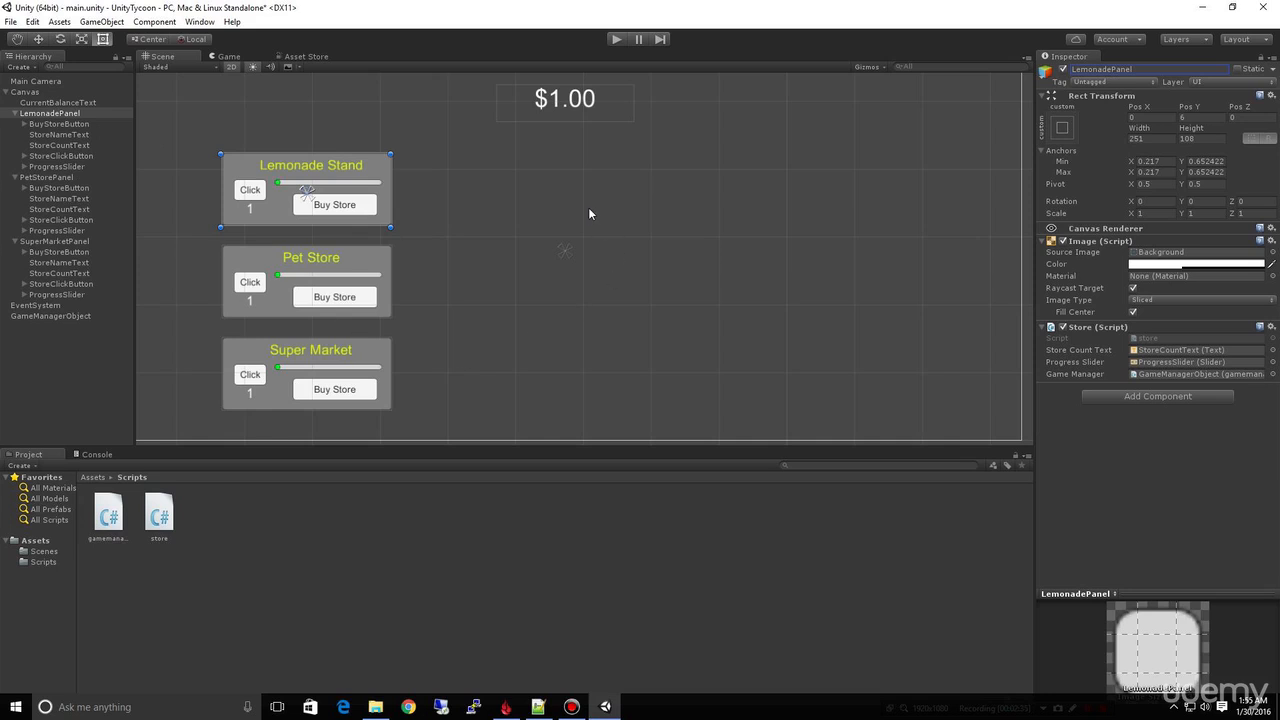
mouse_move(280, 240)
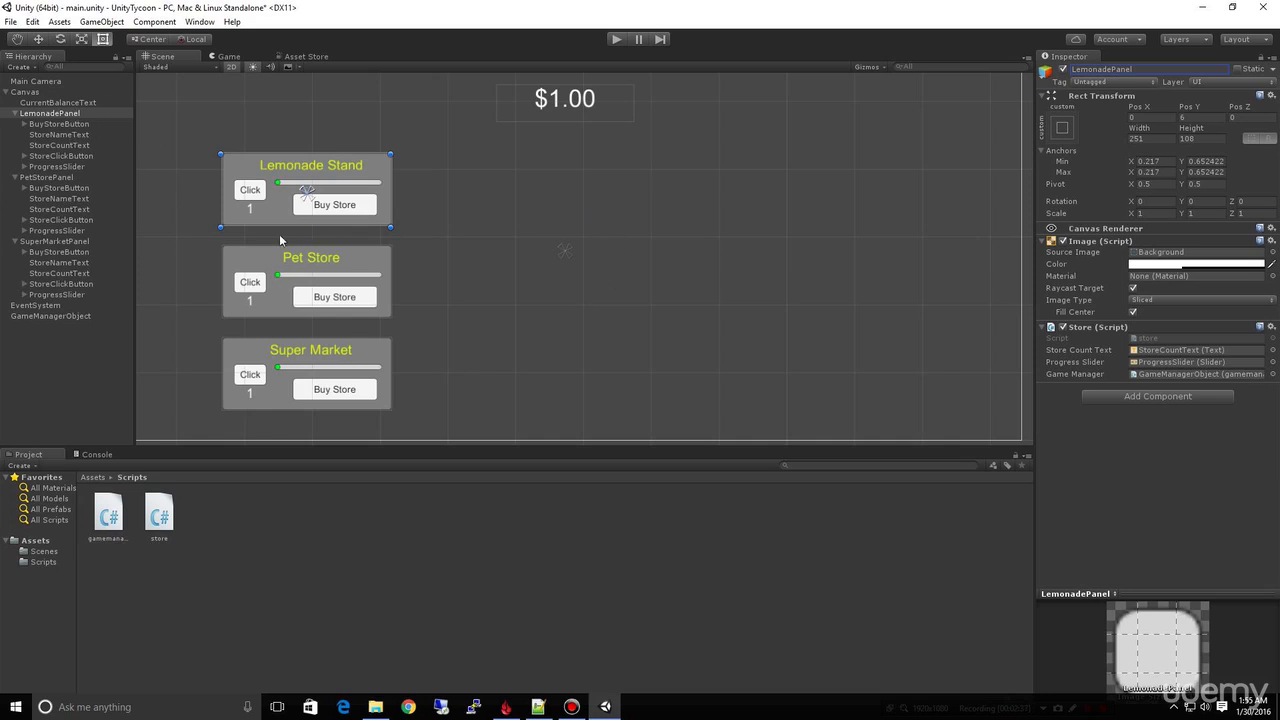
mouse_move(56, 178)
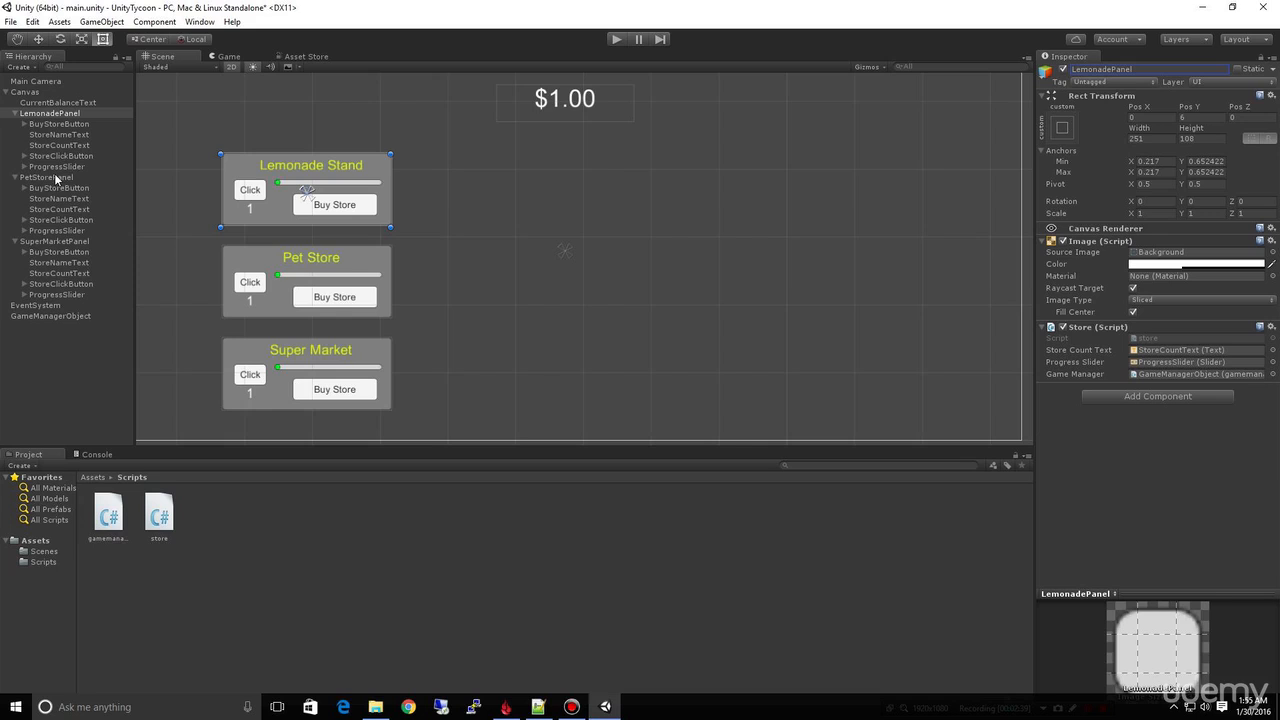
mouse_move(572, 308)
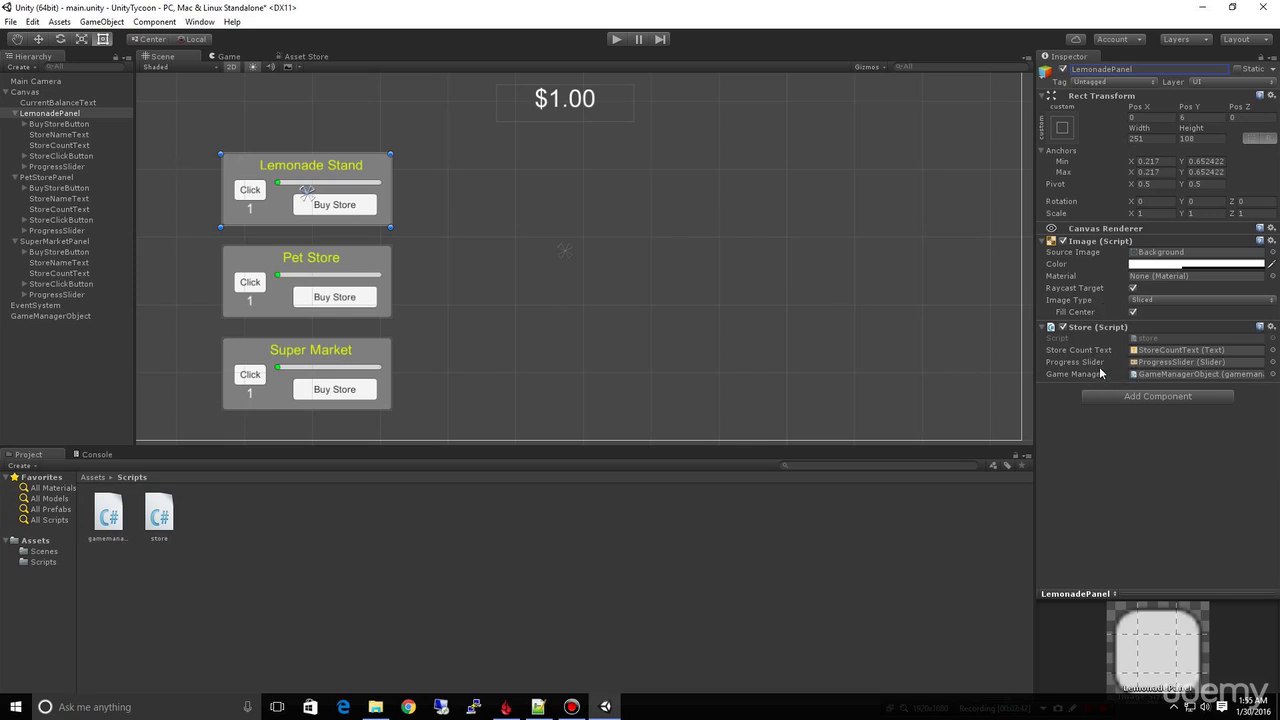
mouse_move(1064, 370)
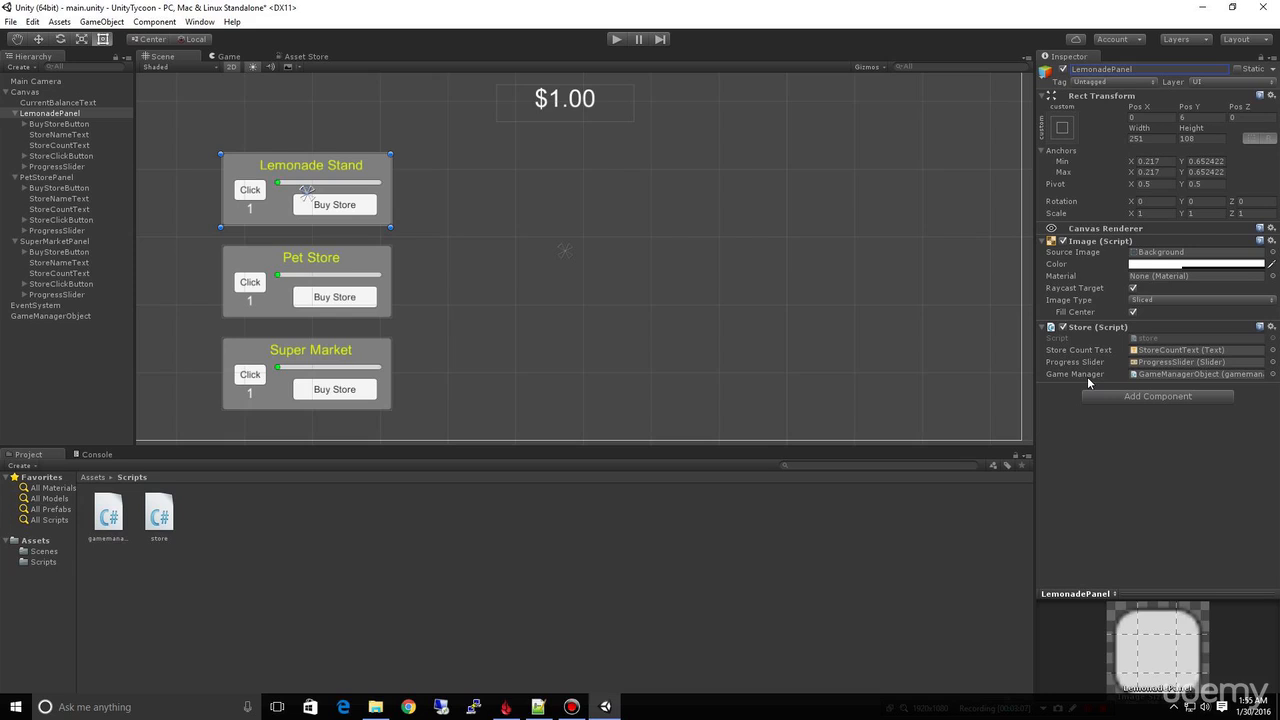
mouse_move(1060, 416)
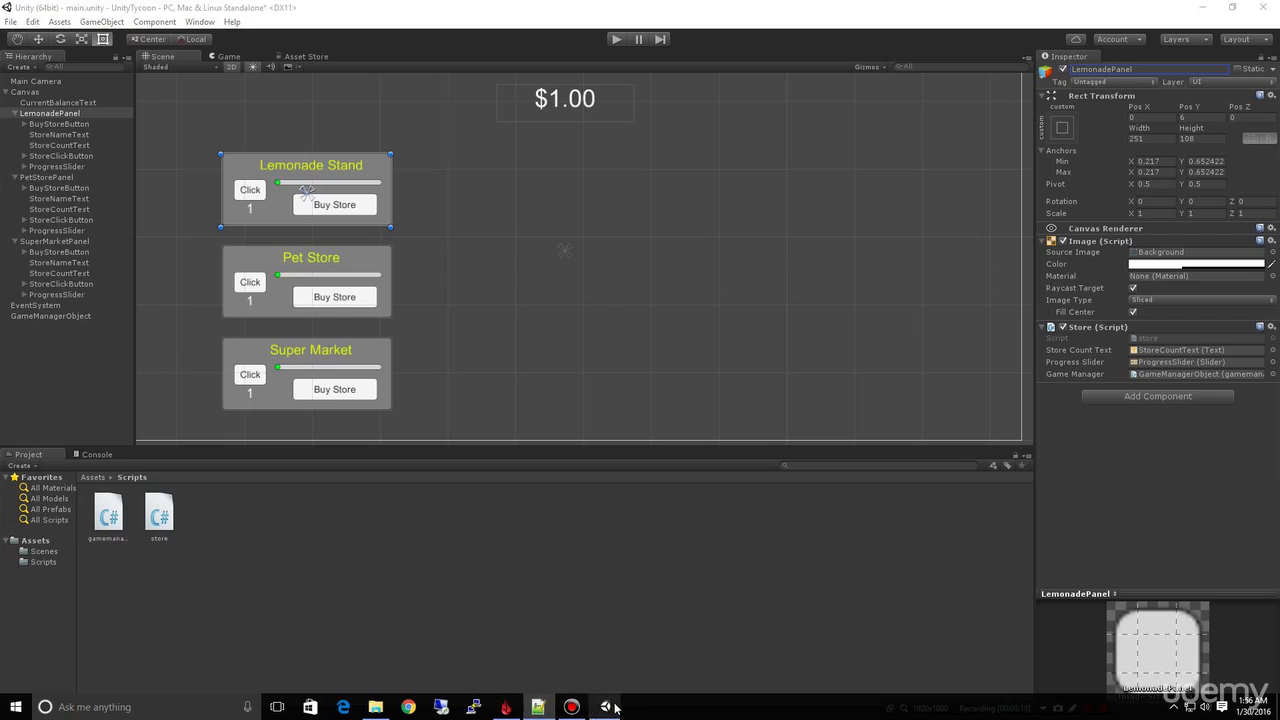
- Open the Store script in Visual Studio from the Inspector
double_click(158, 512)
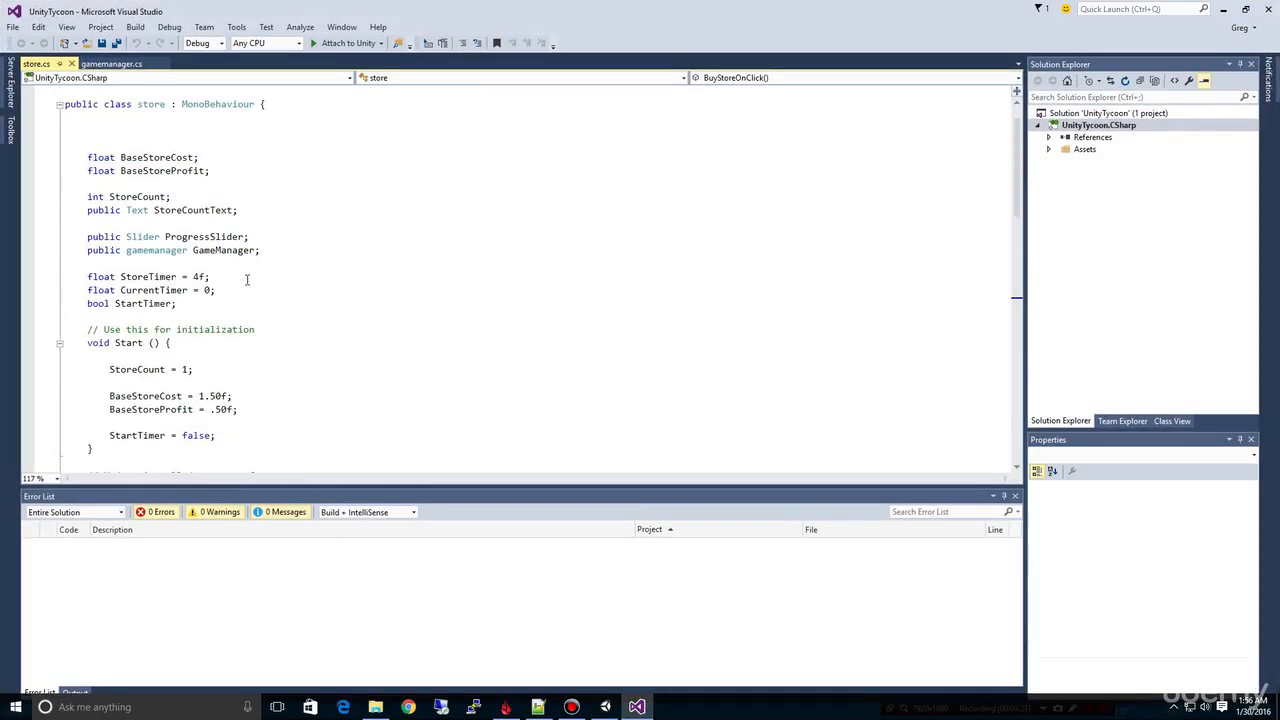
- Make BaseStoreCost, BaseStoreProfit and StoreTimer public under a 'Public variables - Define Gameplay' comment
scroll("down", 3)
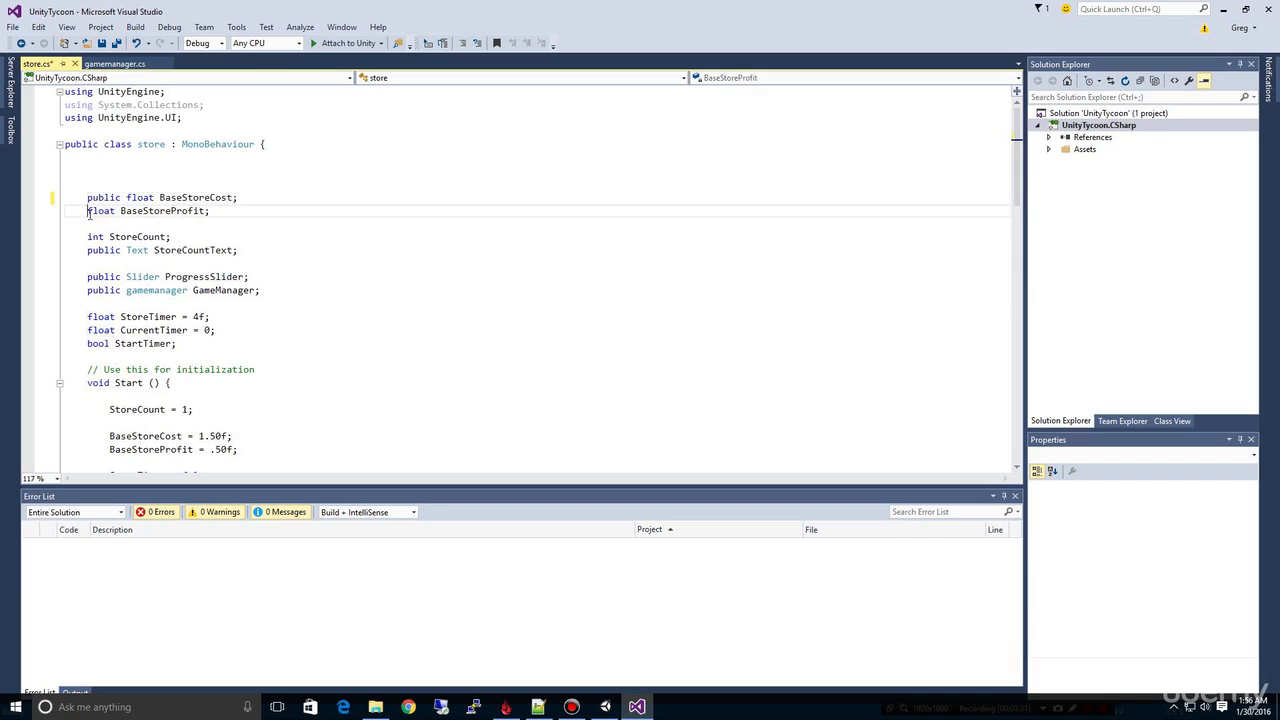
type("public")
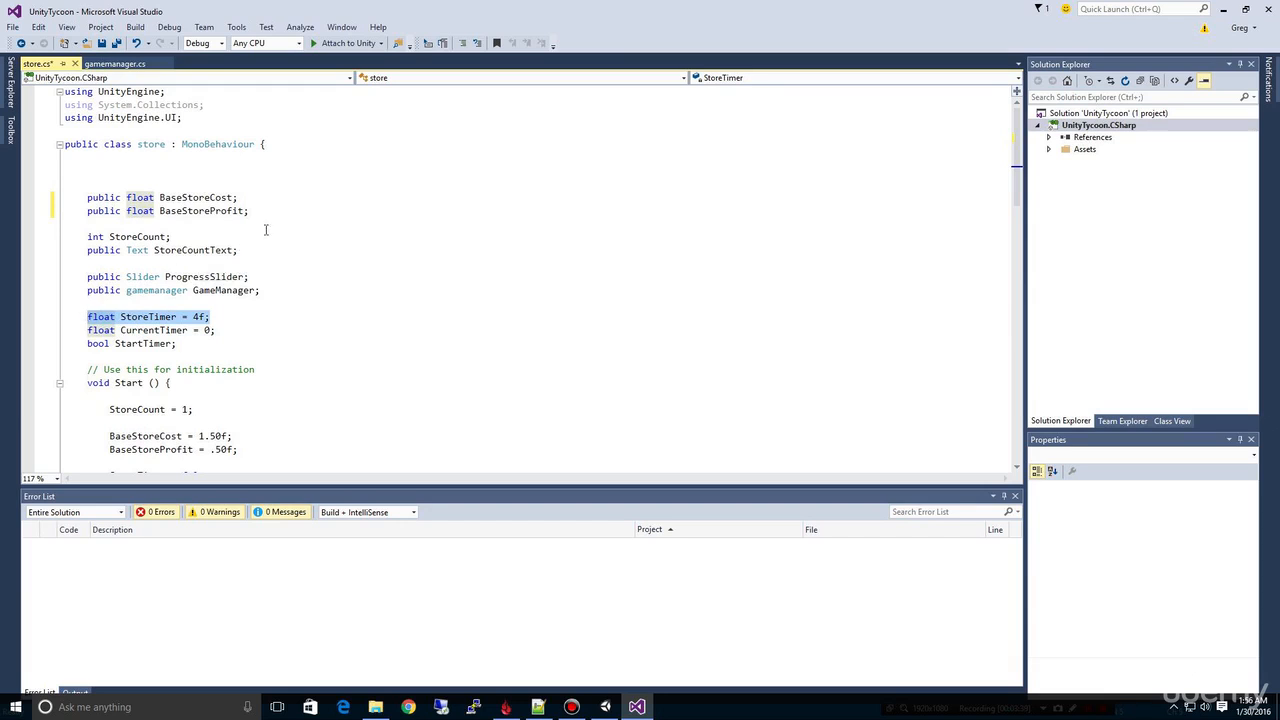
key("Delete")
type("//")
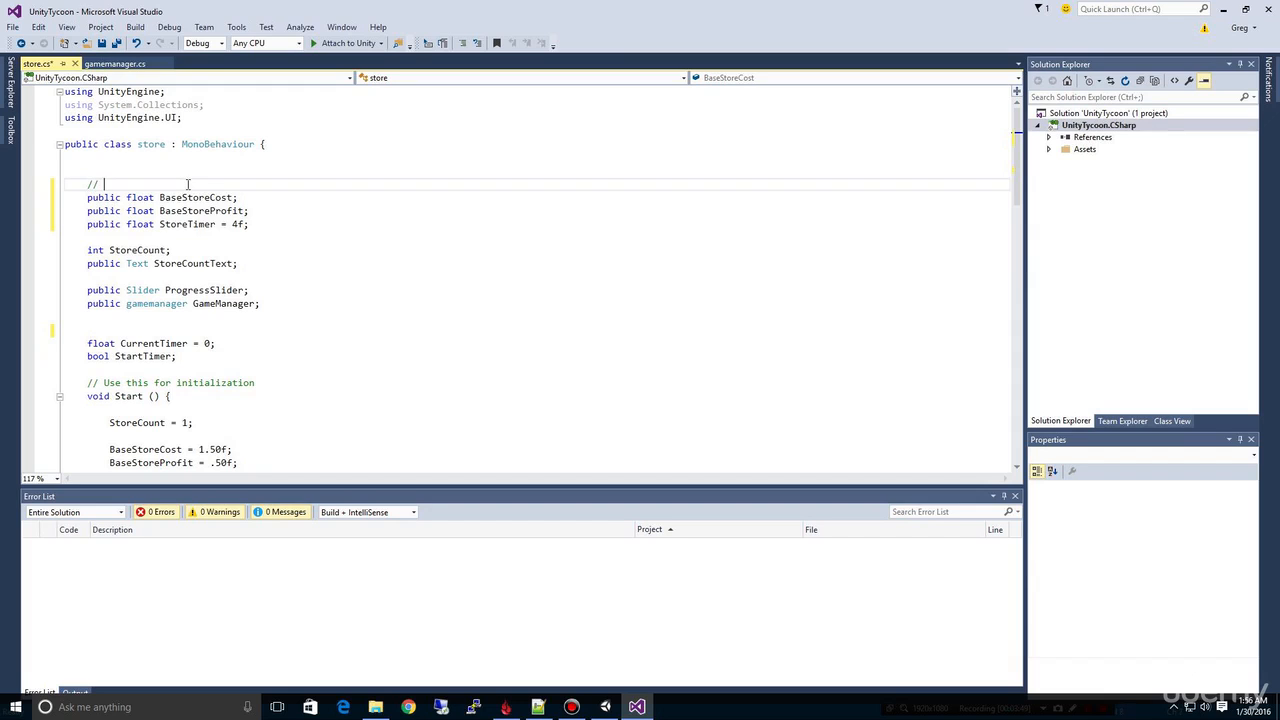
type("Public")
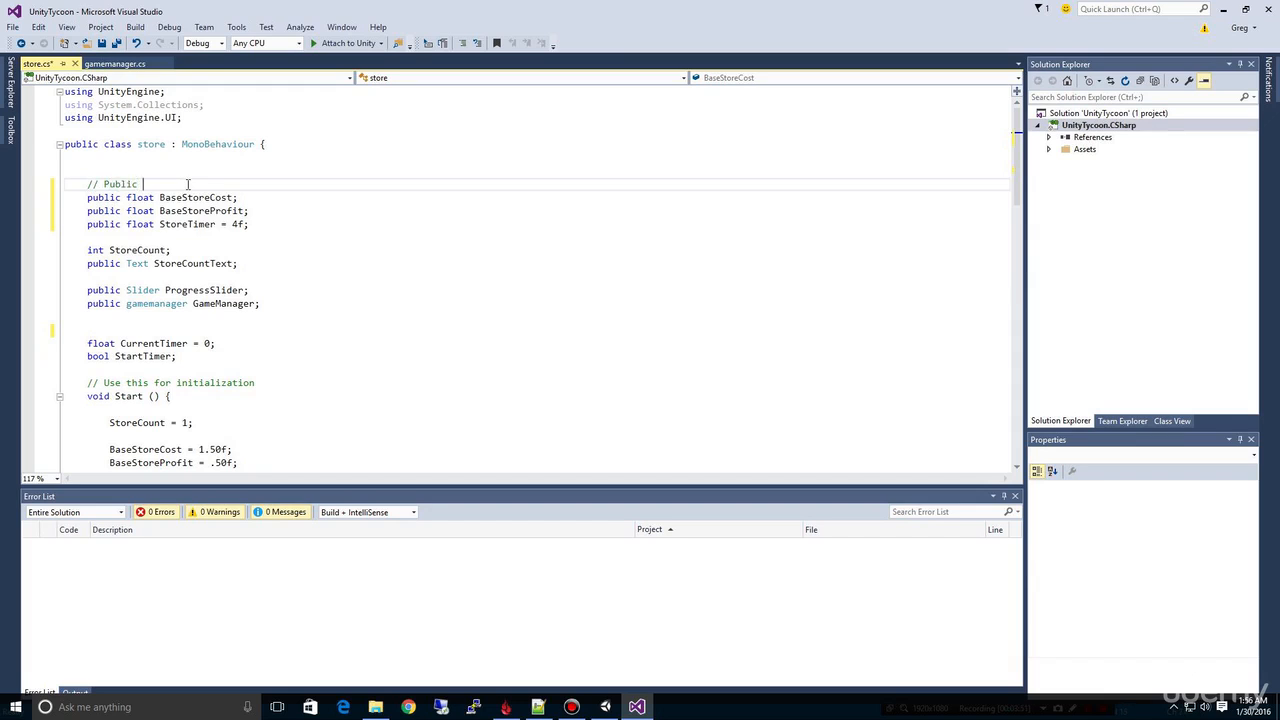
type("variables -")
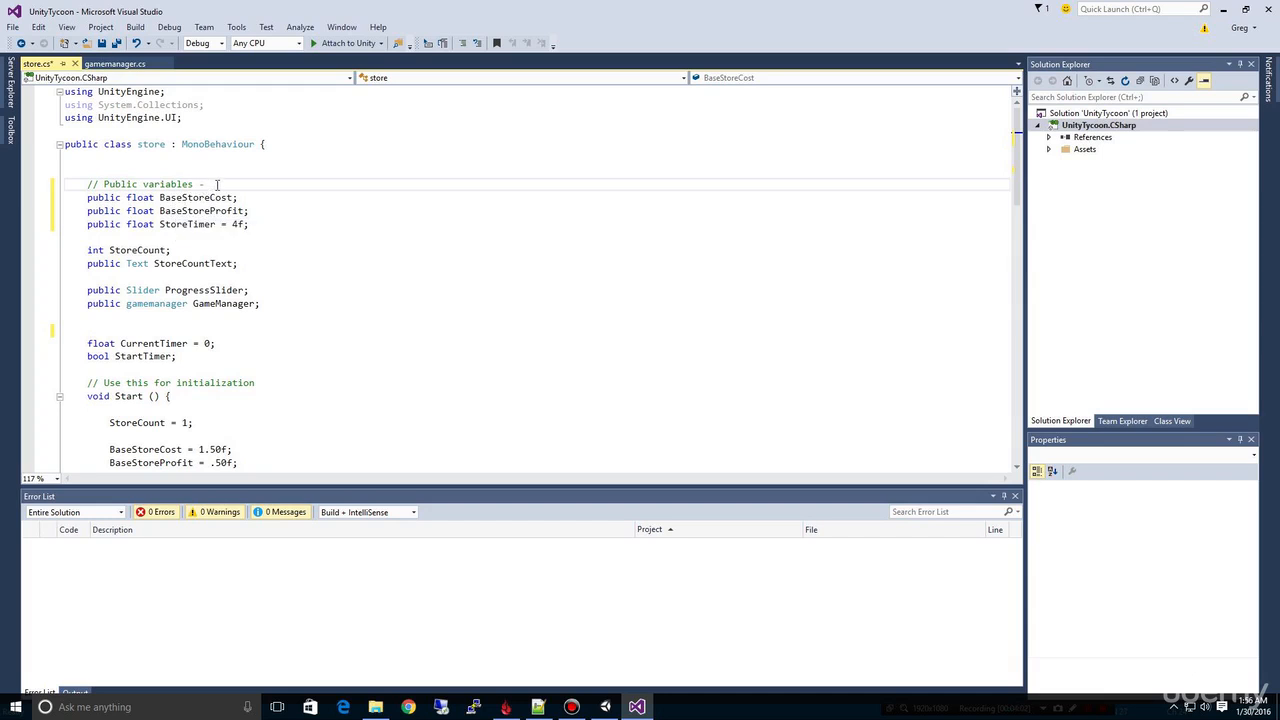
type("Define")
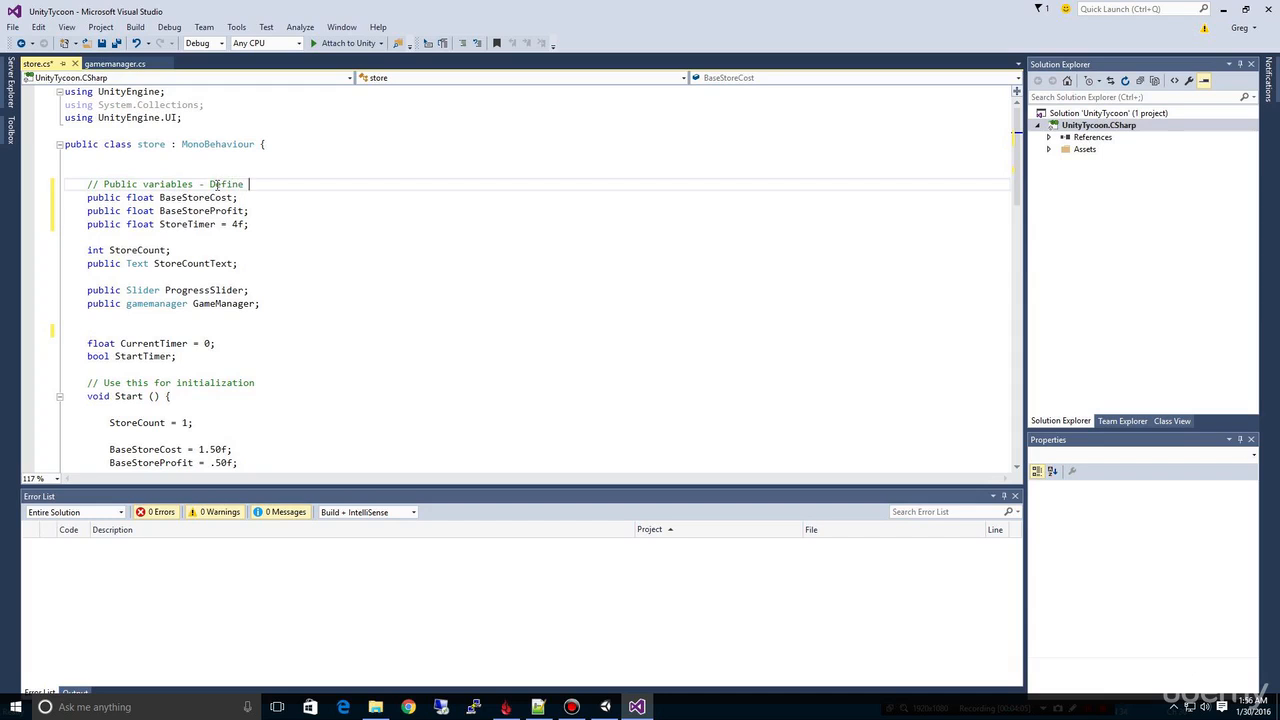
type("Gameplay")
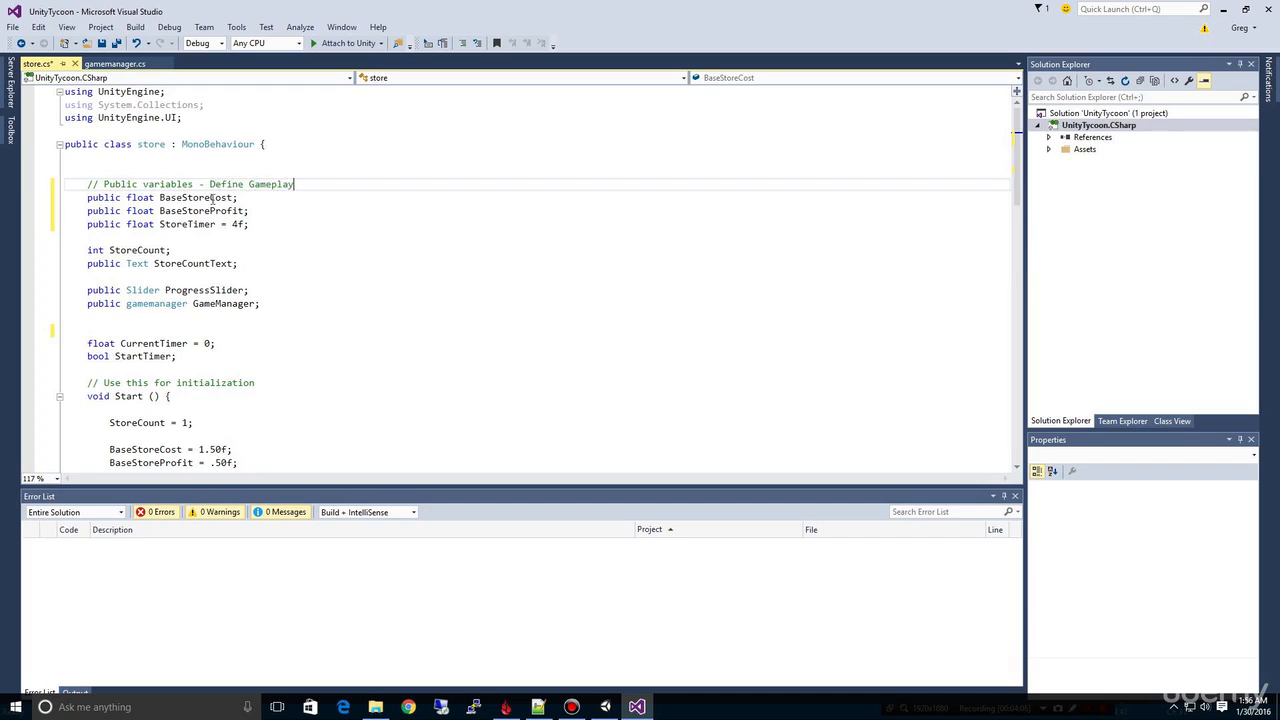
double_click(200, 212)
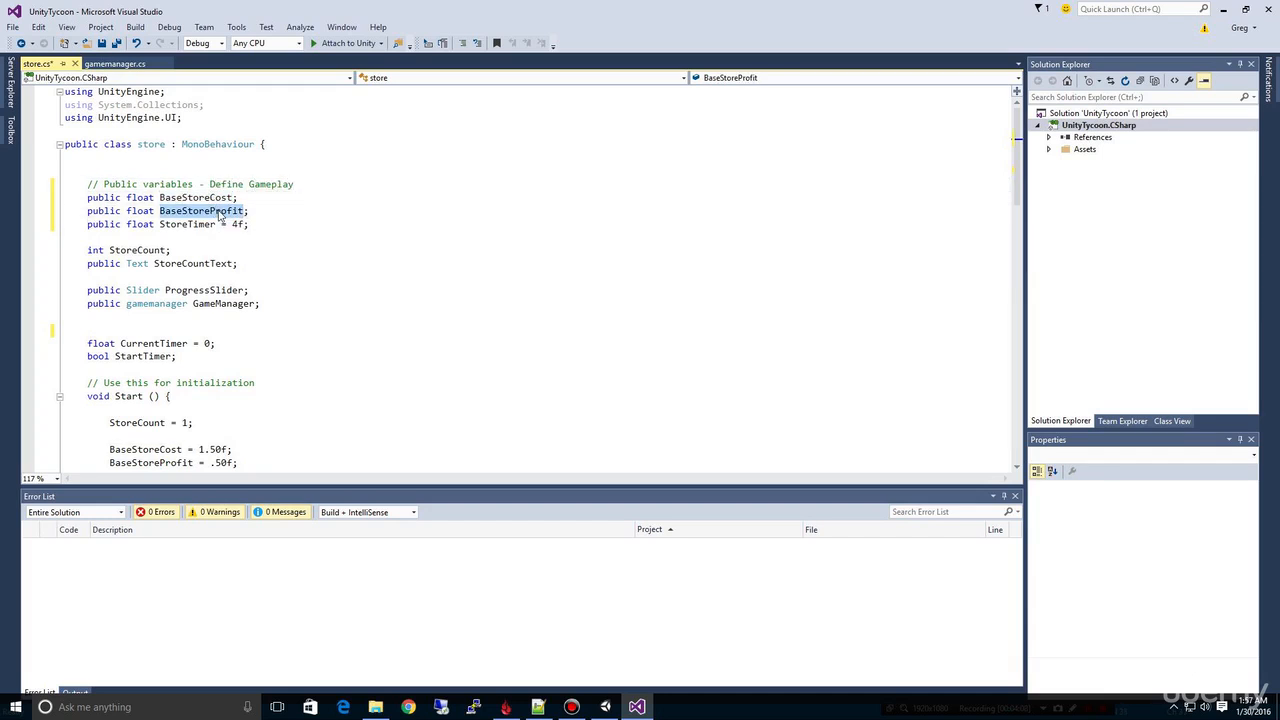
- Delete the hard-coded BaseStoreCost and BaseStoreProfit lines from Start() and return to Unity
left_click(236, 224)
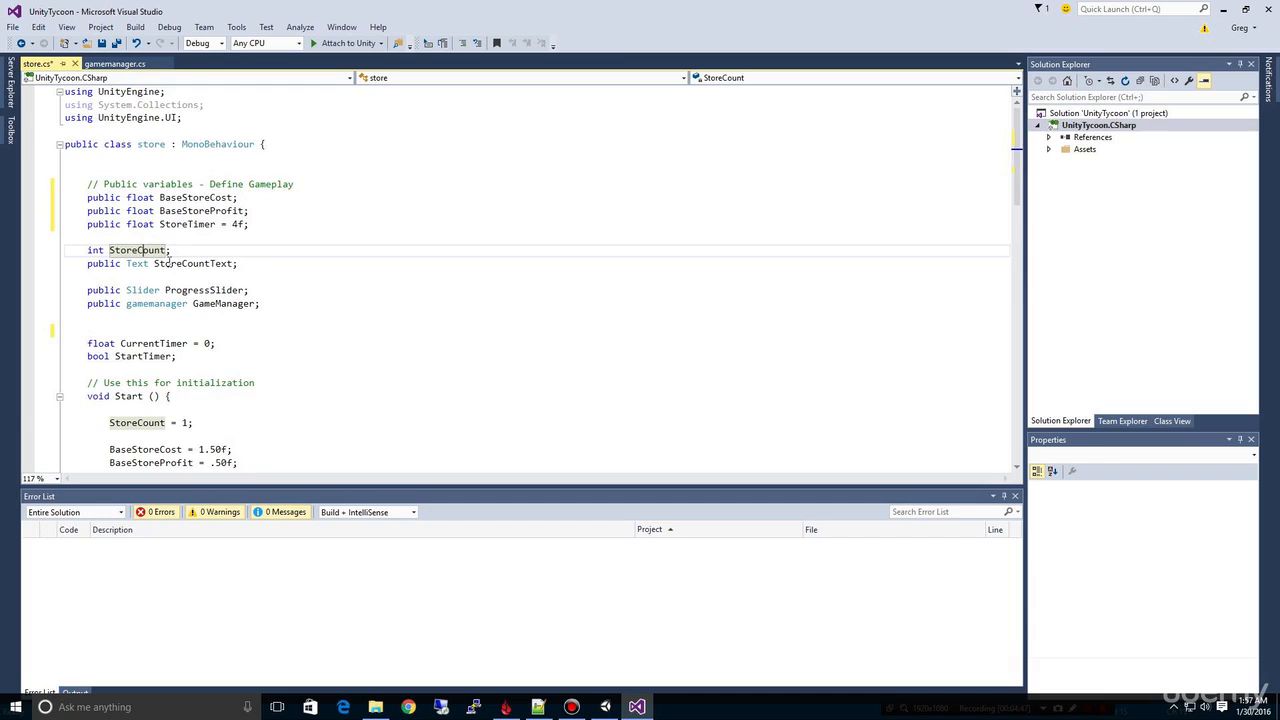
scroll("down", 3)
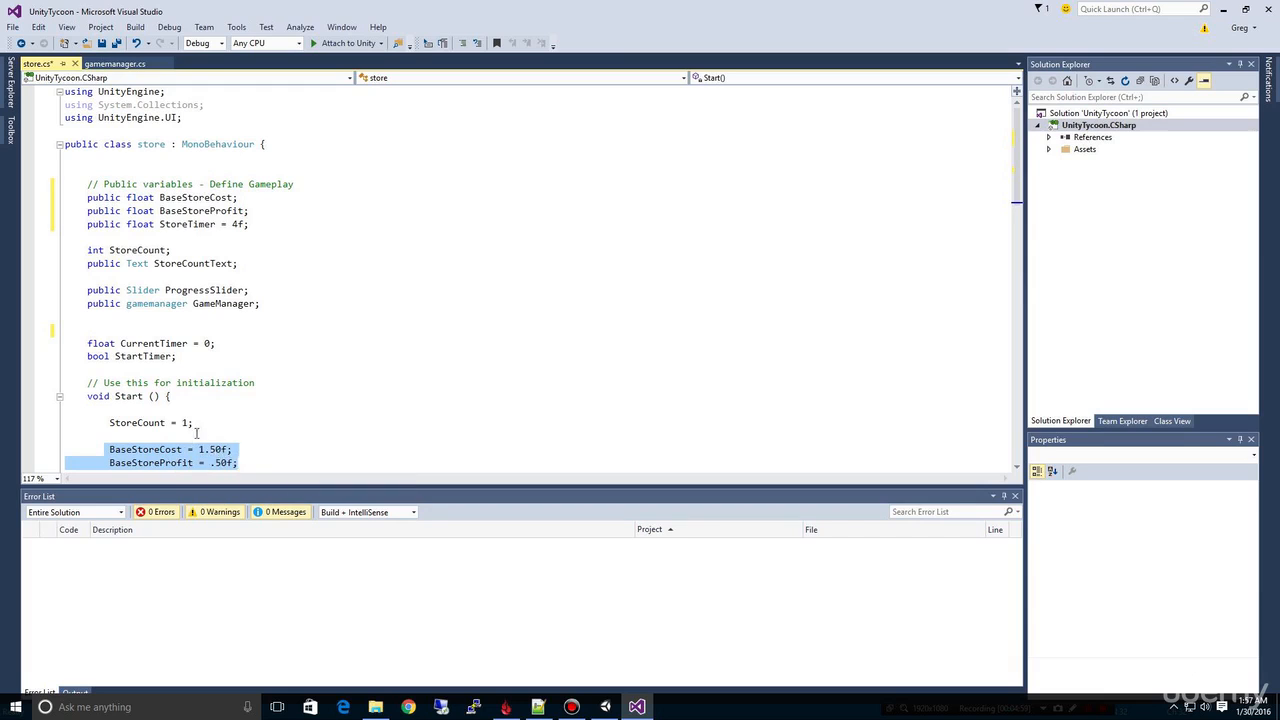
mouse_move(224, 456)
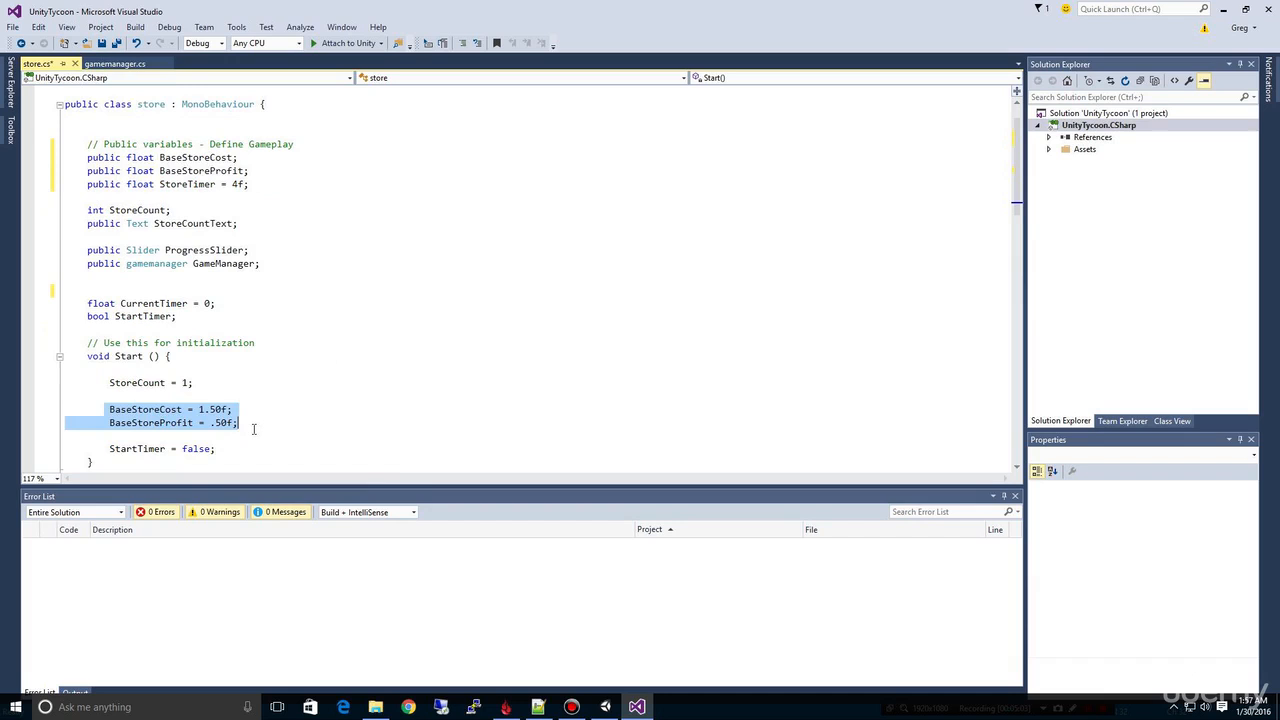
mouse_move(208, 170)
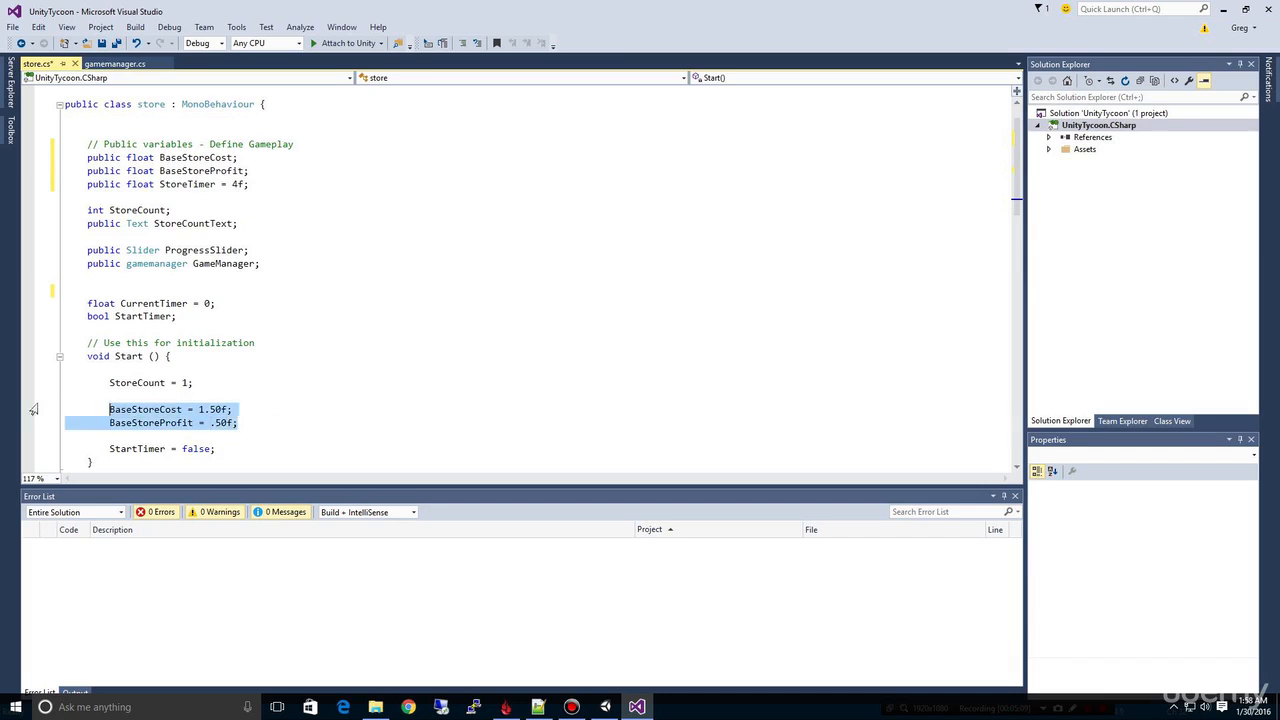
key("Delete")
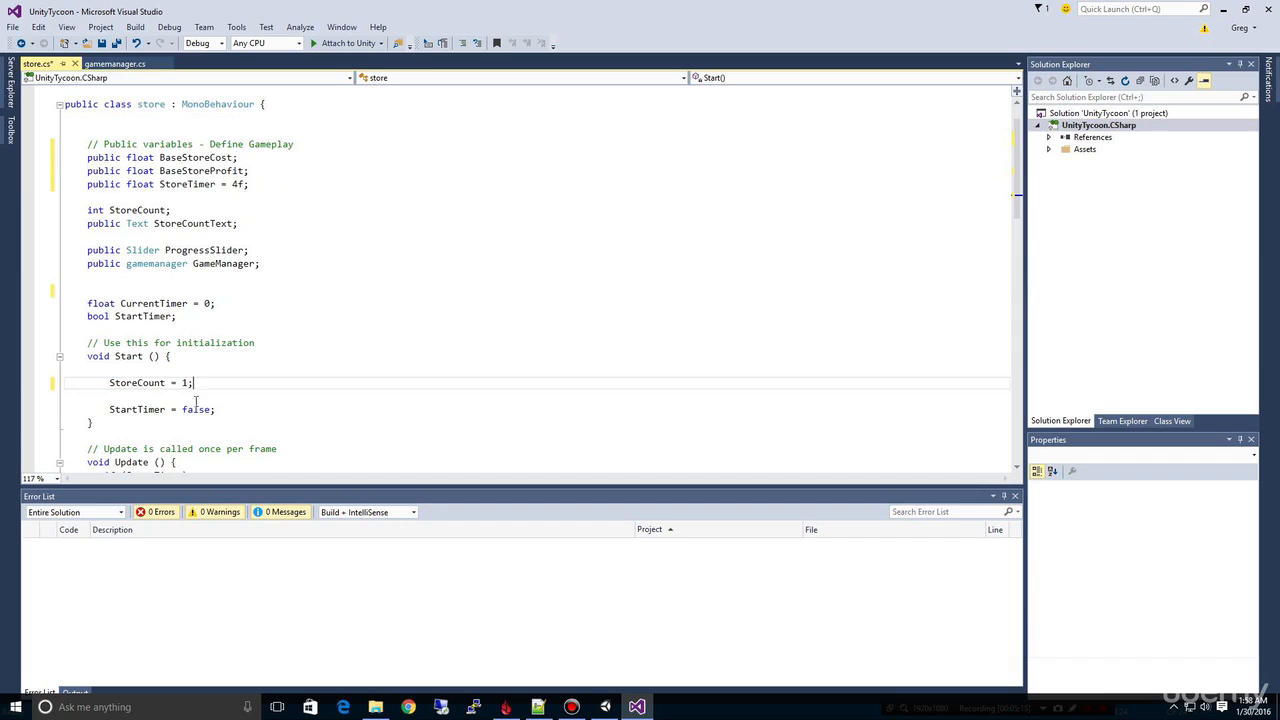
mouse_move(188, 184)
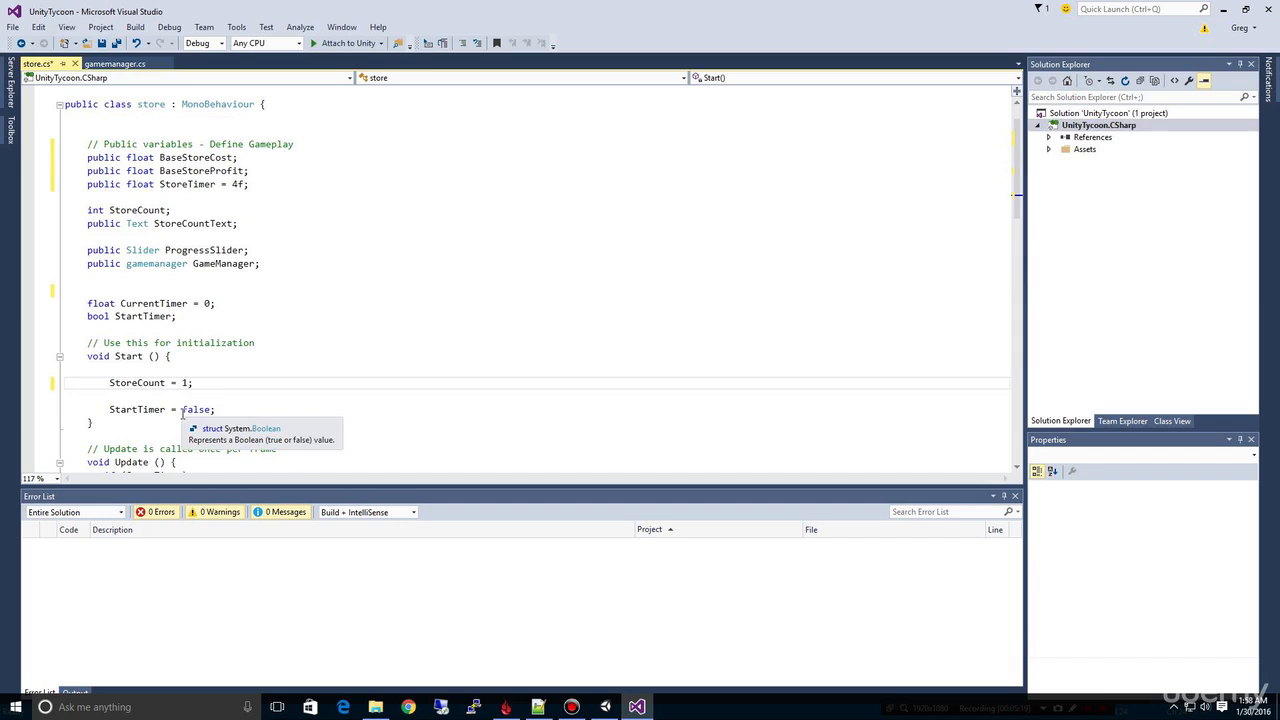
mouse_move(190, 184)
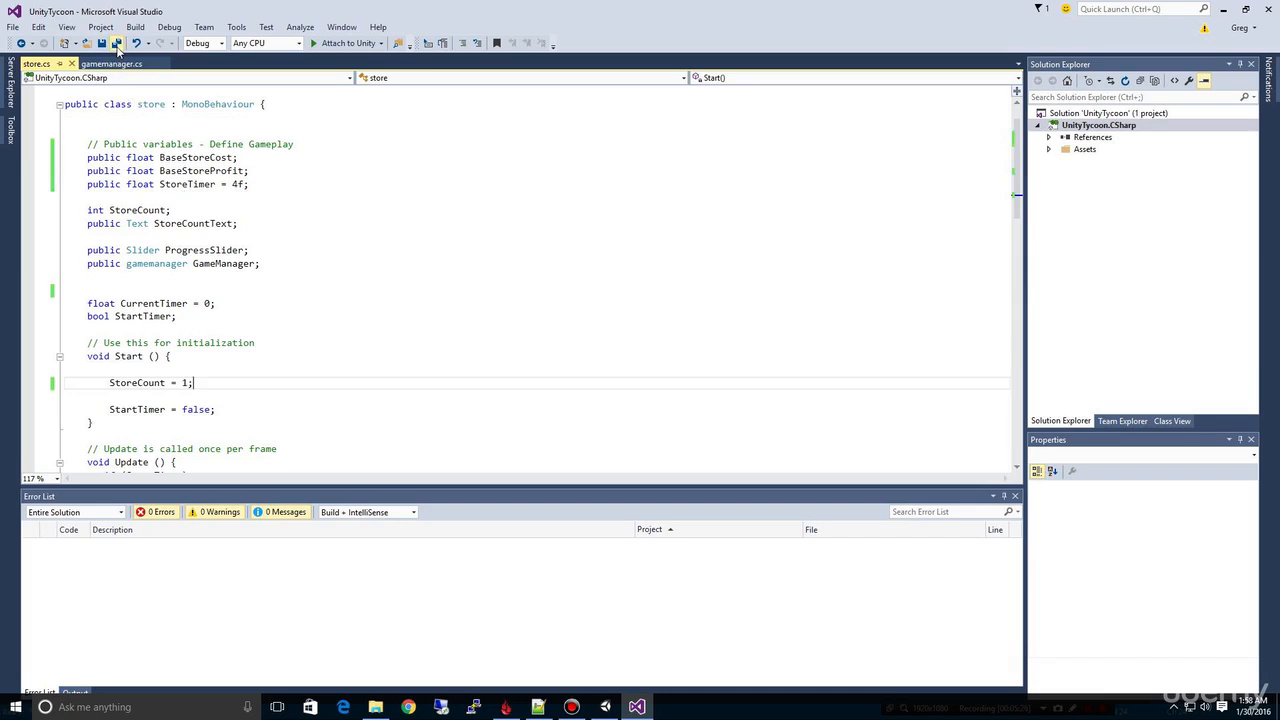
left_click(604, 708)
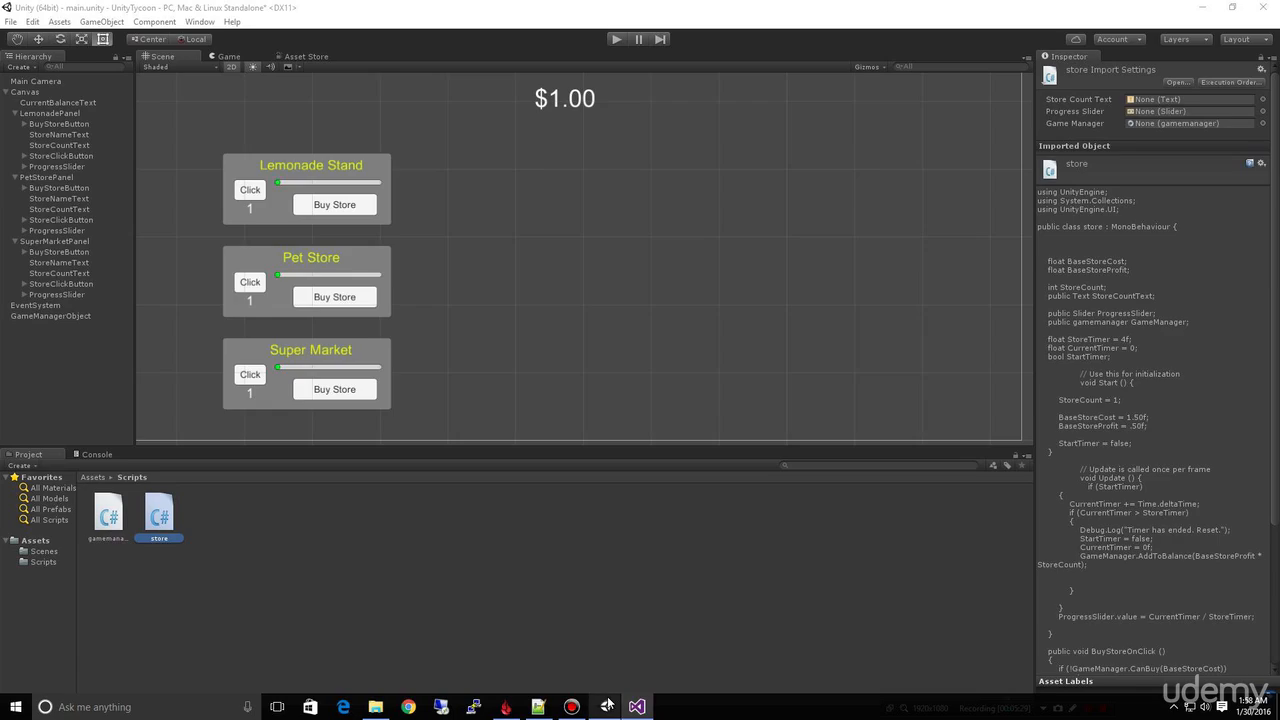
- Run play mode, select LemonadePanel and tap the Lemonade Stand button twice to test its timer
left_click(616, 40)
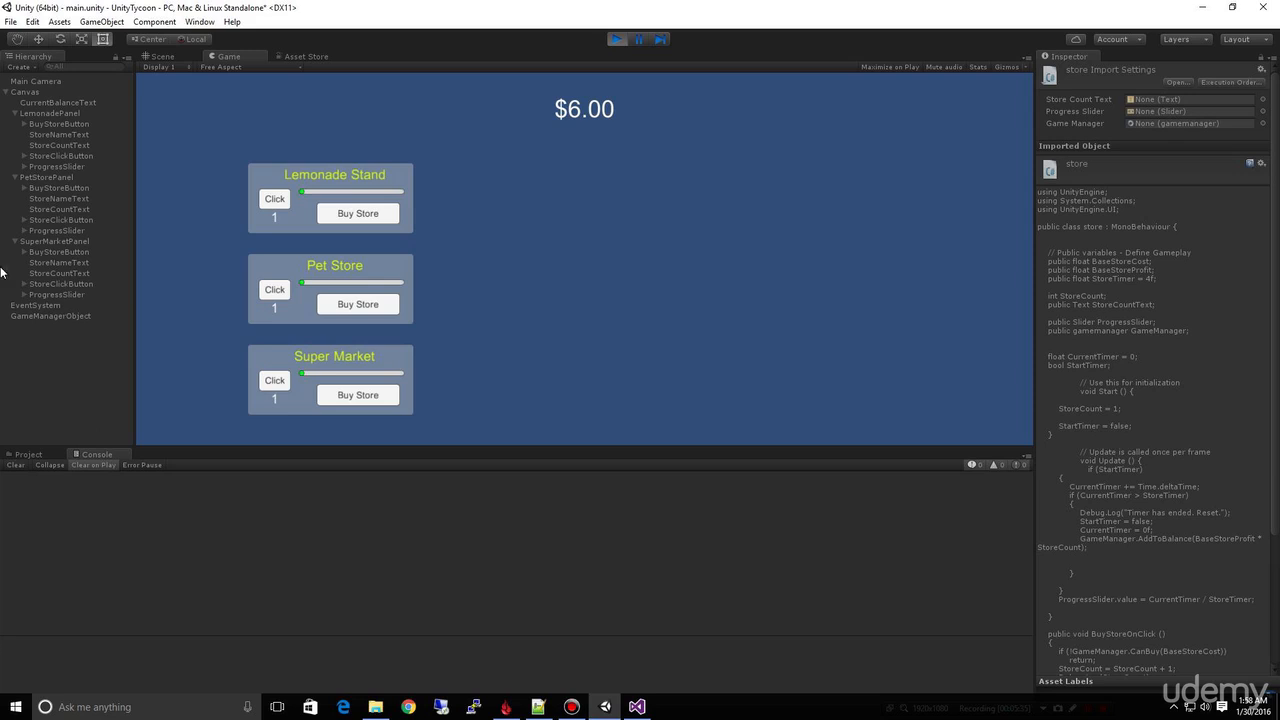
left_click(48, 112)
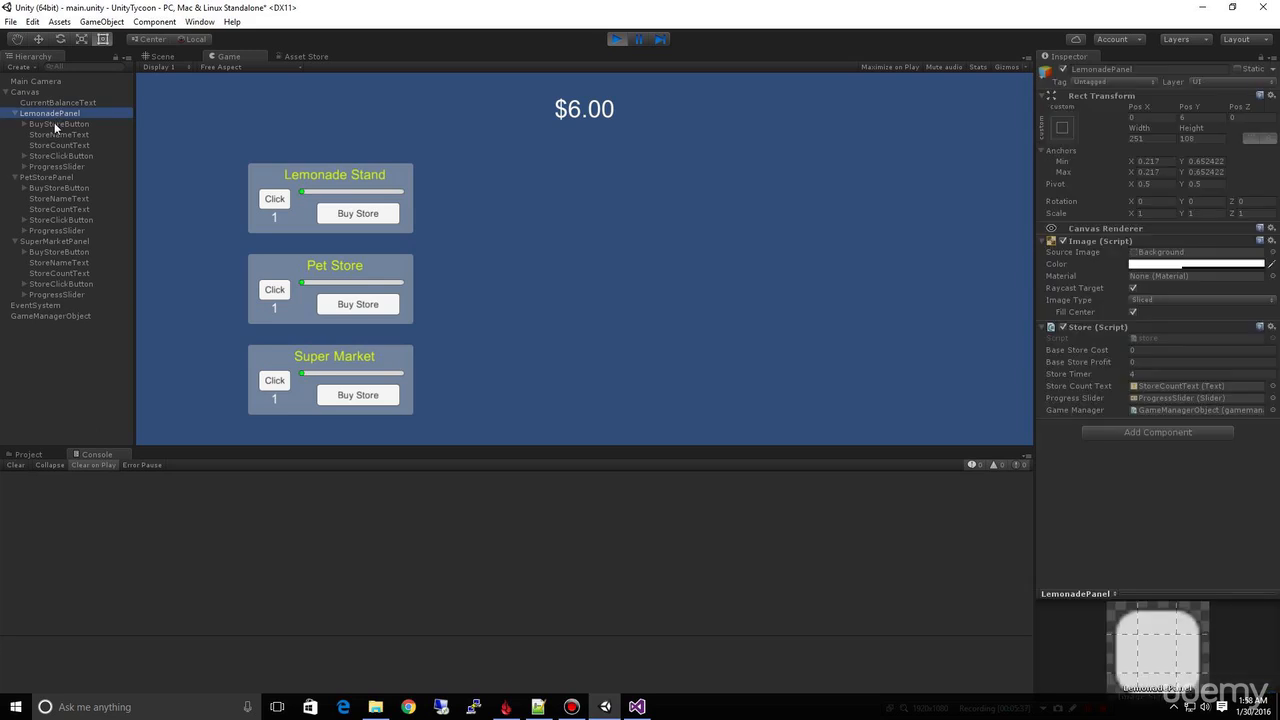
mouse_move(1150, 352)
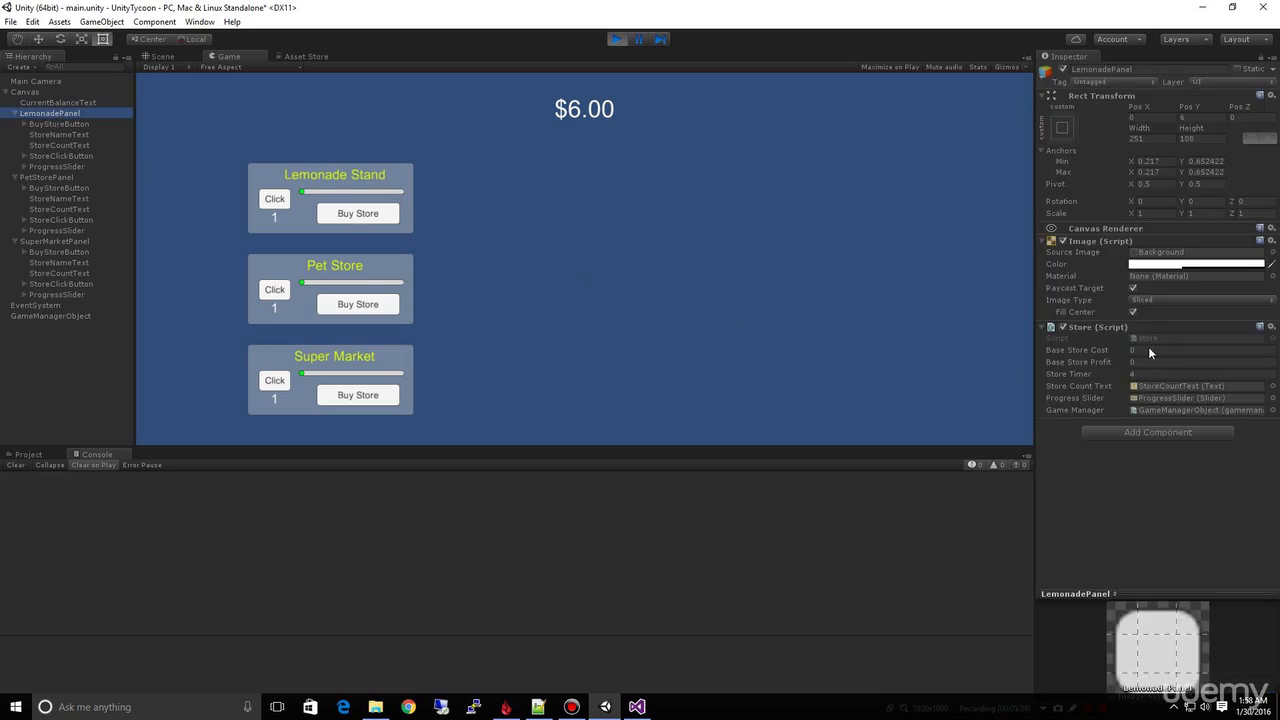
left_click(1200, 362)
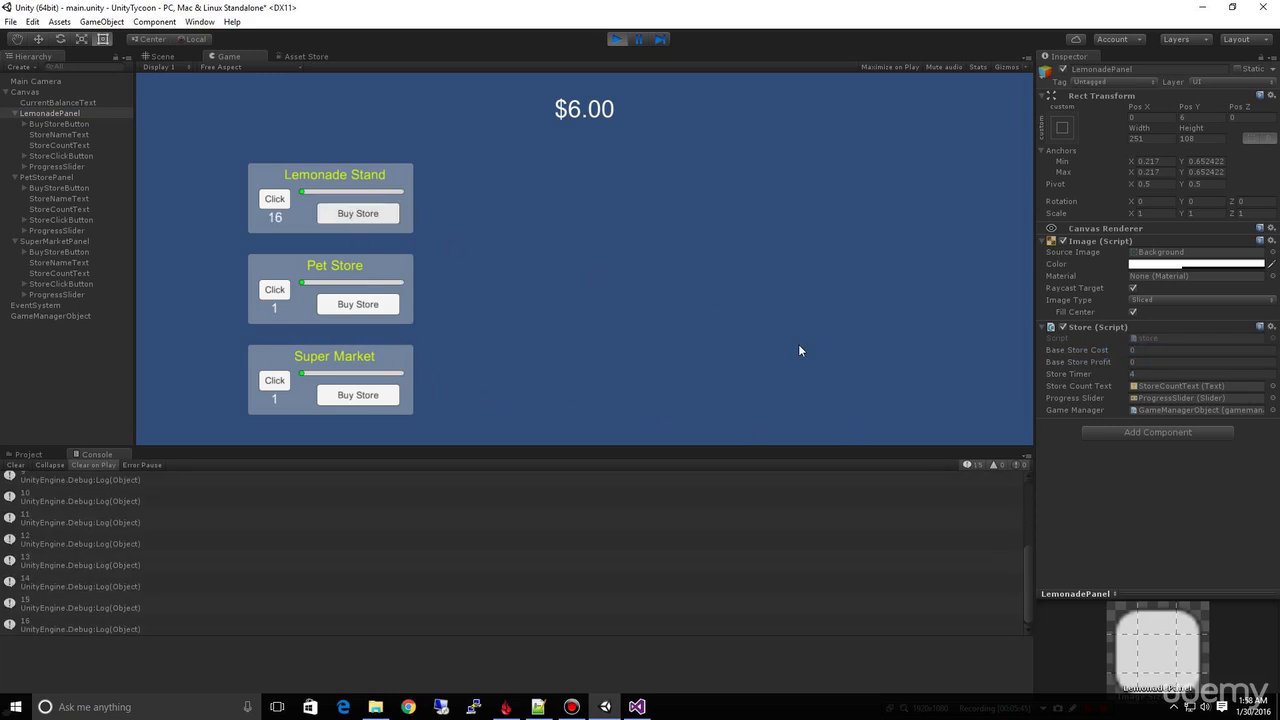
mouse_move(508, 274)
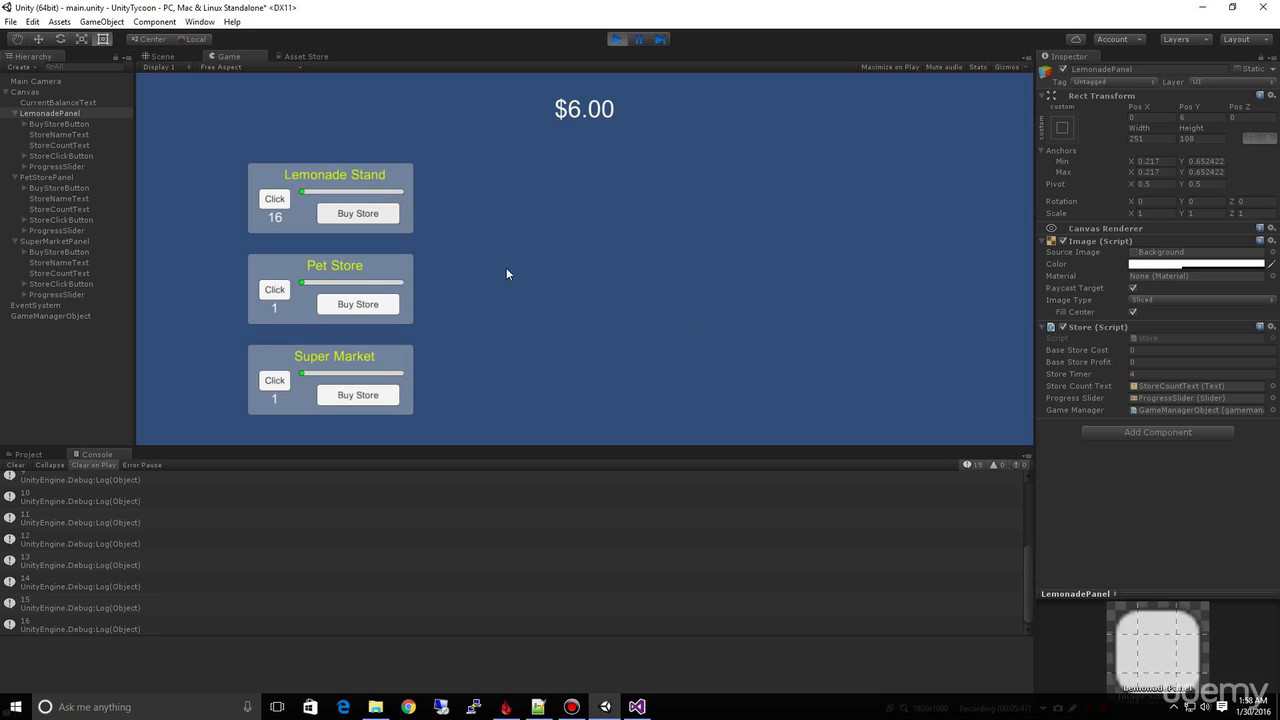
left_click(274, 200)
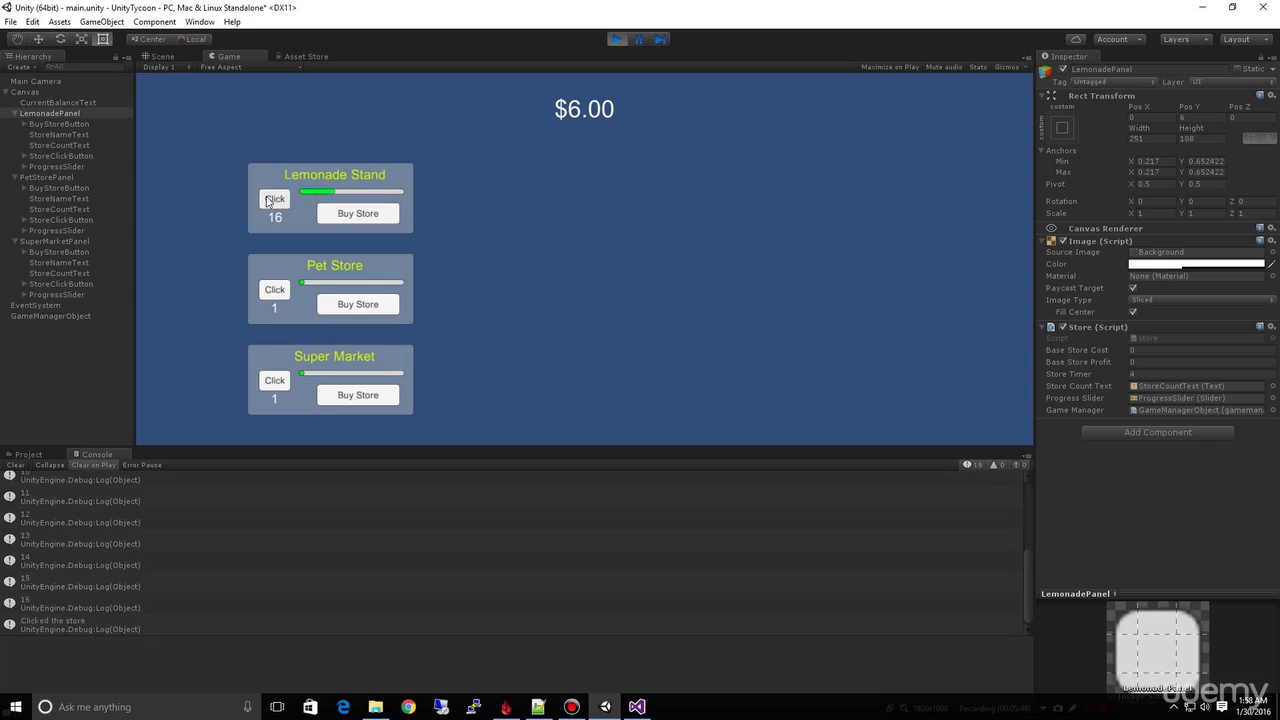
left_click(274, 200)
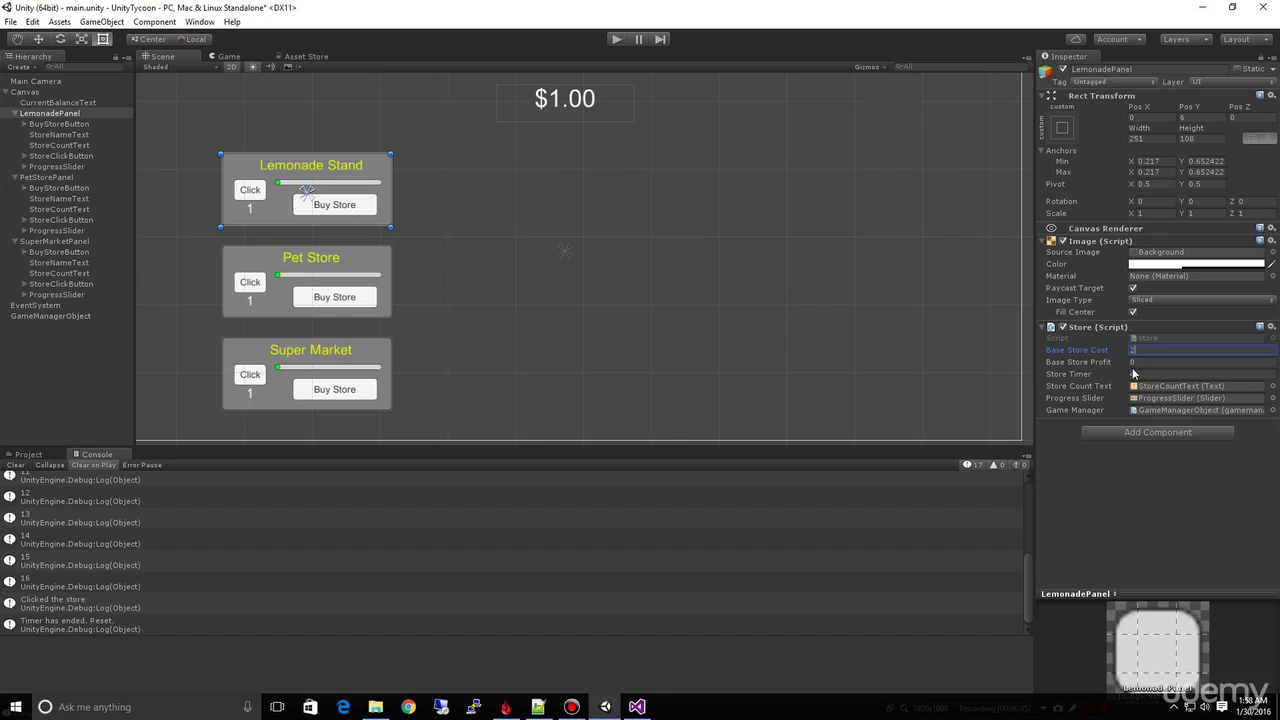
- Set the Lemonade Stand panel's Store Timer to 3
left_click(1200, 362)
type(".75")
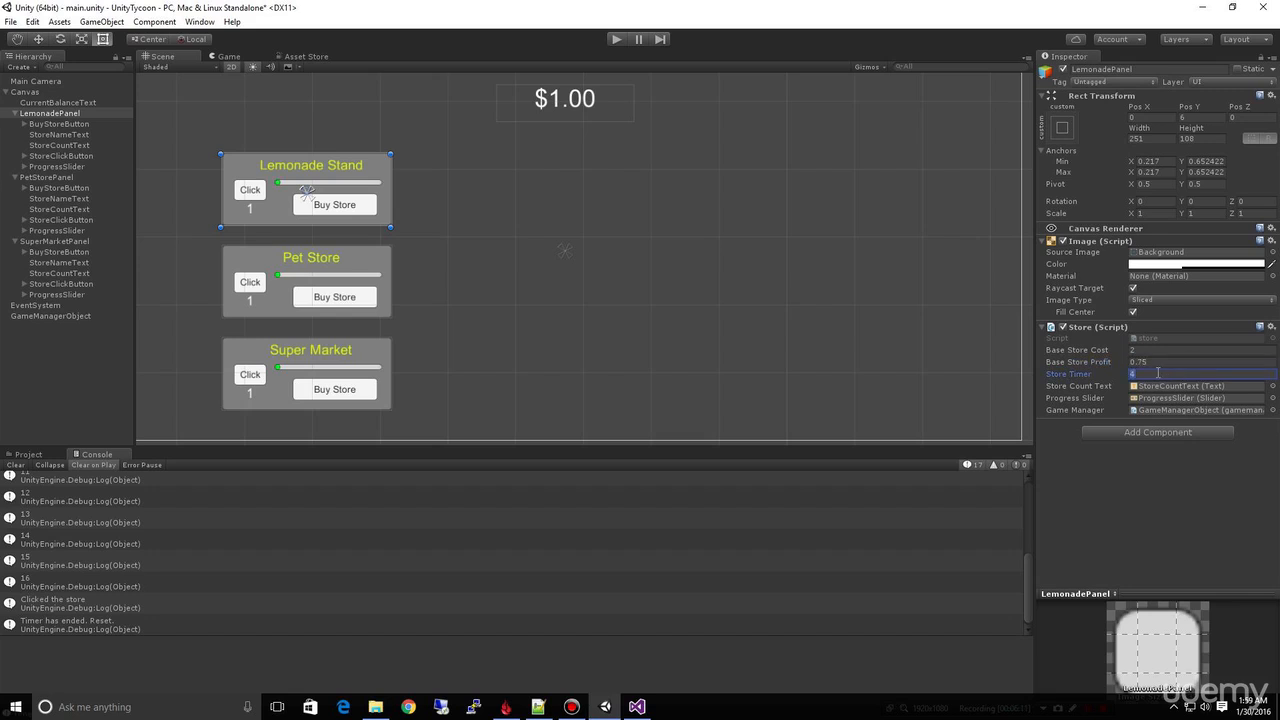
type("3")
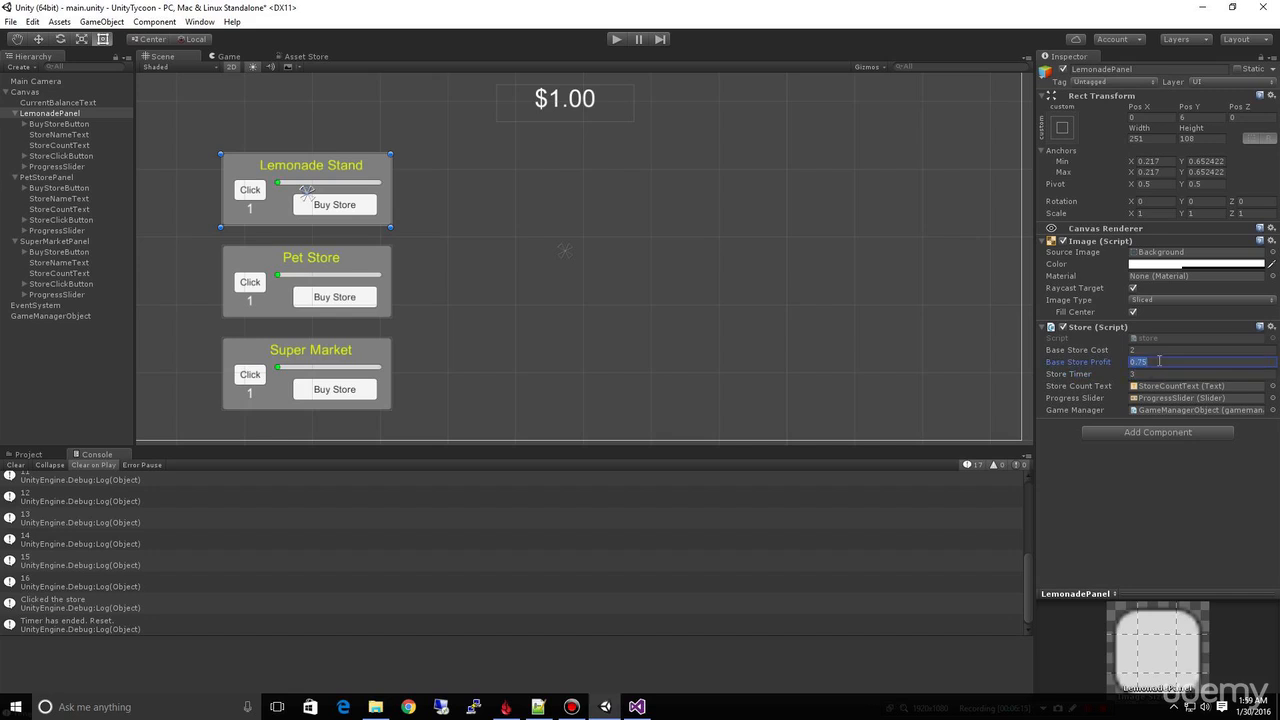
left_click(46, 176)
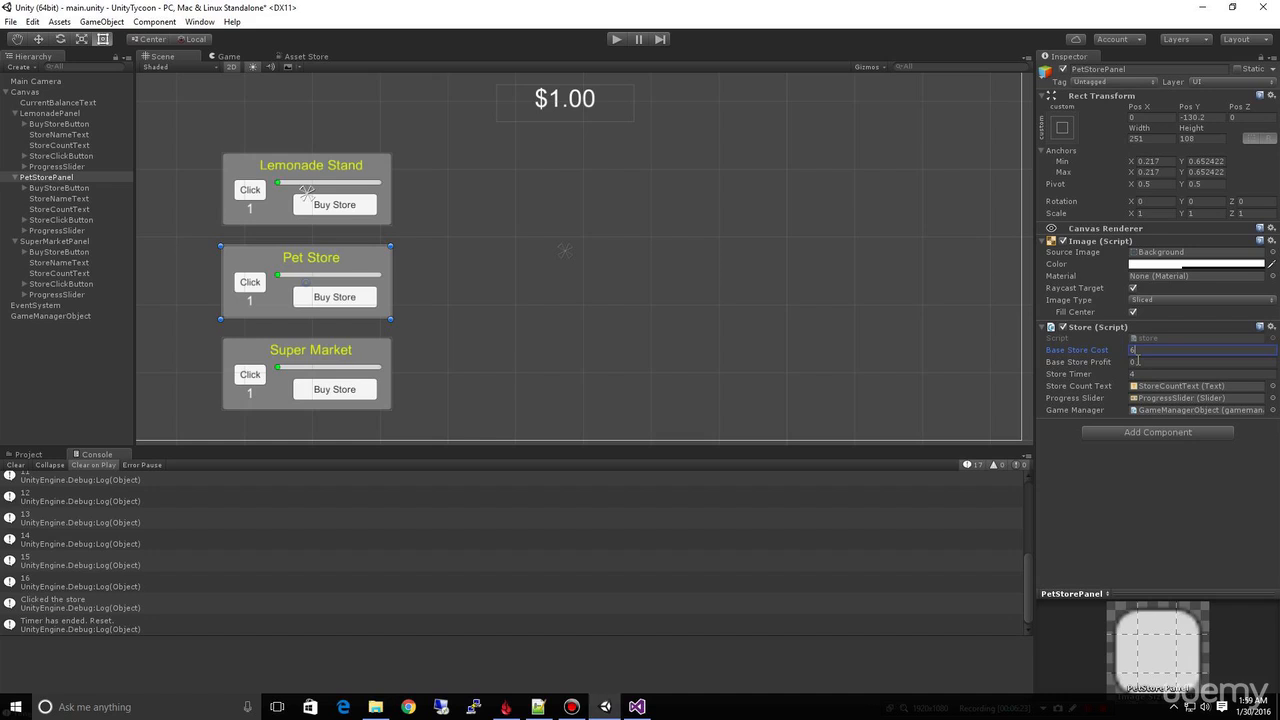
- Check the Pet Store panel's Base Store Profit and Store Timer fields
left_click(1200, 360)
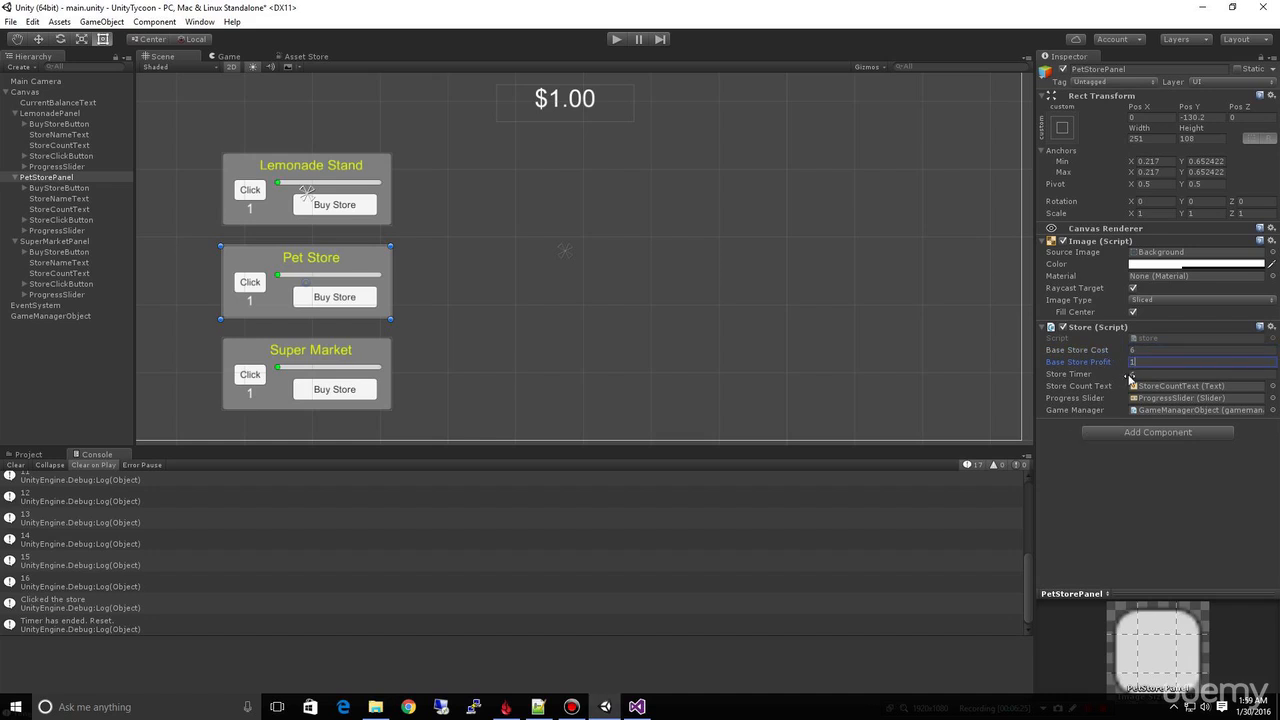
left_click(1200, 374)
type("6")
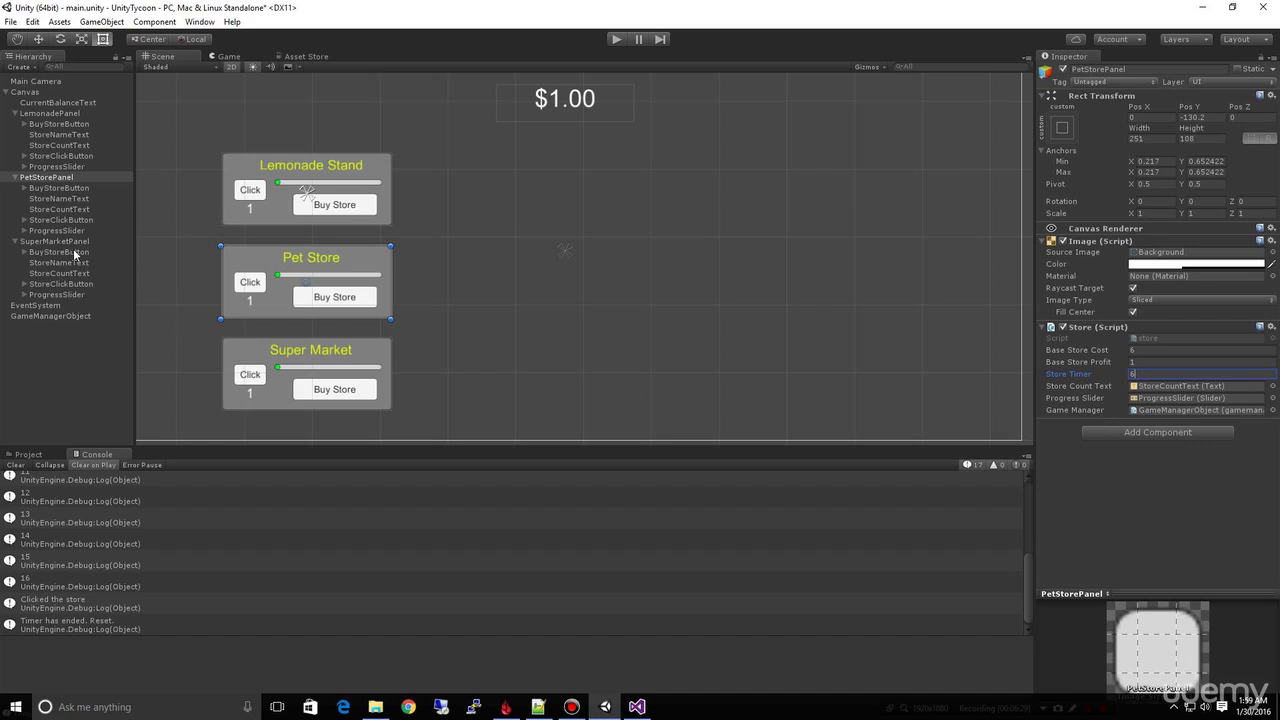
left_click(54, 240)
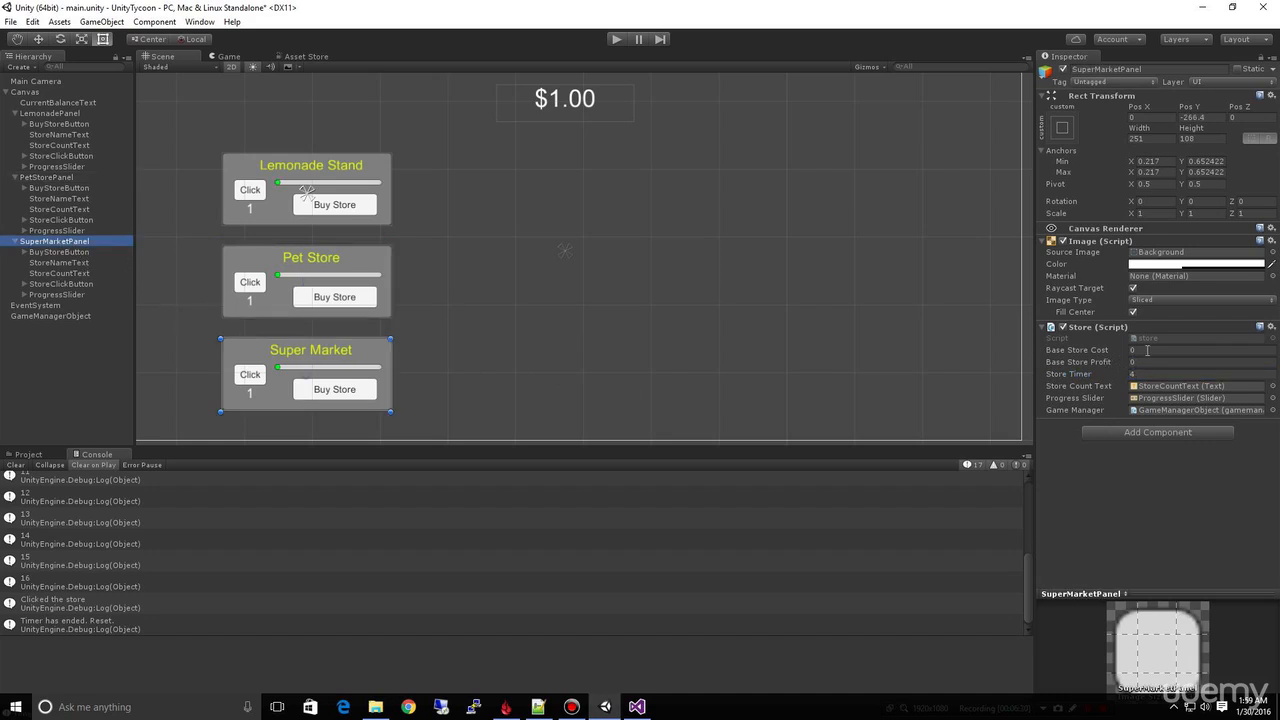
- Check the Super Market panel's Base Store Cost and Store Timer fields
left_click(1200, 350)
type("25")
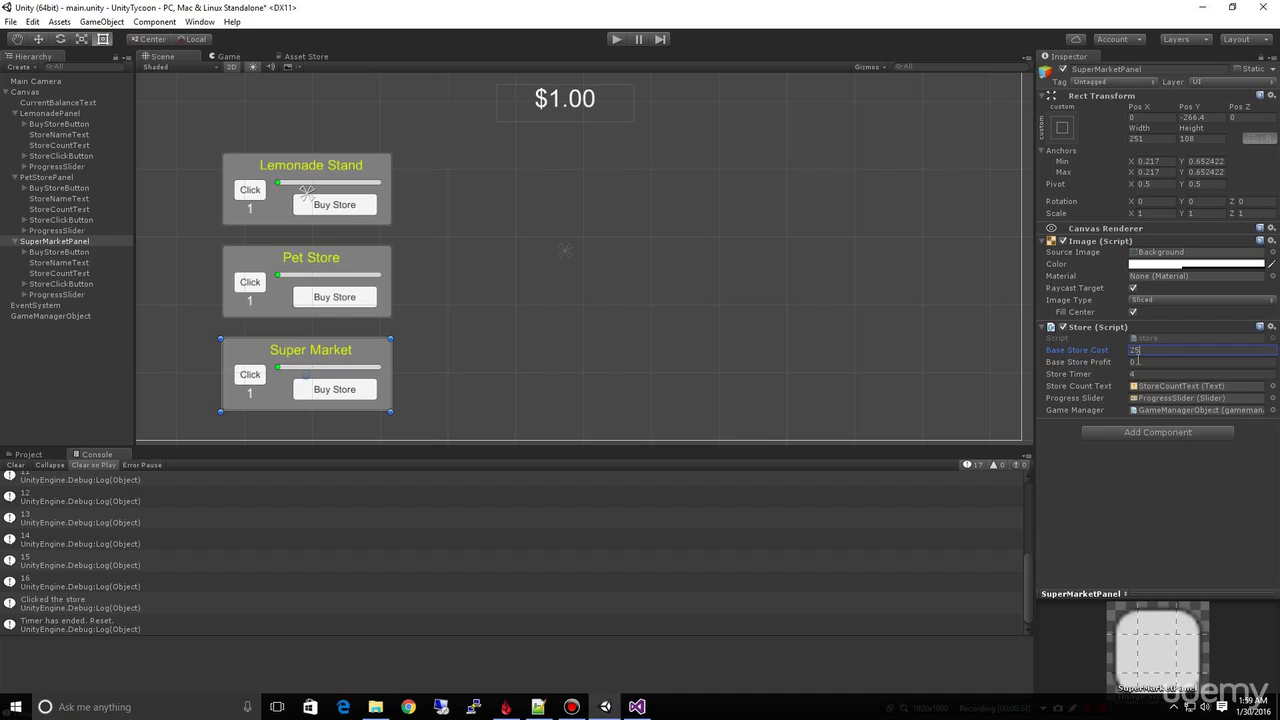
left_click(1200, 362)
type("6")
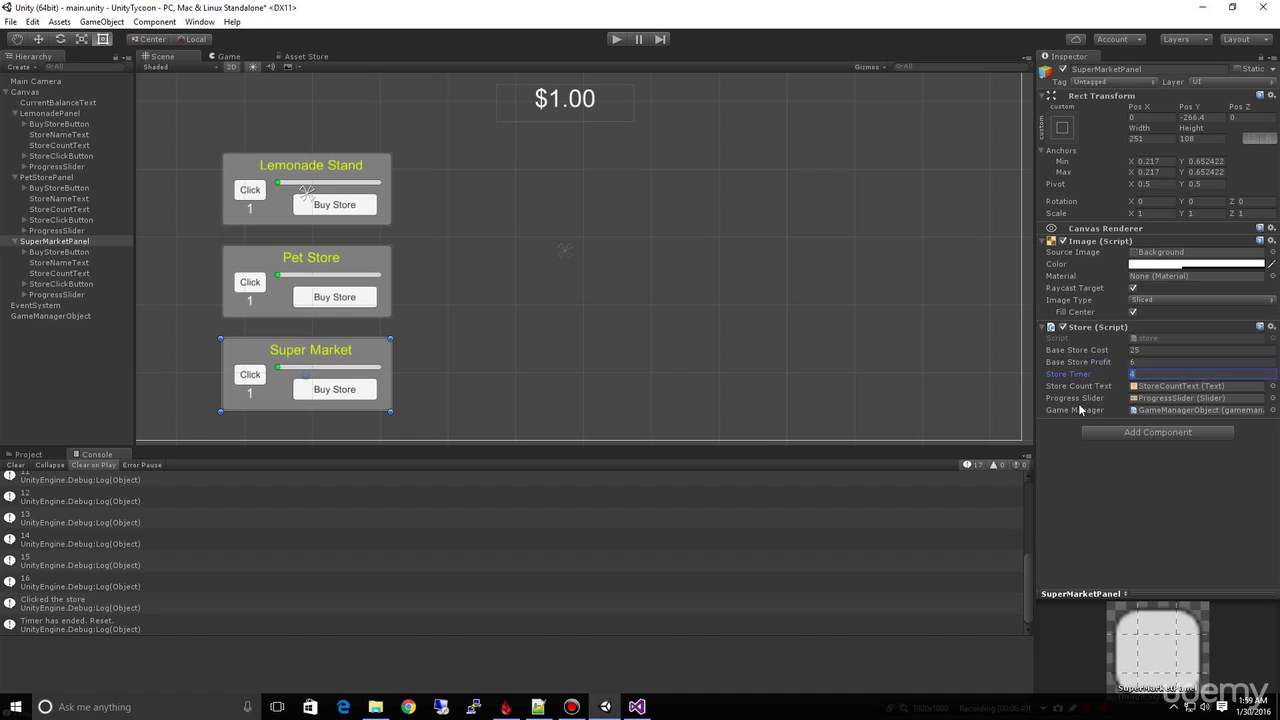
left_click(1200, 360)
type("12")
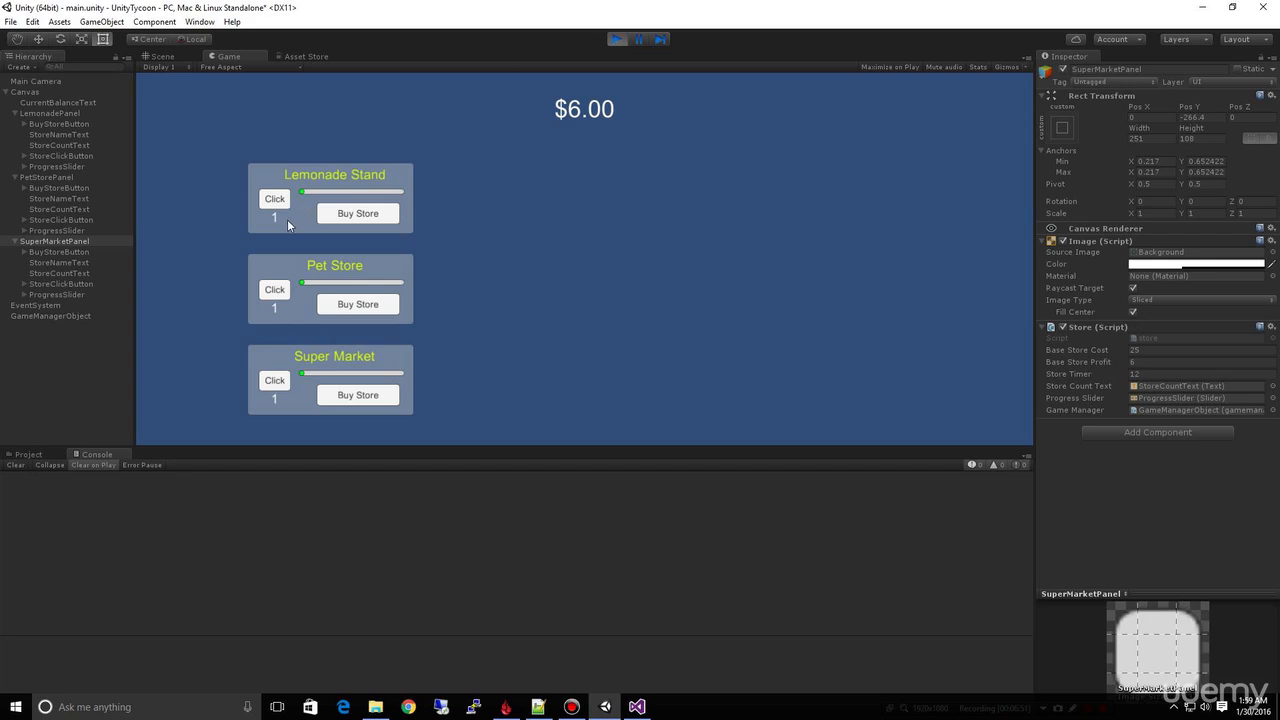
mouse_move(284, 228)
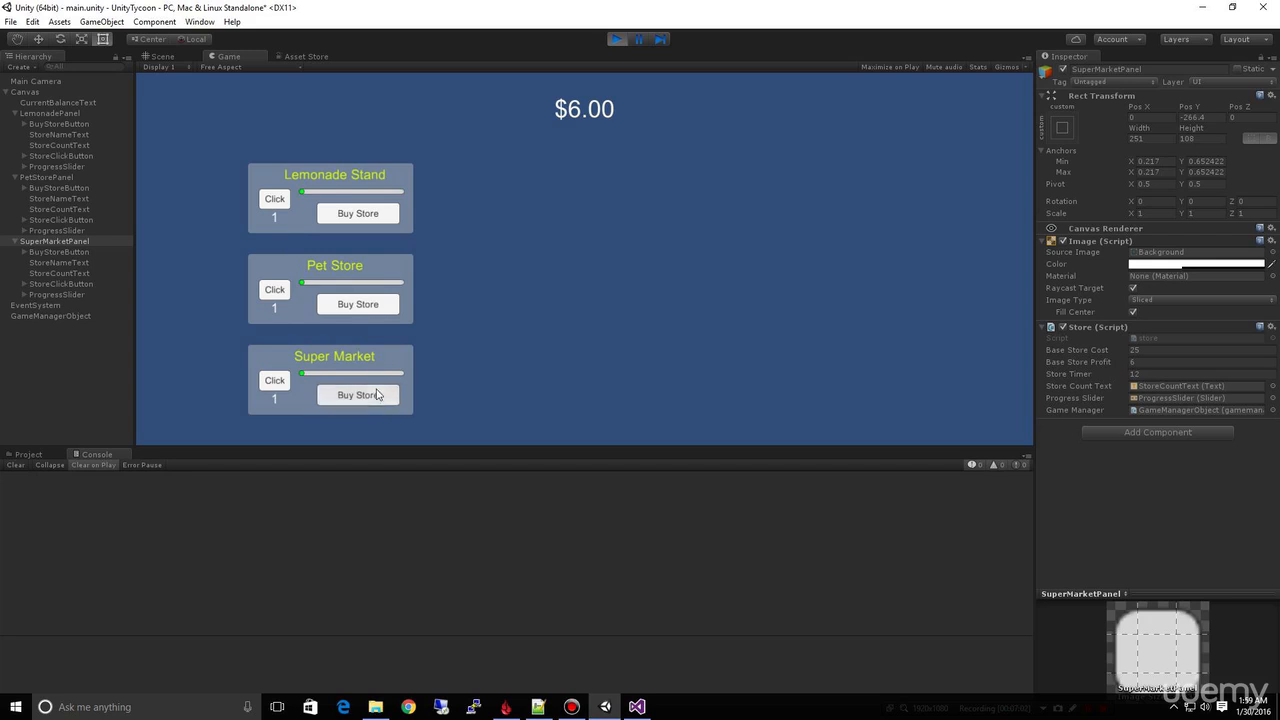
- In play mode, run store timers and try buying Pet Store and Super Market stores
left_click(356, 304)
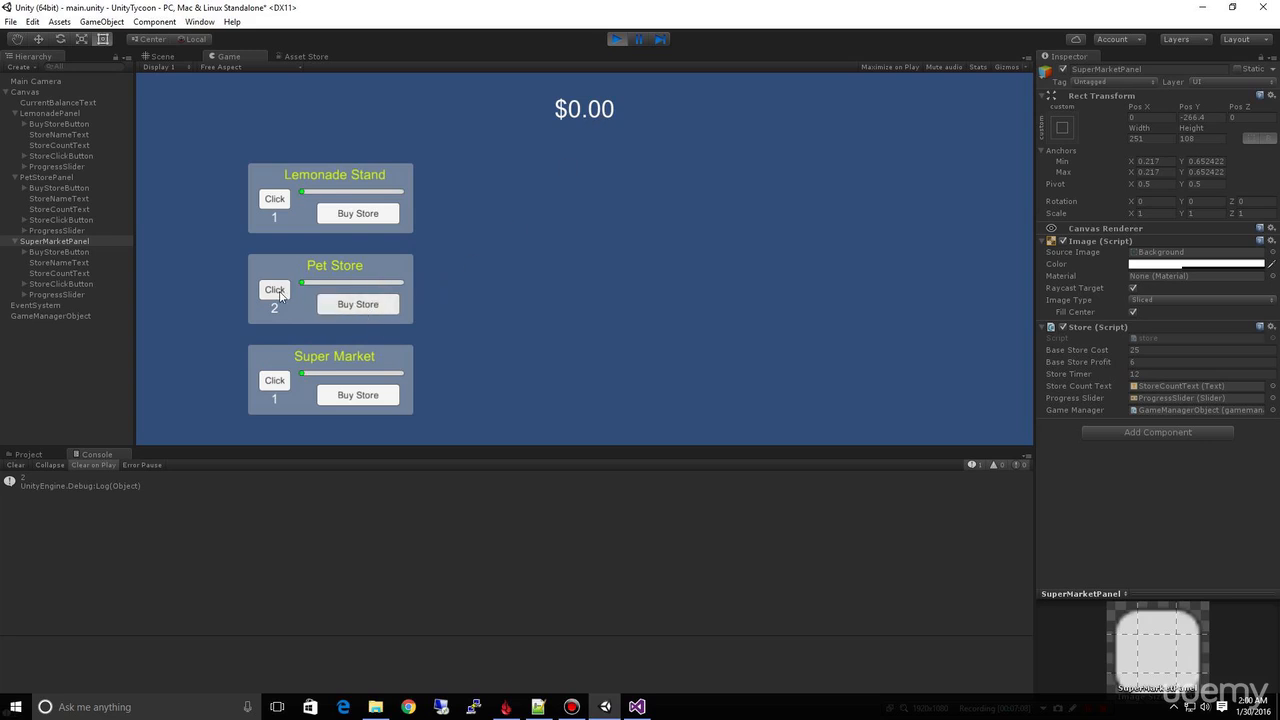
left_click(274, 290)
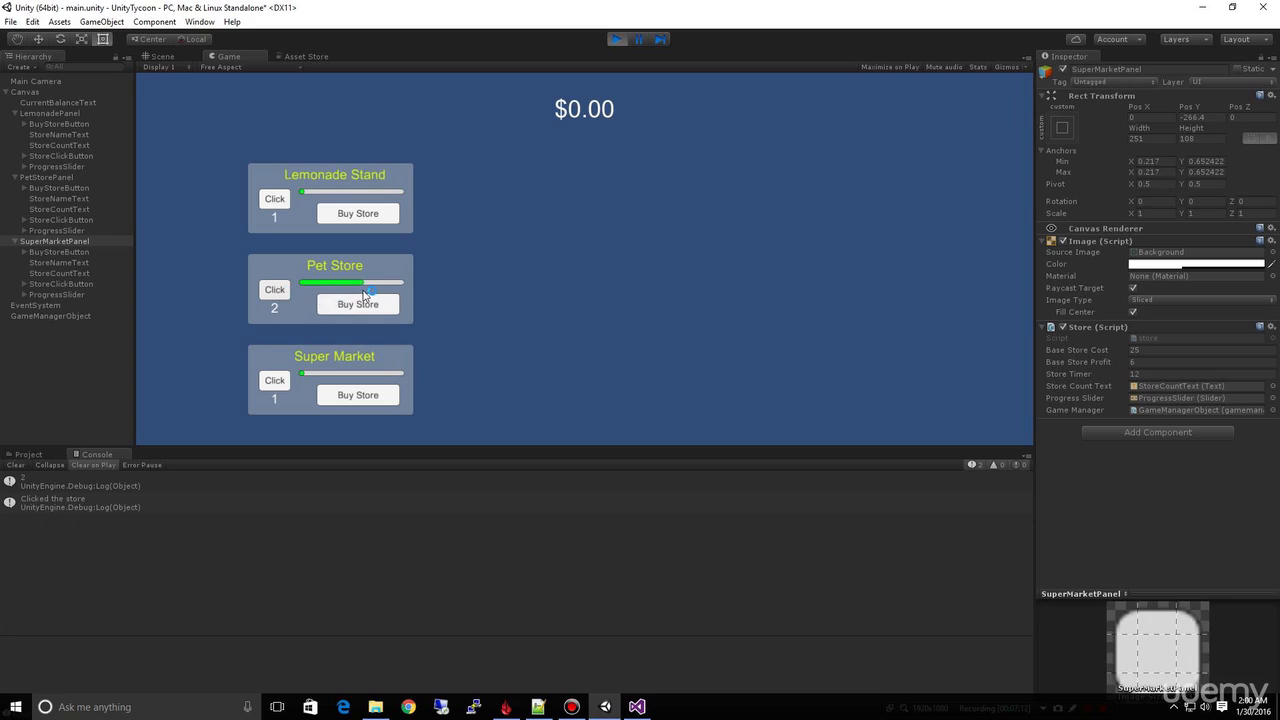
left_click(356, 396)
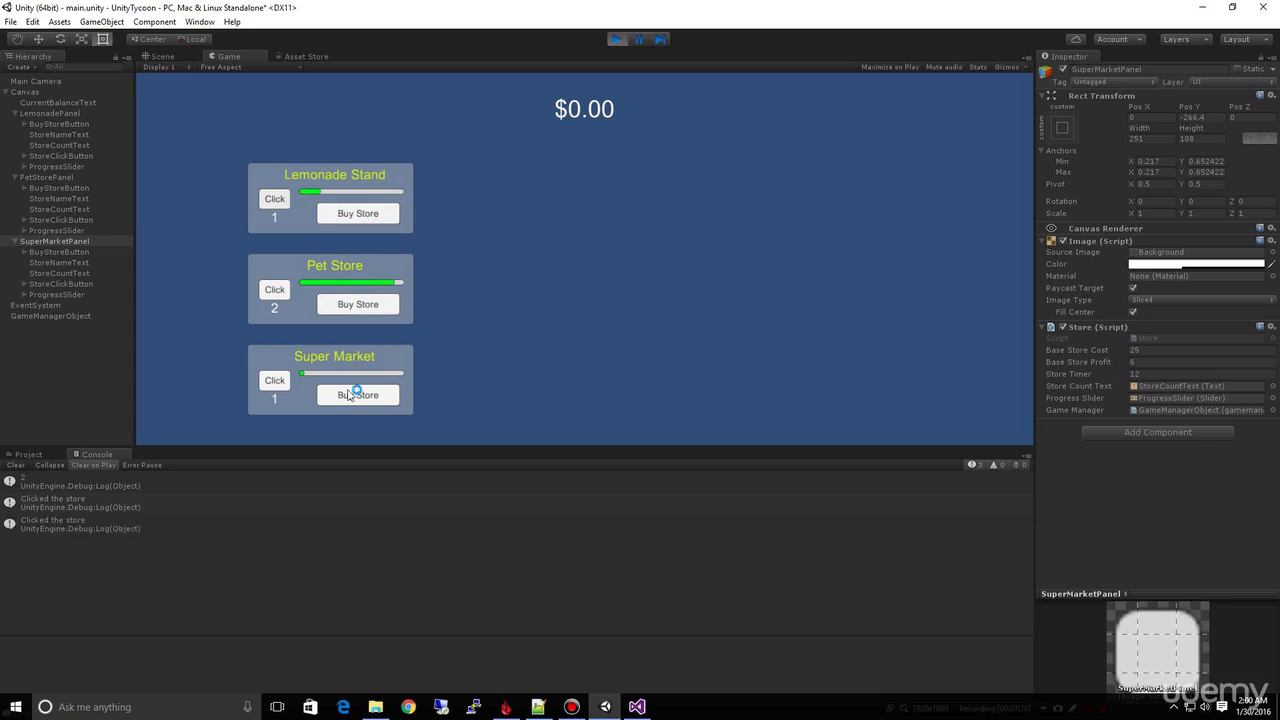
left_click(356, 394)
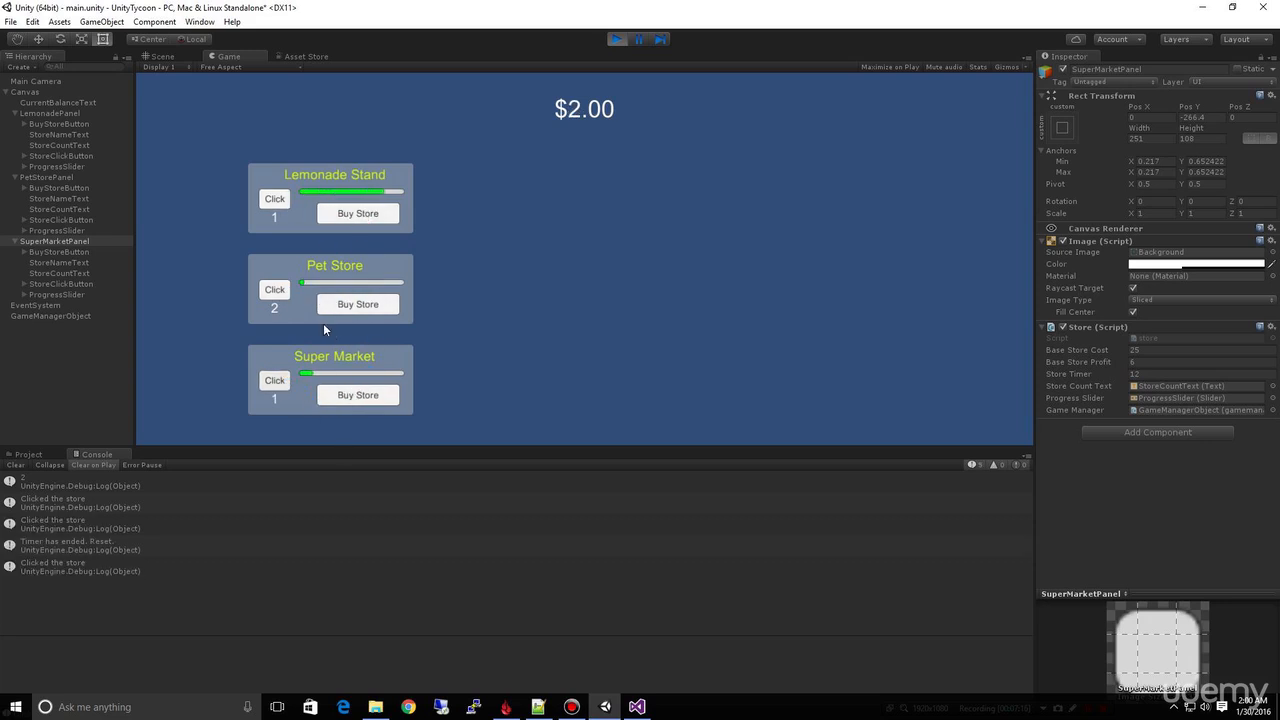
left_click(274, 380)
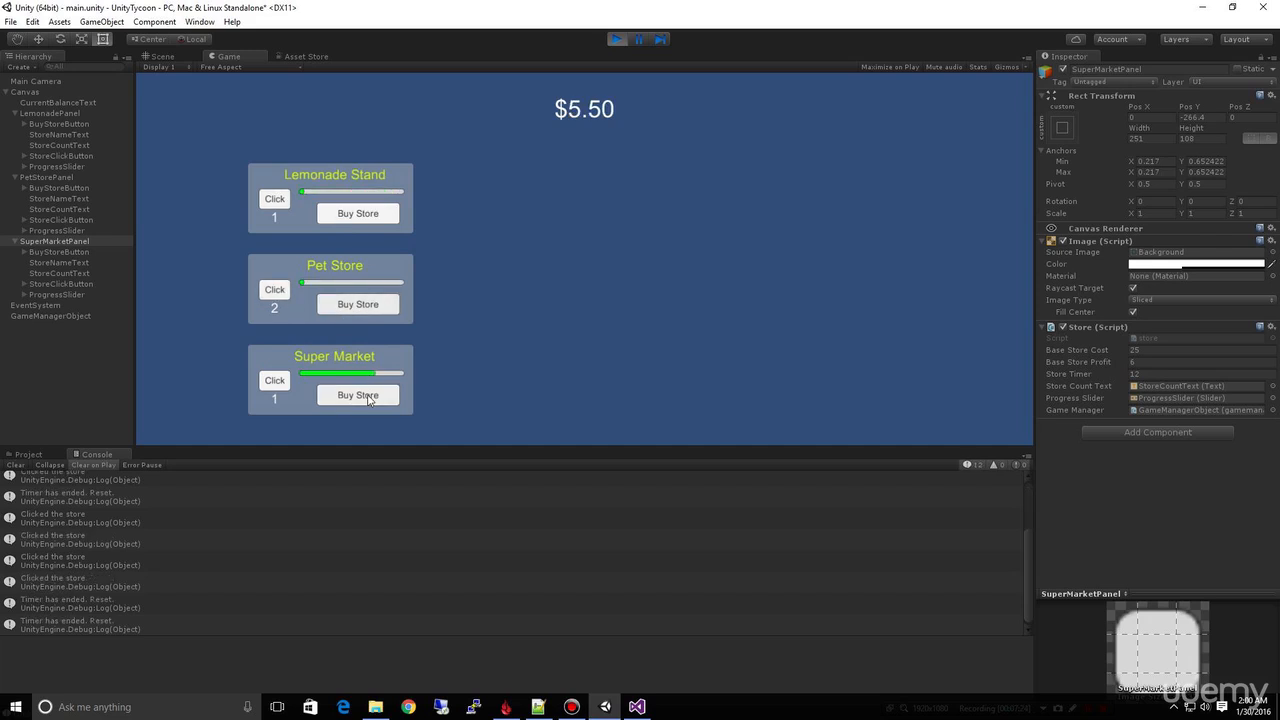
- Keep buying until Pet Store count reaches 4 with $4.25 left, then start the Lemonade timer
left_click(356, 396)
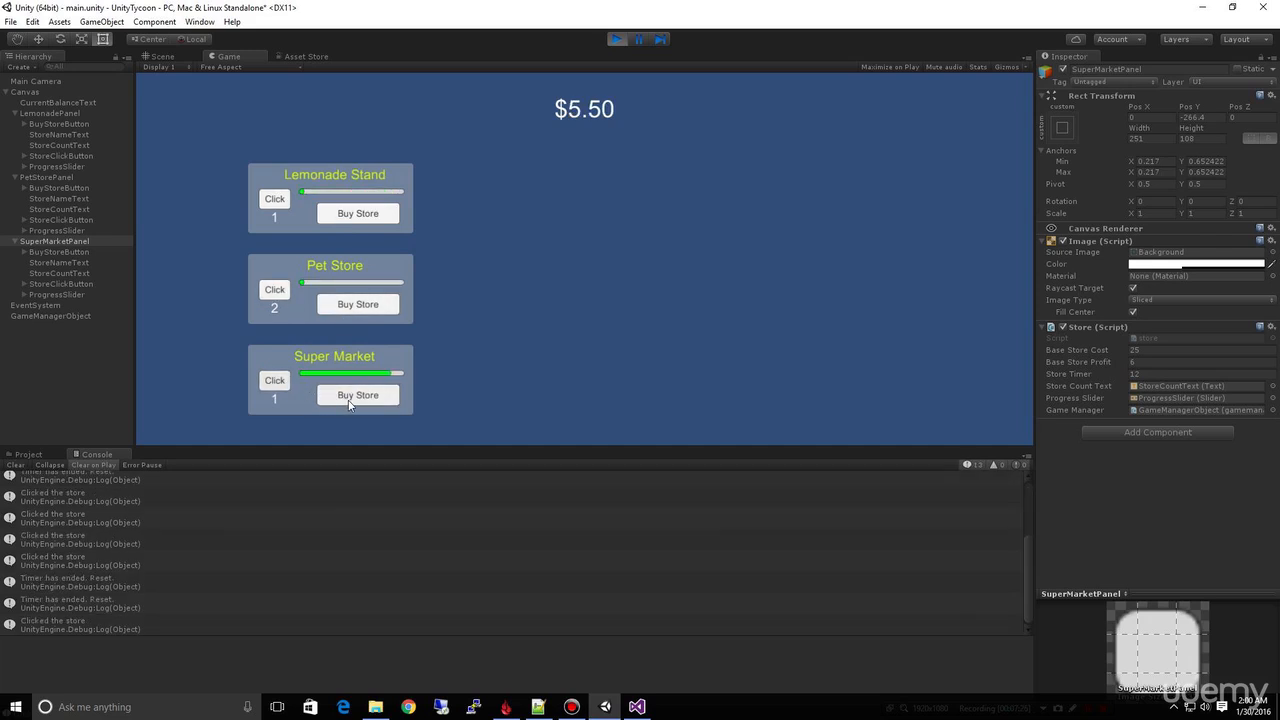
left_click(356, 394)
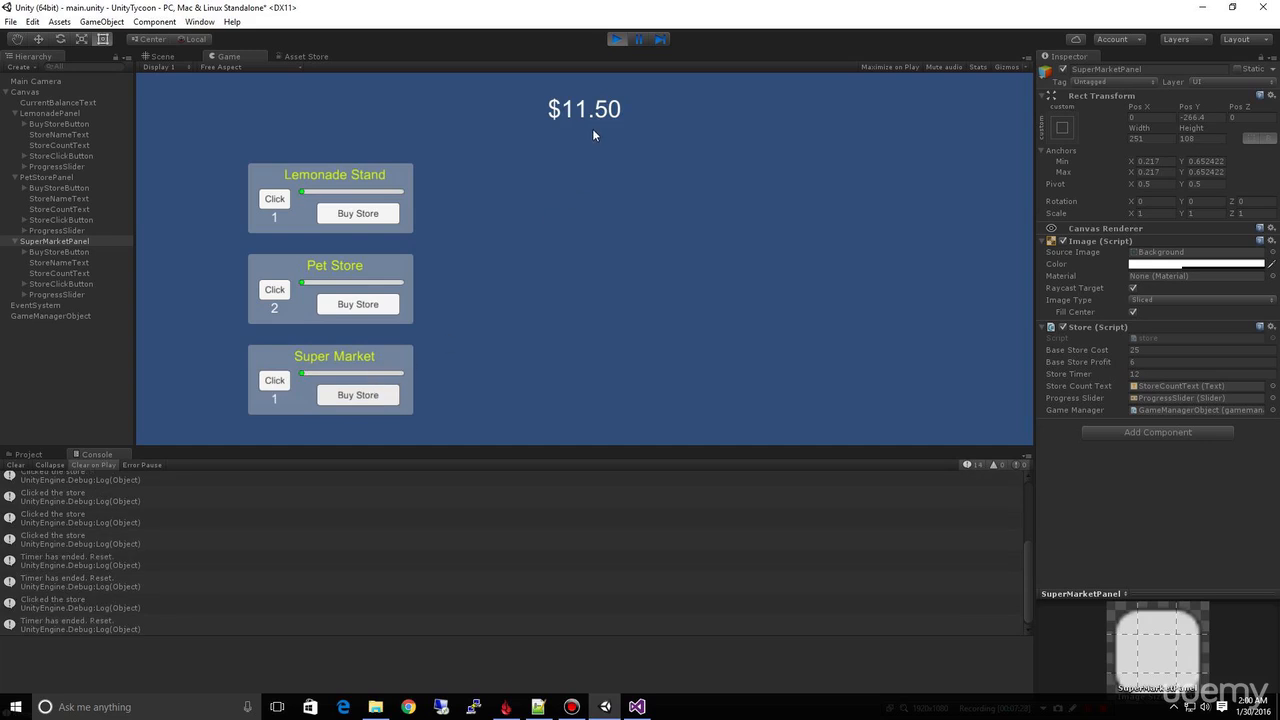
mouse_move(380, 380)
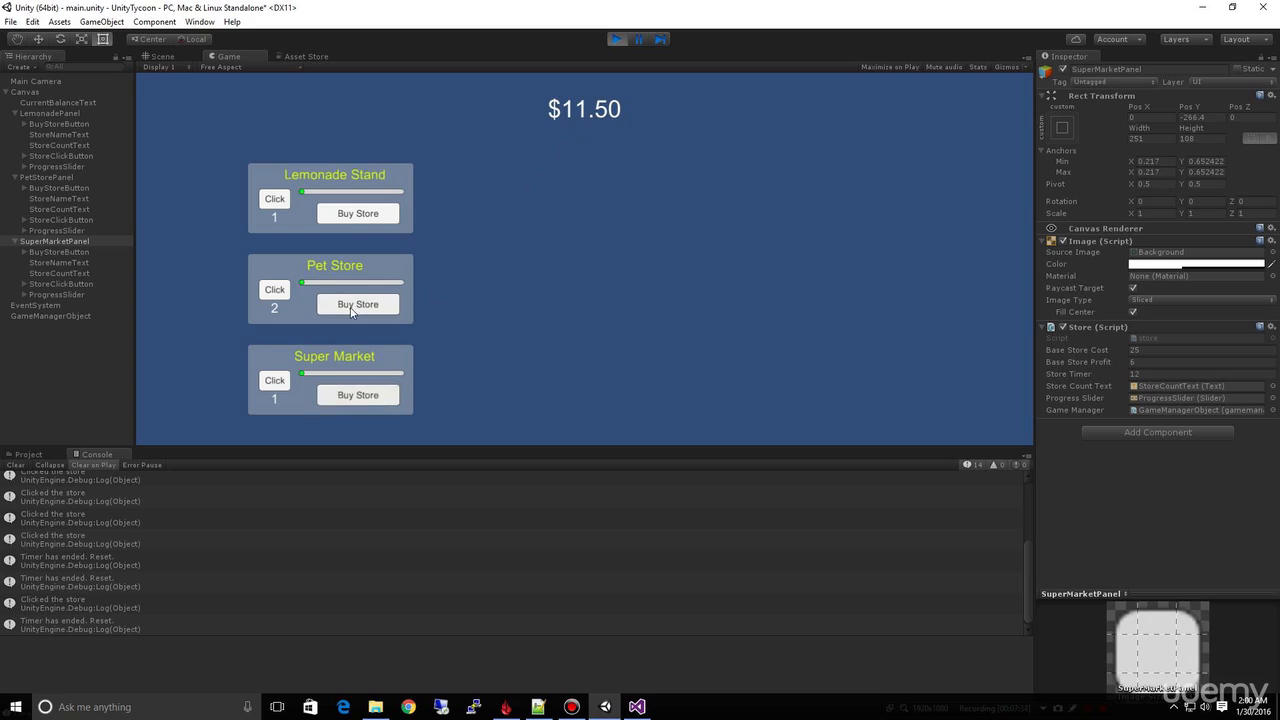
left_click(274, 200)
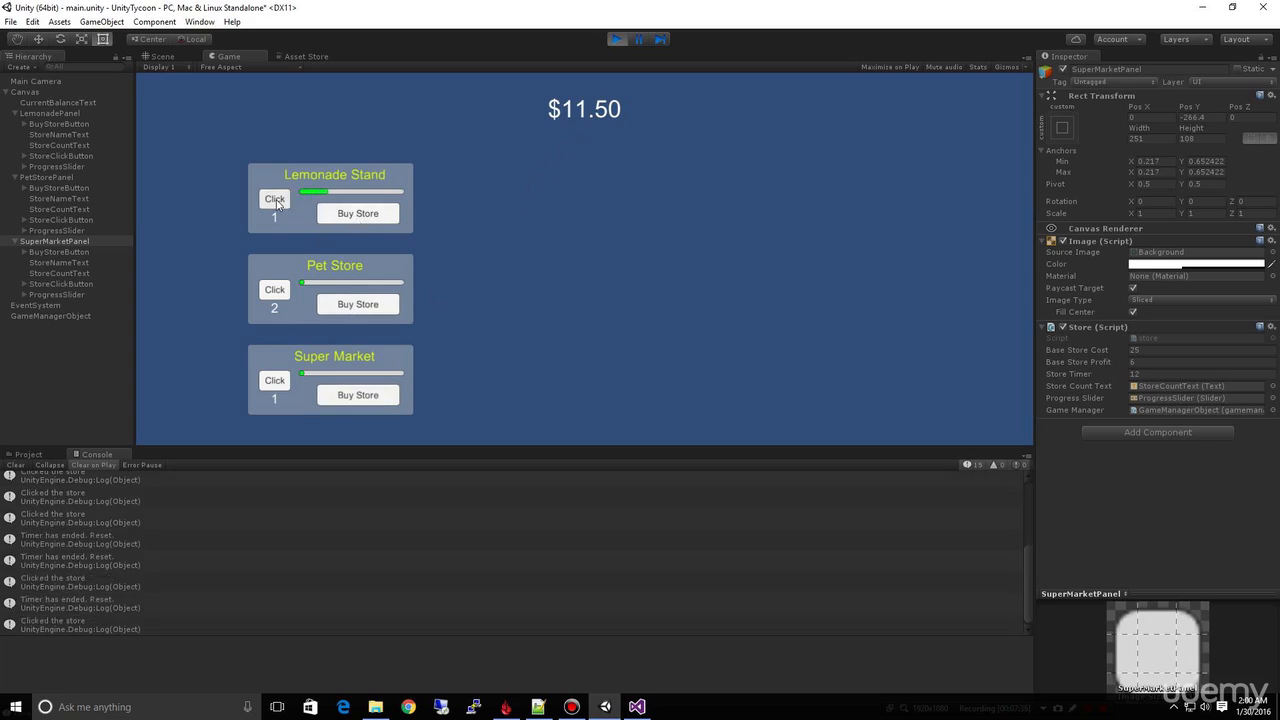
left_click(274, 288)
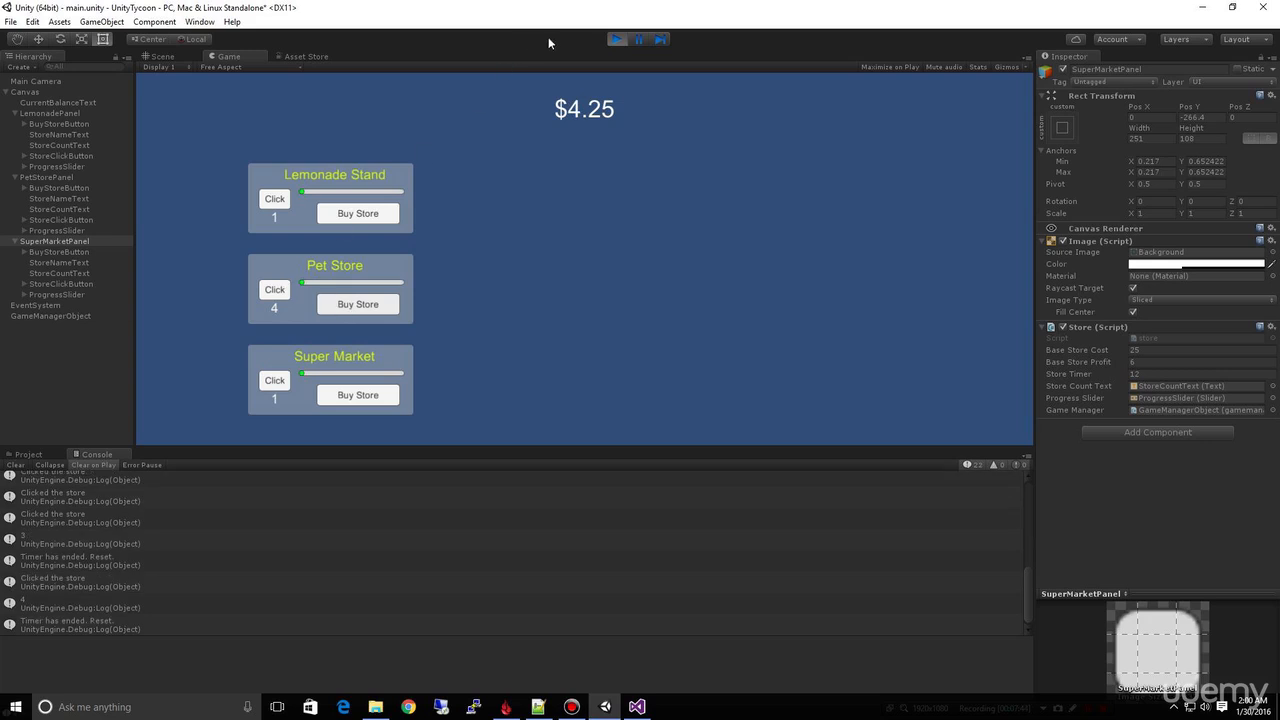
- Stop the play test and switch over to the store script in Visual Studio
left_click(162, 56)
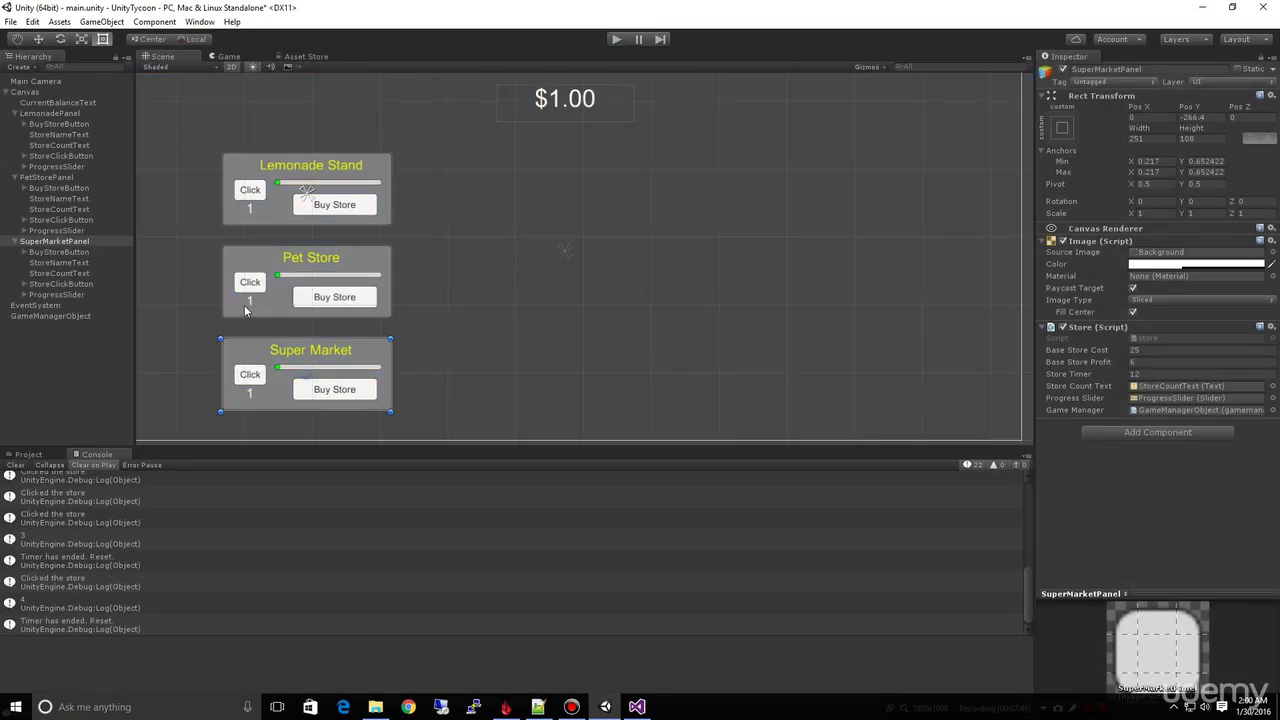
mouse_move(252, 402)
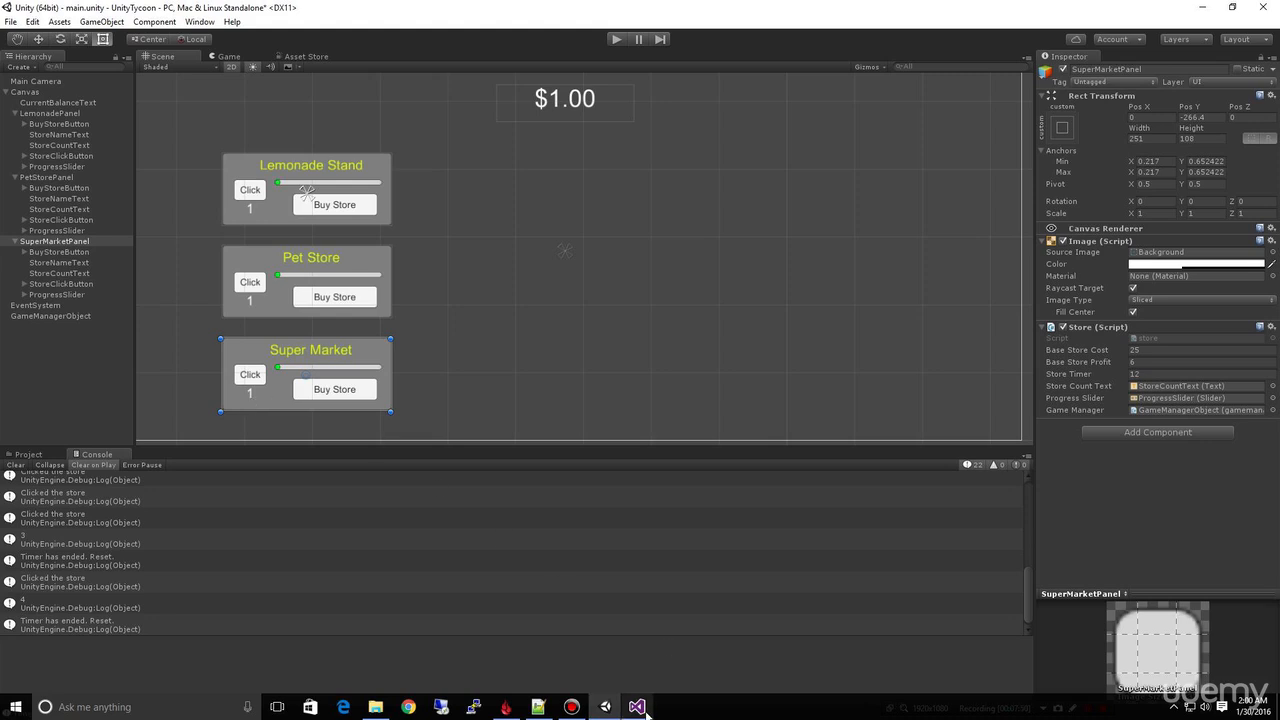
left_click(636, 708)
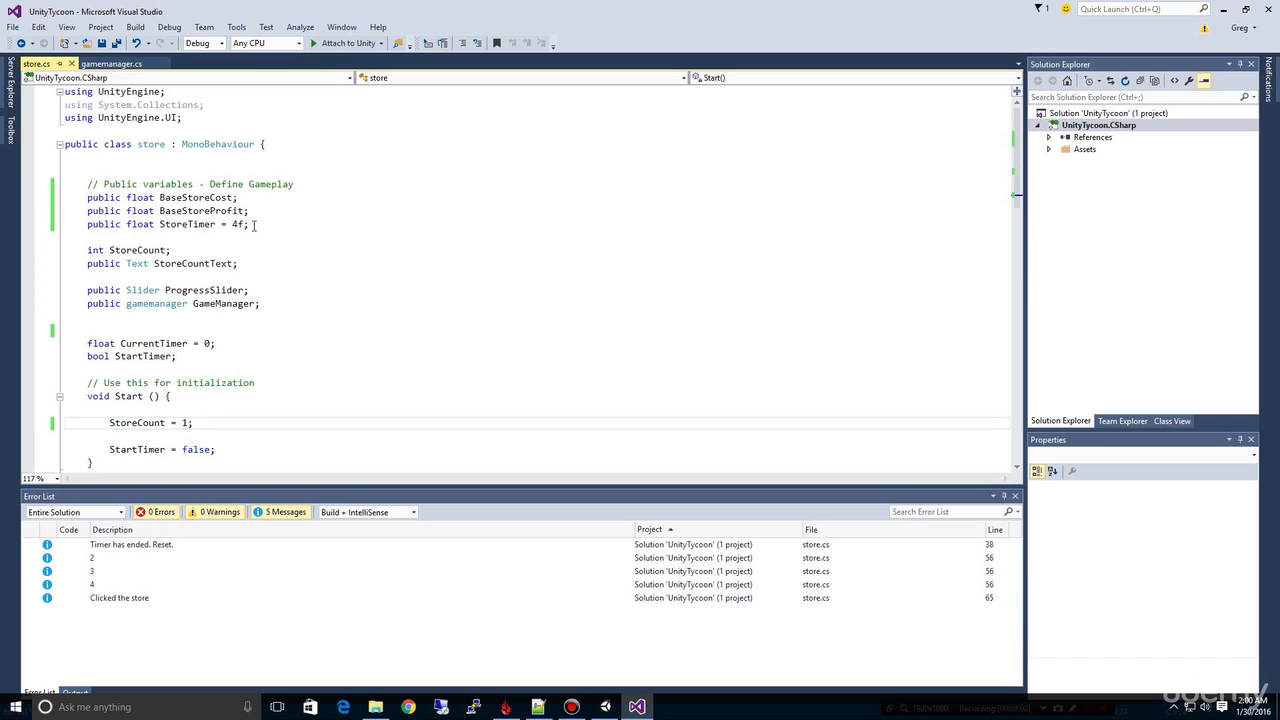
- Declare public StoreCount after StoreTimer in store.cs and return to Unity
left_click(248, 224)
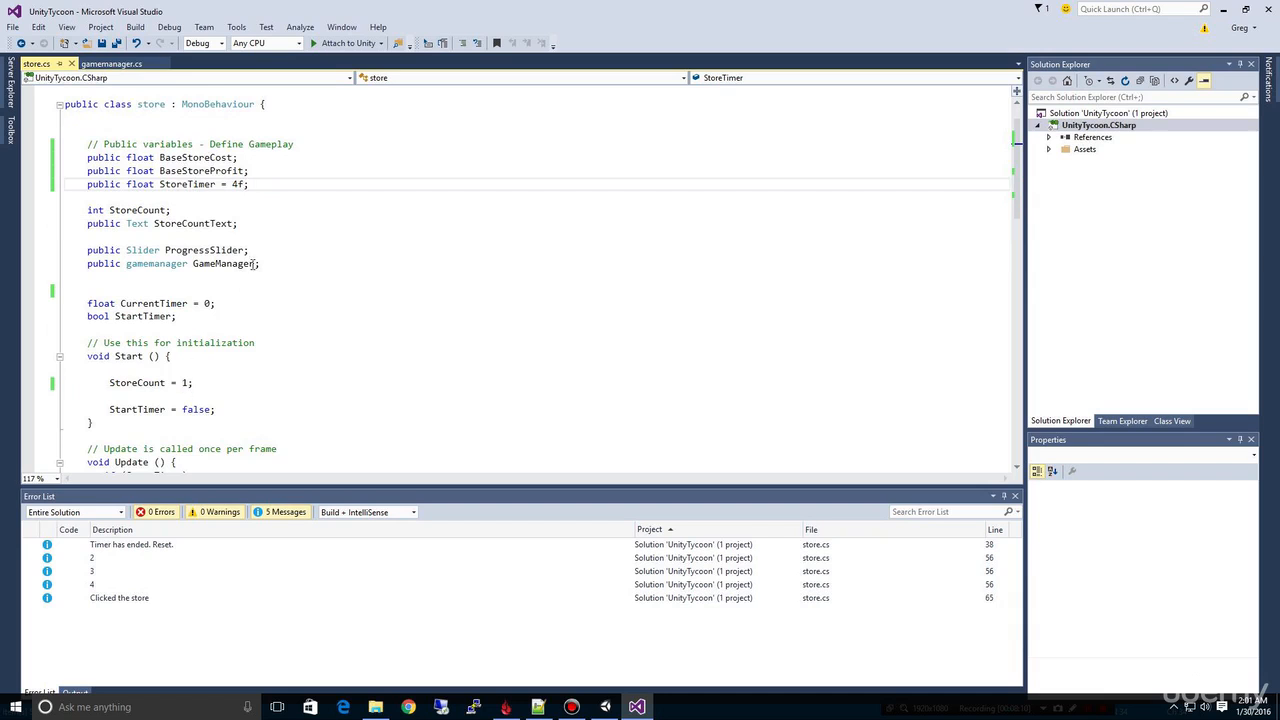
type("public int St")
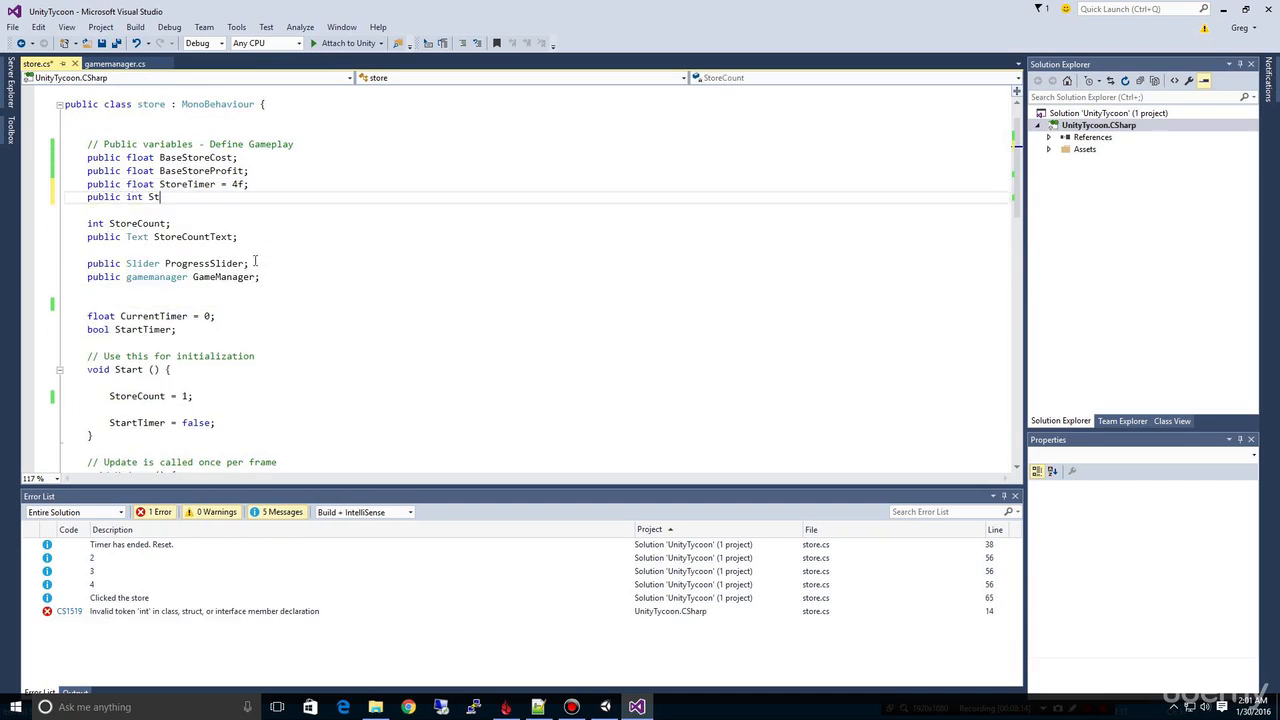
type("oreCount;")
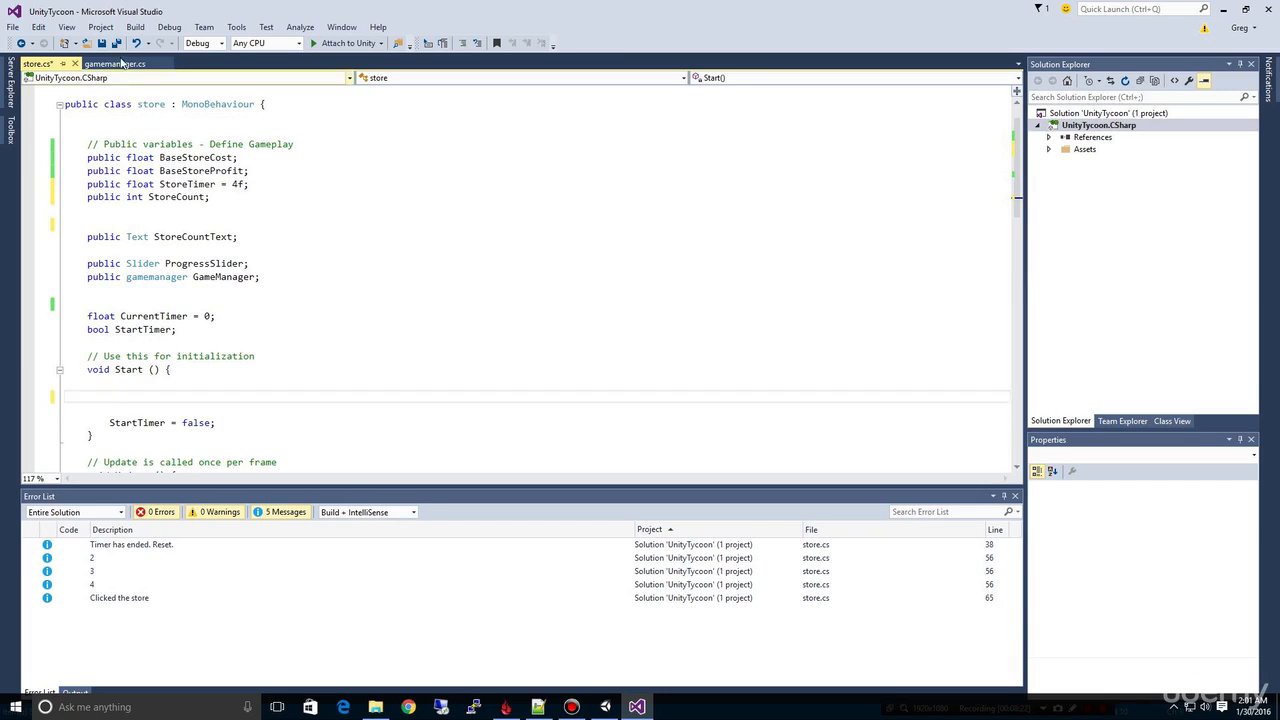
left_click(114, 396)
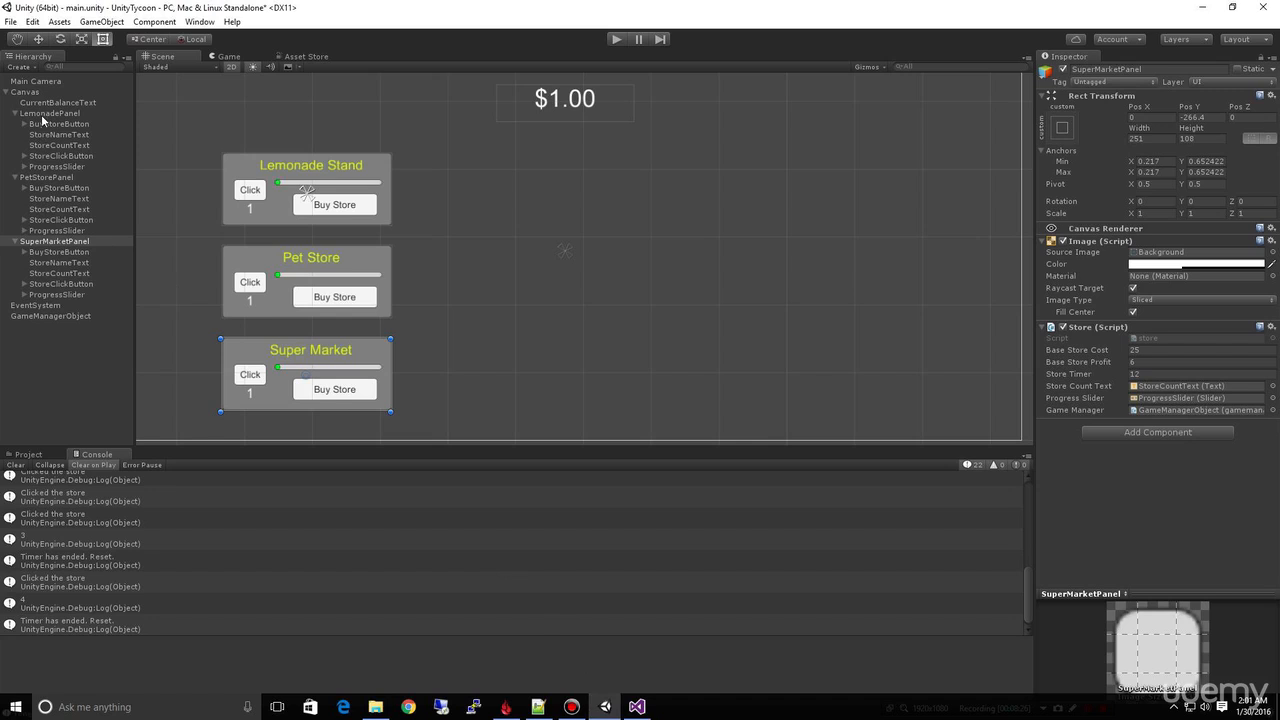
- Set the Lemonade Stand panel's Store Count, then inspect the Pet Store panel's store settings
left_click(48, 112)
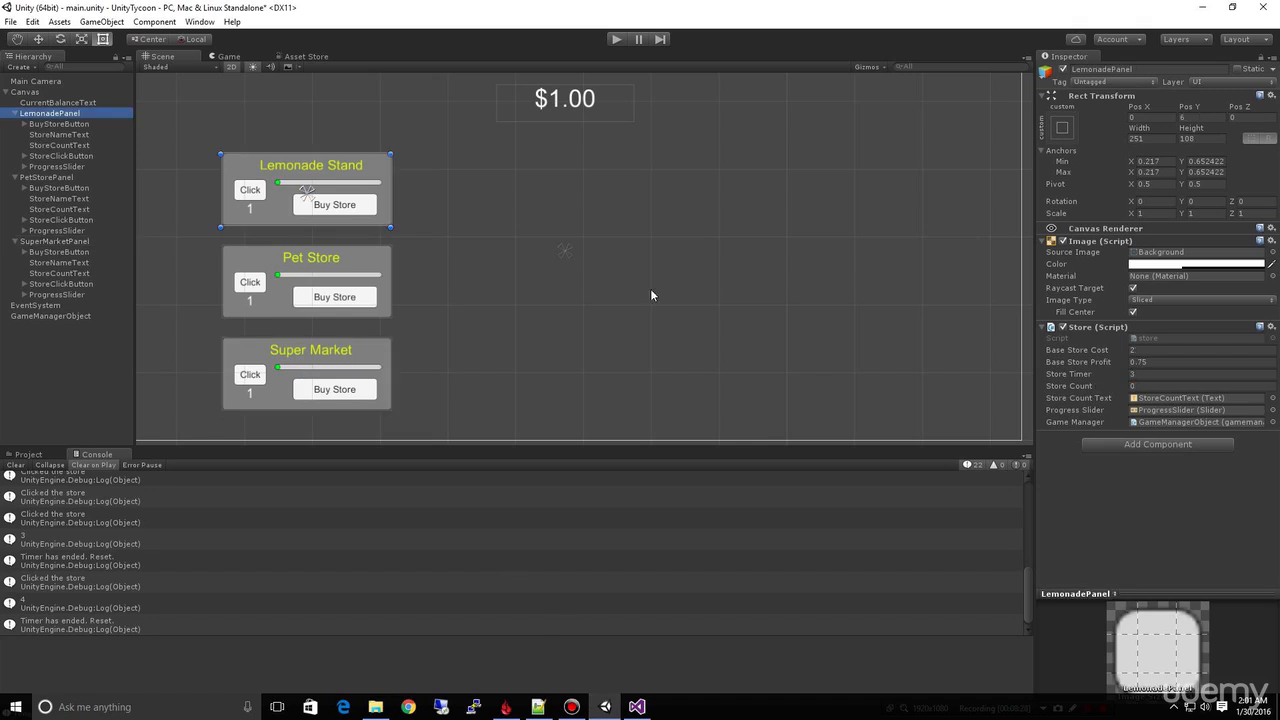
left_click(1200, 384)
type("1")
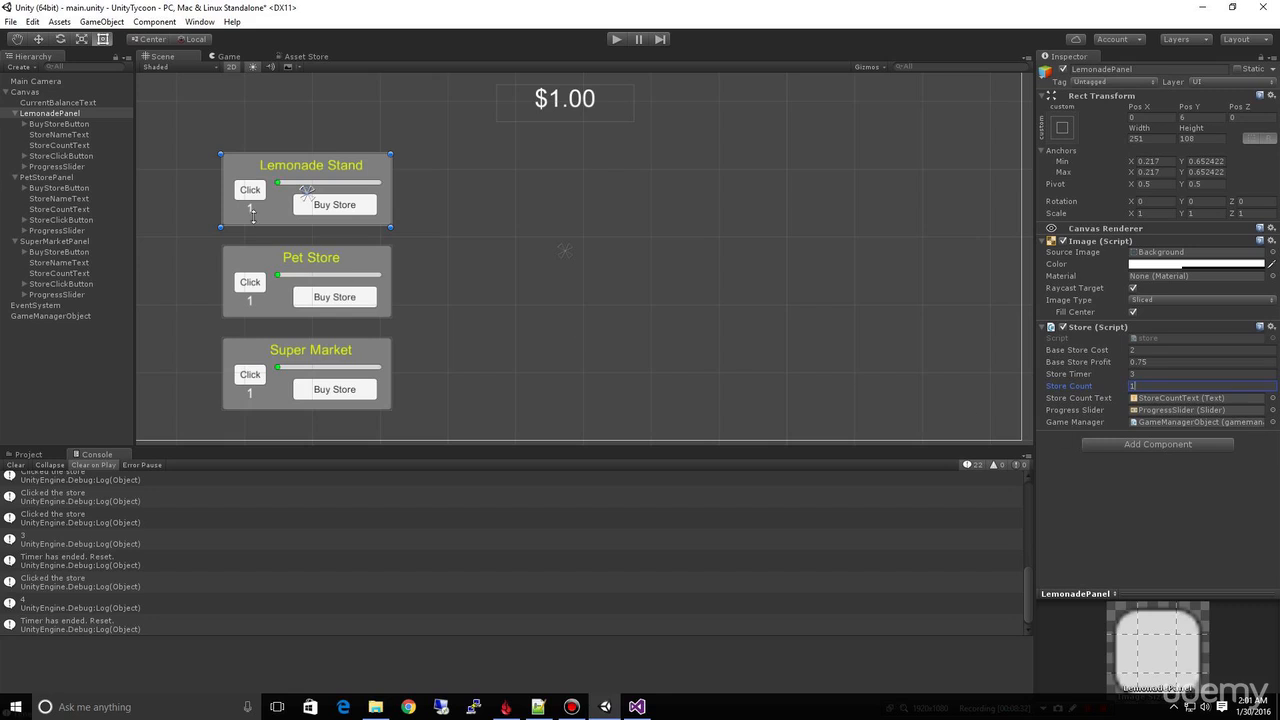
left_click(46, 176)
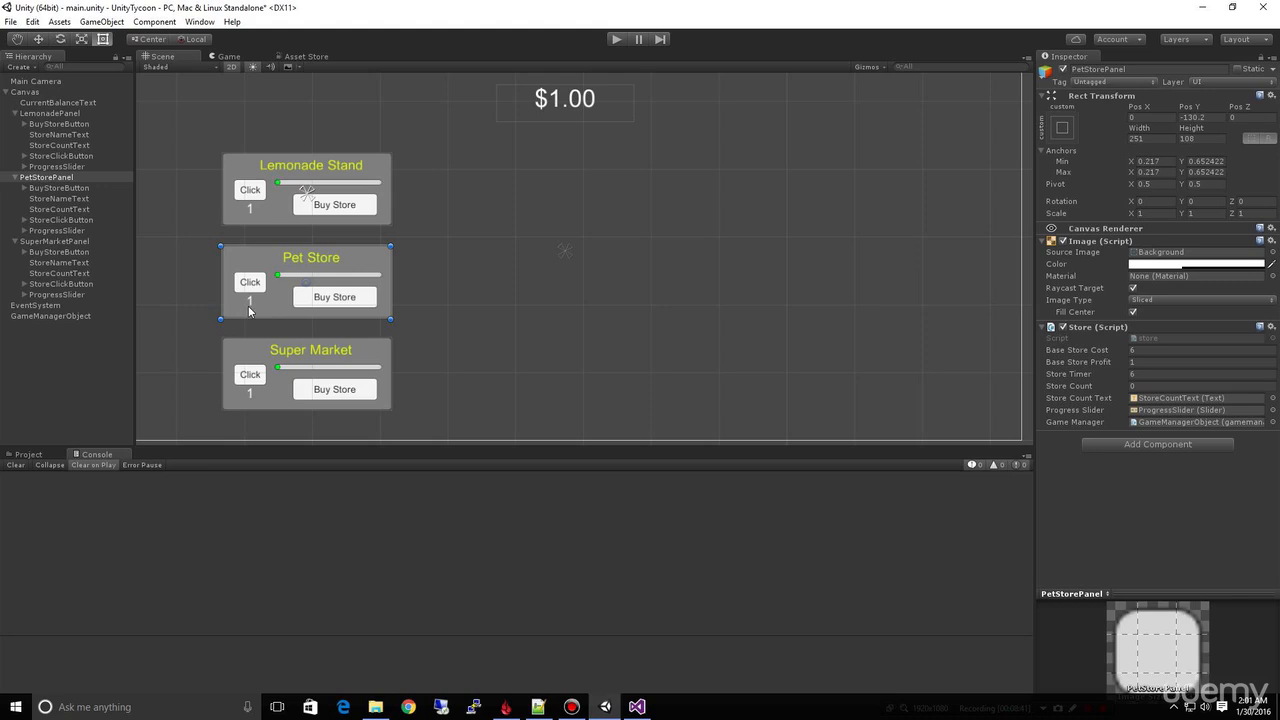
- In store.cs, have Start() write StoreCount into StoreCountText via ToString()
left_click(636, 708)
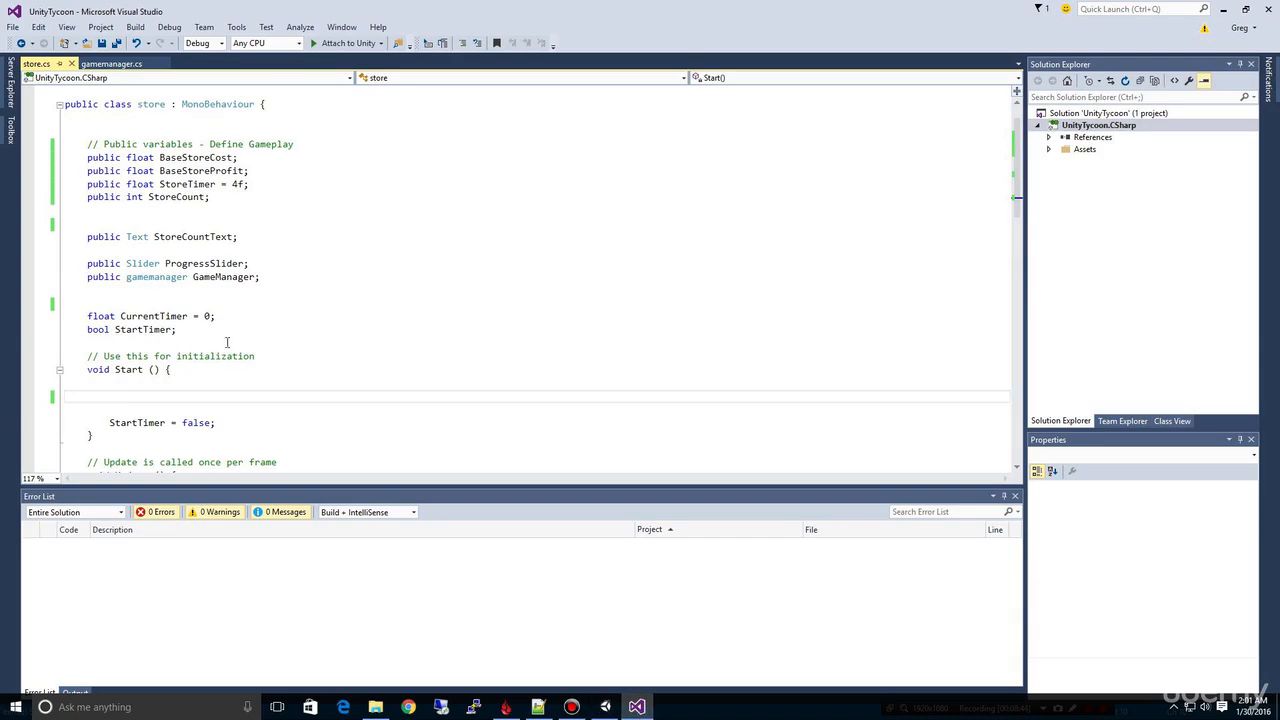
scroll("down", 3)
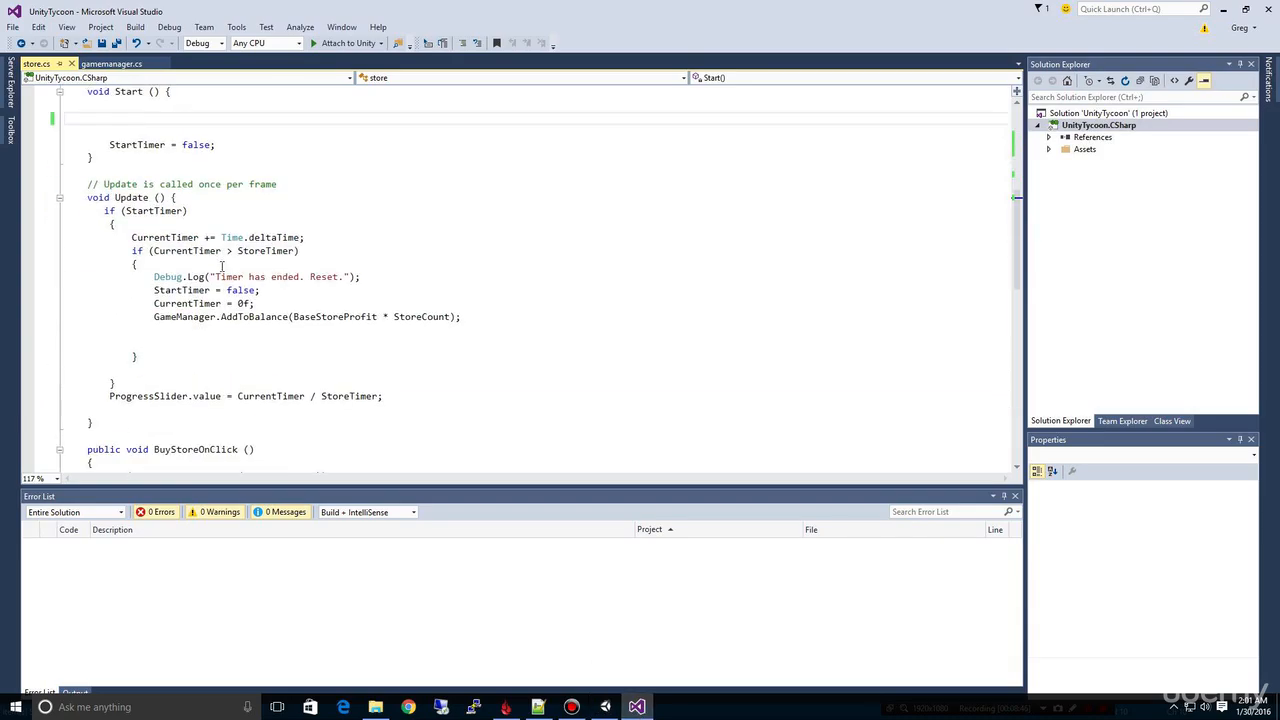
scroll("down", 3)
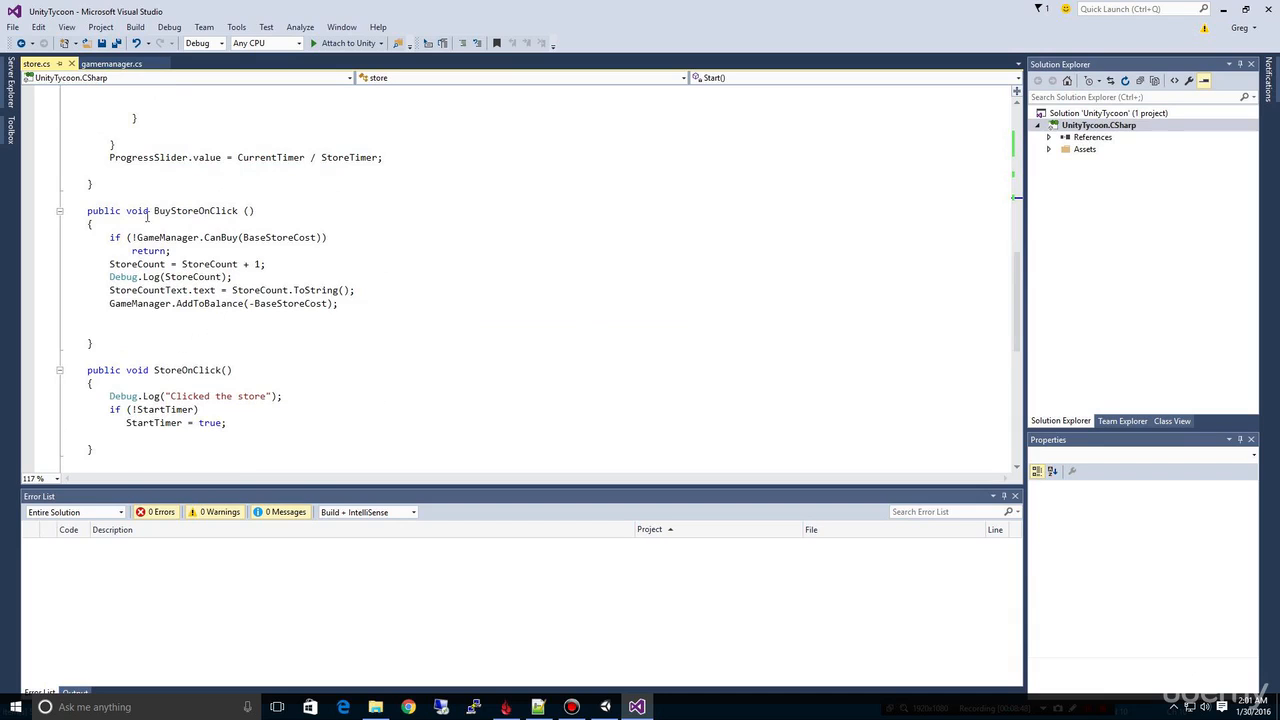
mouse_move(196, 246)
type("StoreCountText.text = StoreCount.ToString();")
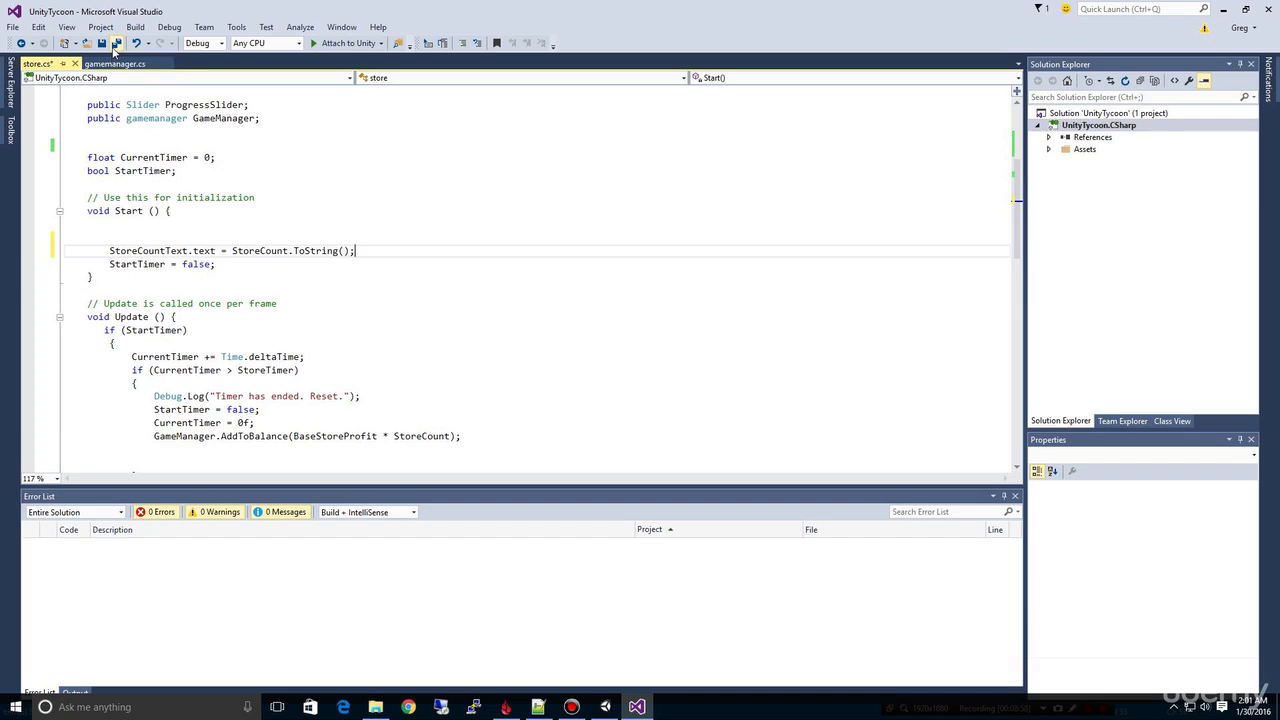
mouse_move(136, 264)
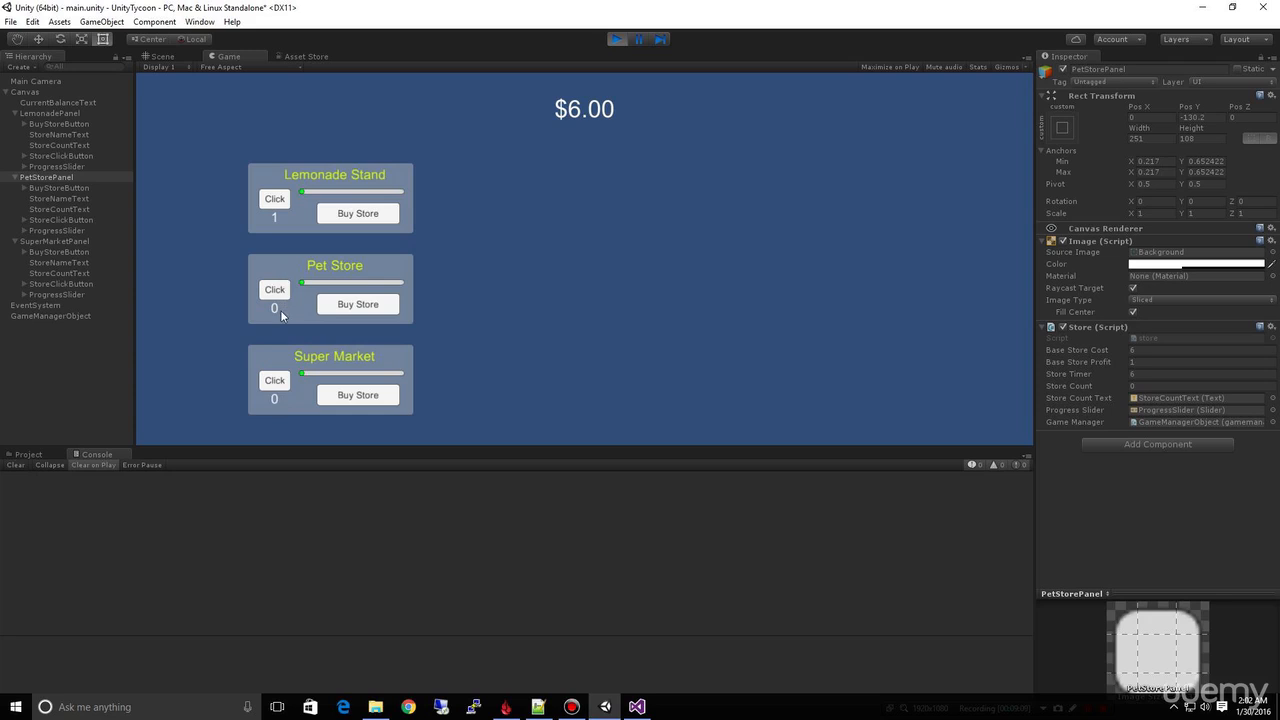
mouse_move(340, 414)
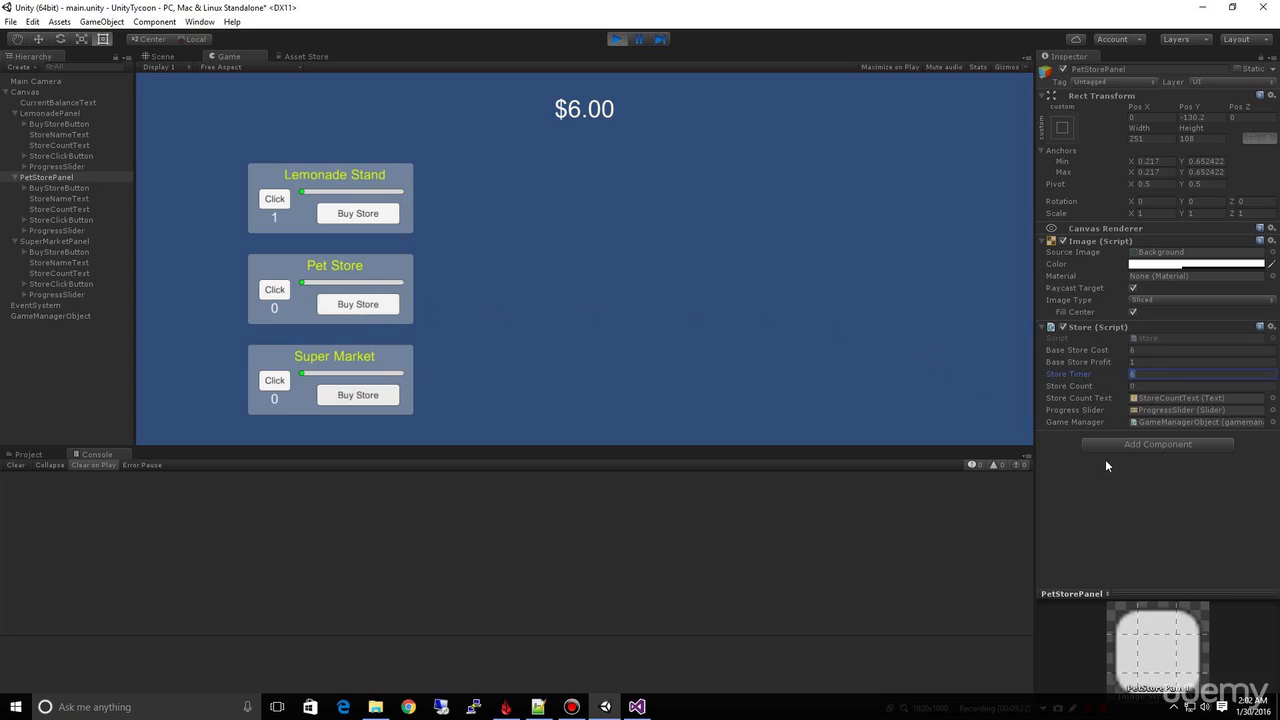
mouse_move(1108, 460)
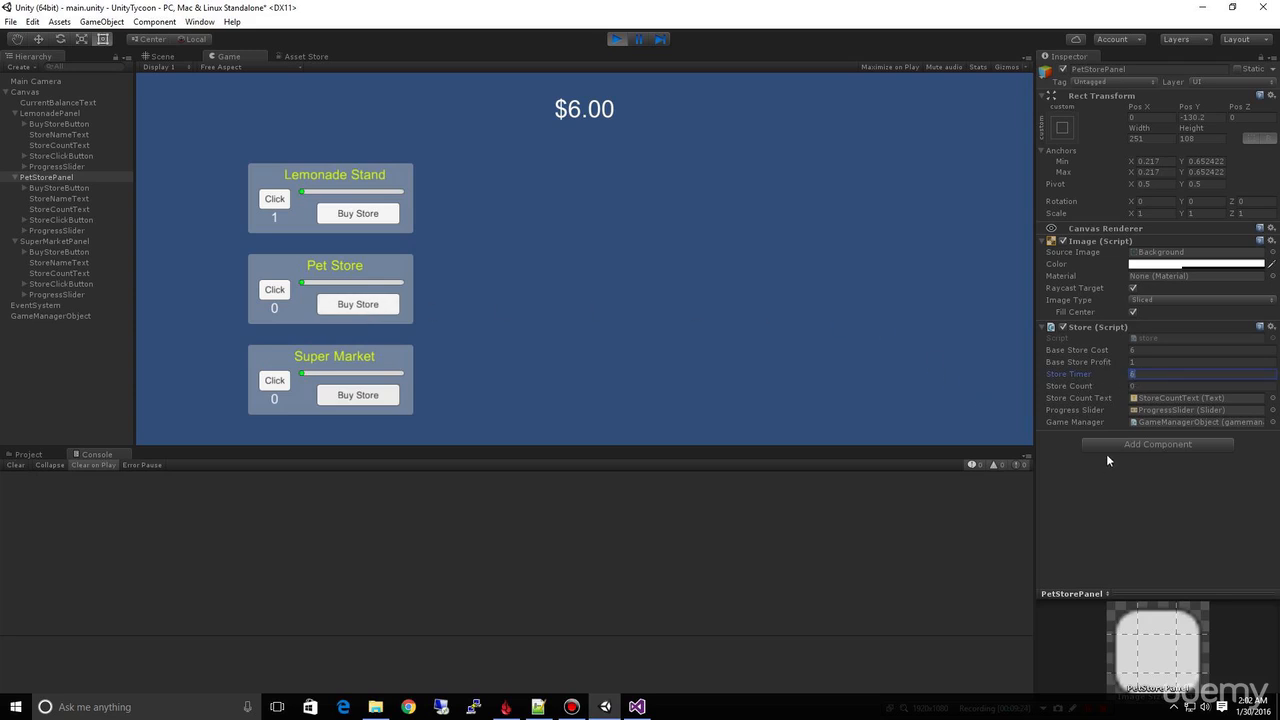
- During play, tweak Pet Store's timer, profit and cost, and buy one Pet Store leaving $2.00
left_click(1200, 360)
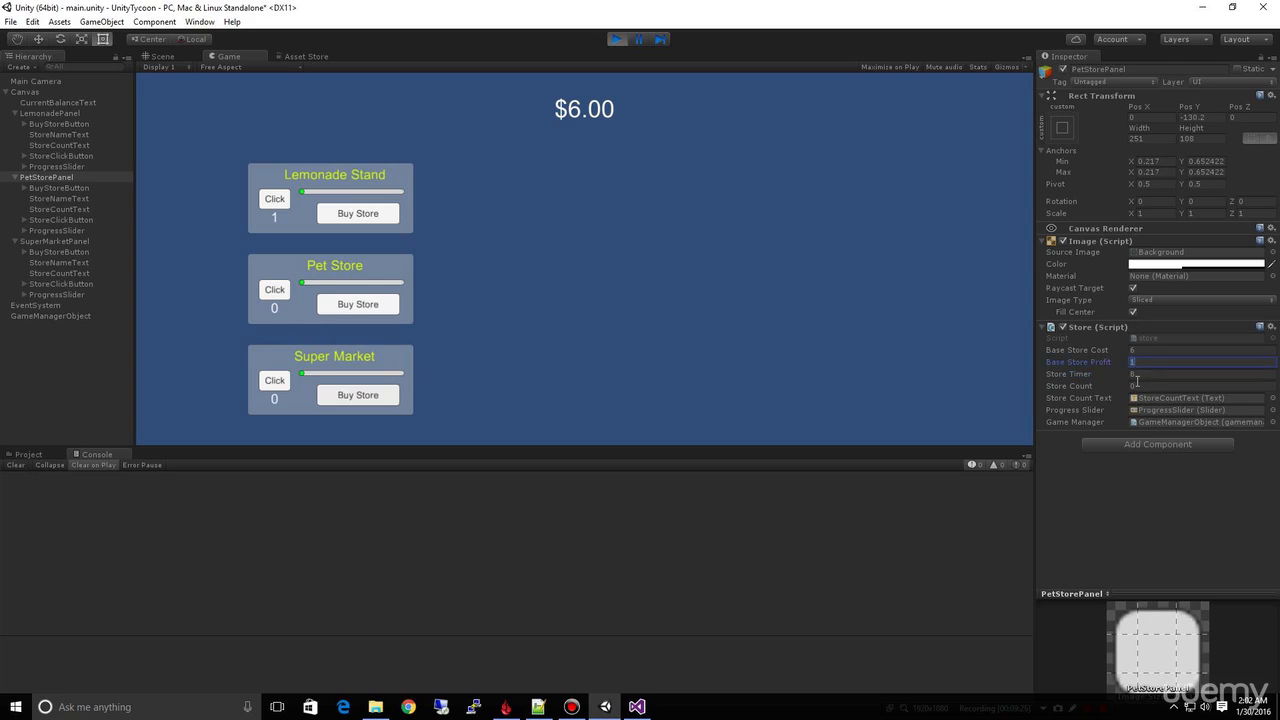
left_click(1200, 374)
type("12")
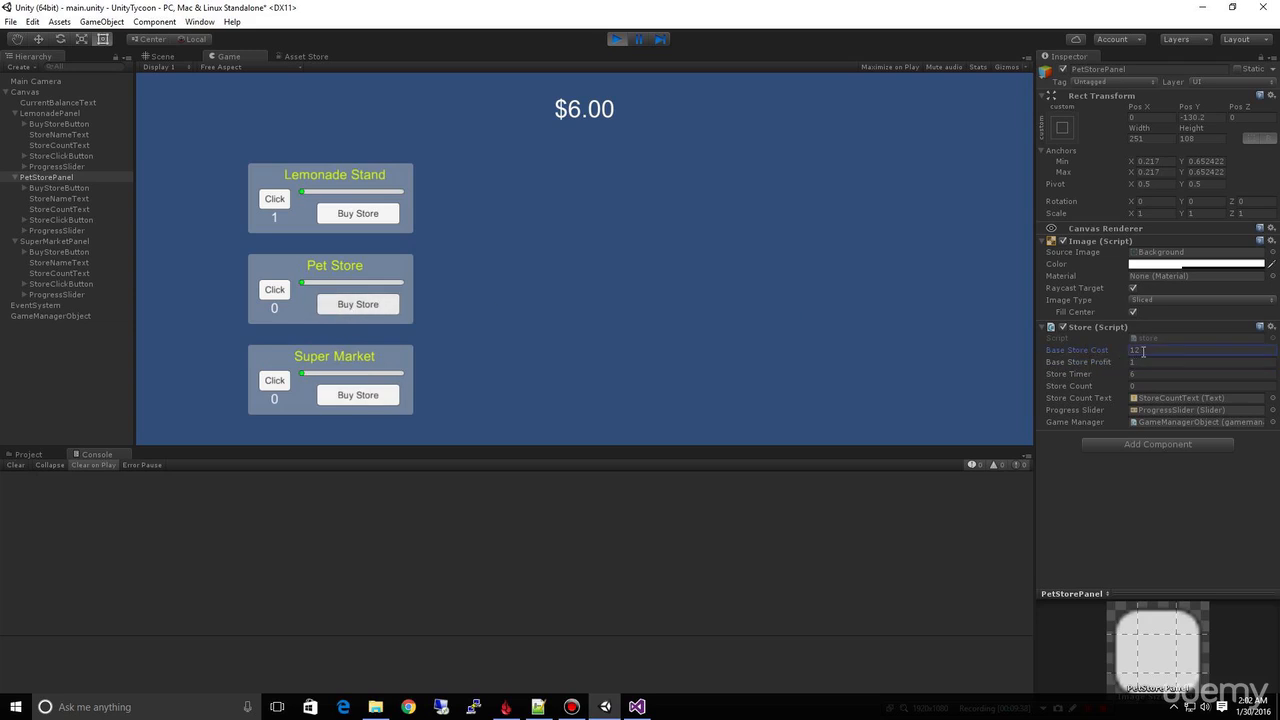
left_click(1200, 360)
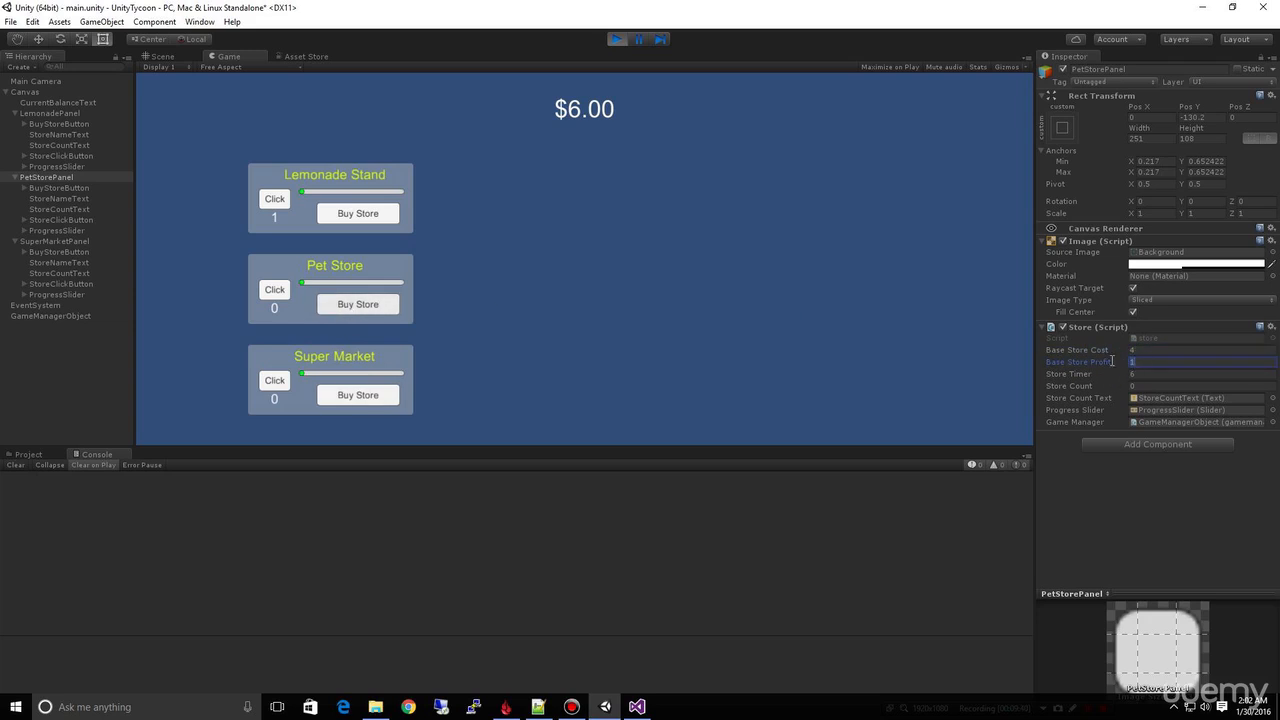
left_click(356, 304)
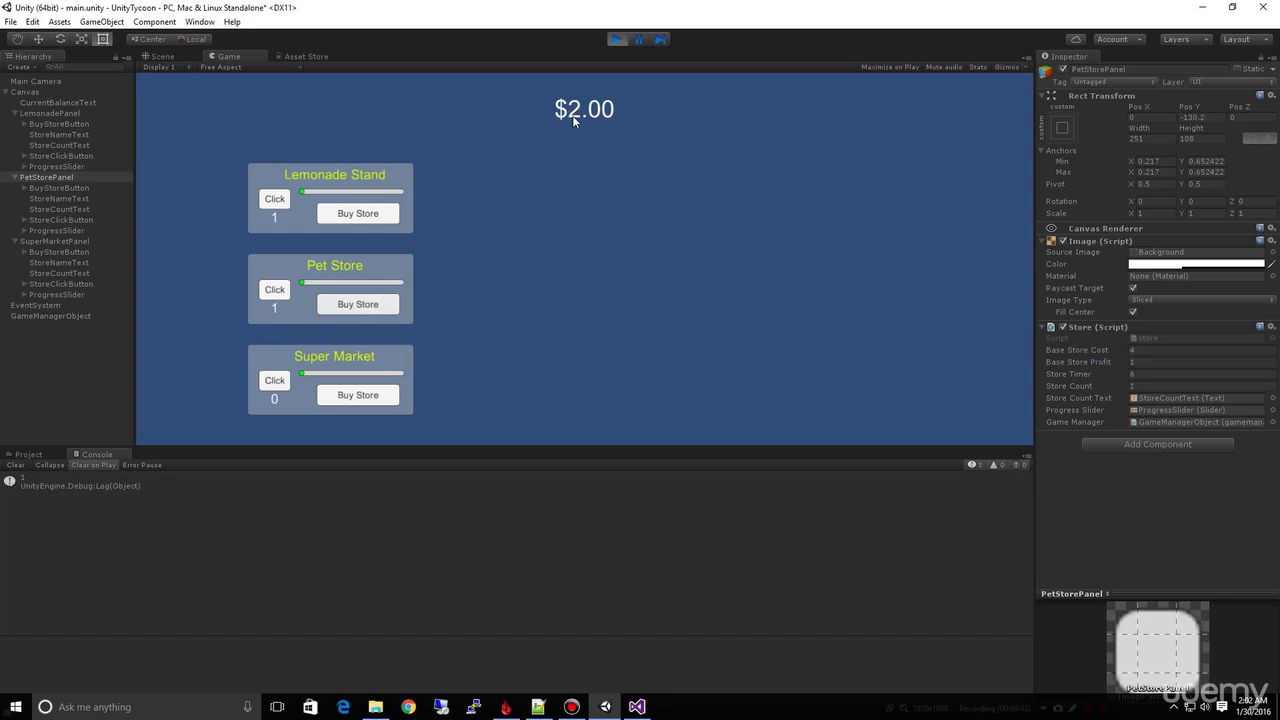
left_click(1200, 348)
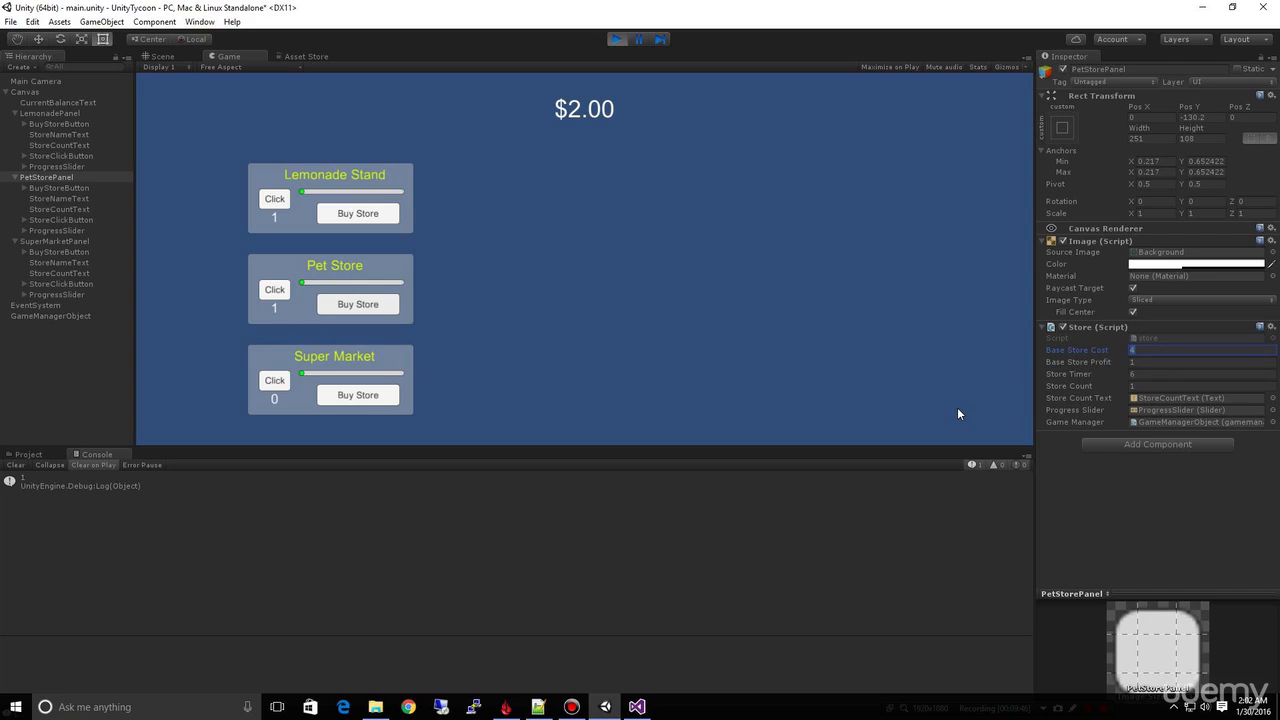
mouse_move(392, 284)
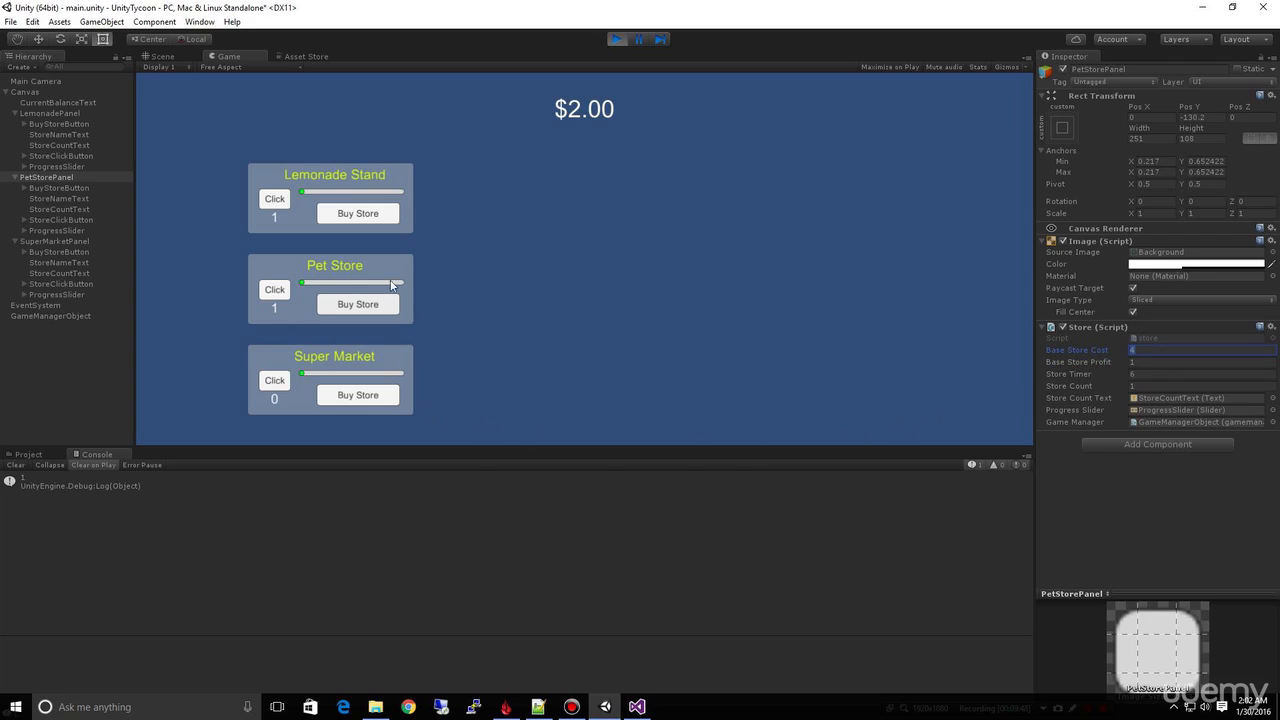
mouse_move(284, 296)
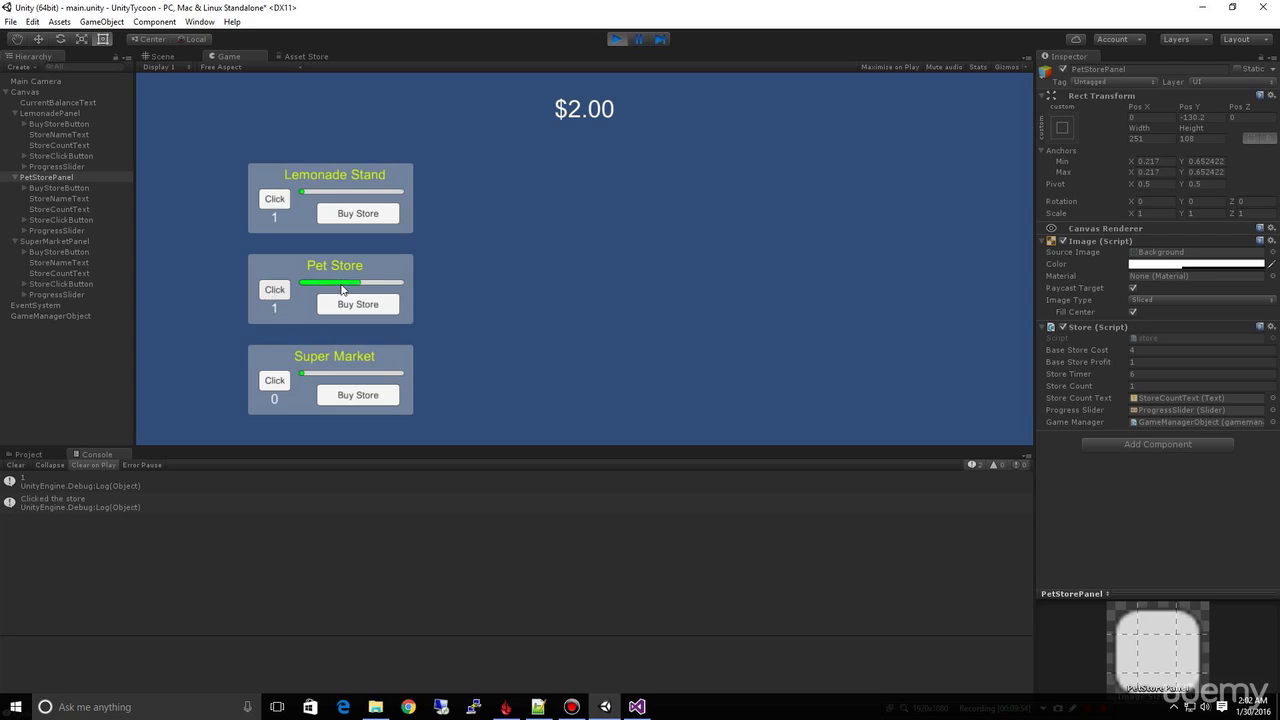
- Run the Pet Store and Super Market timers several times to build up money
left_click(274, 198)
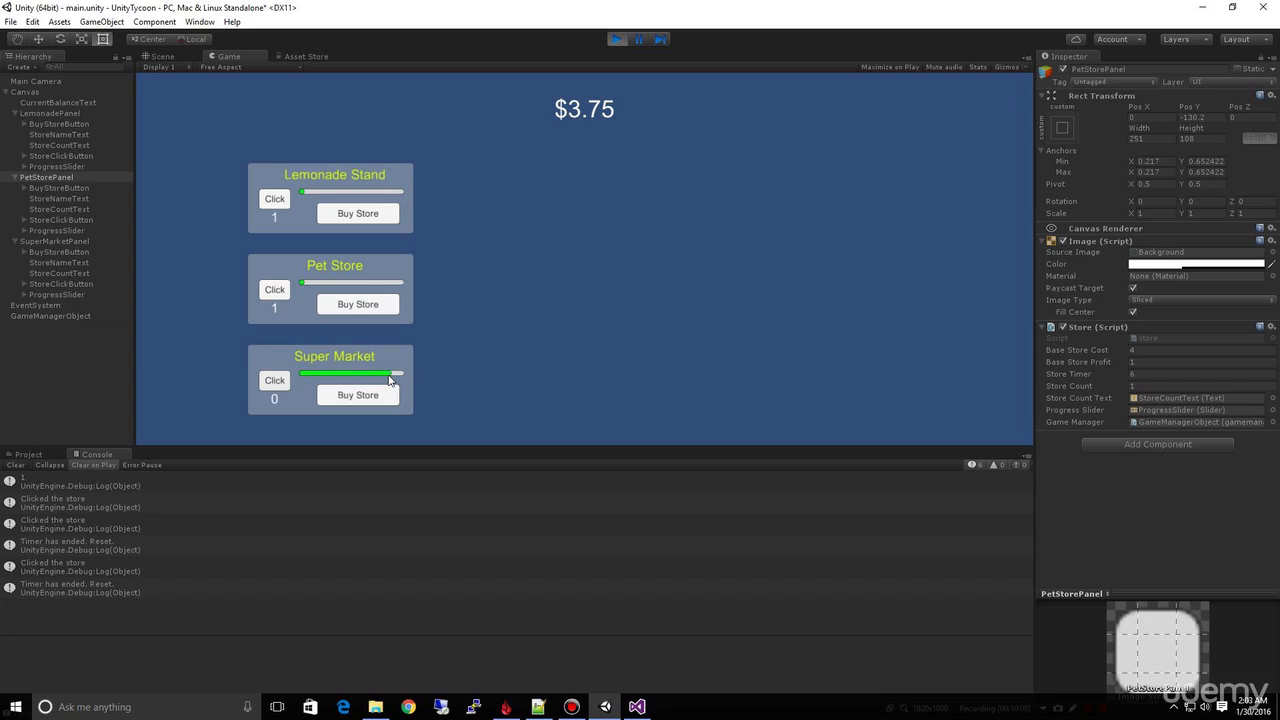
left_click(274, 380)
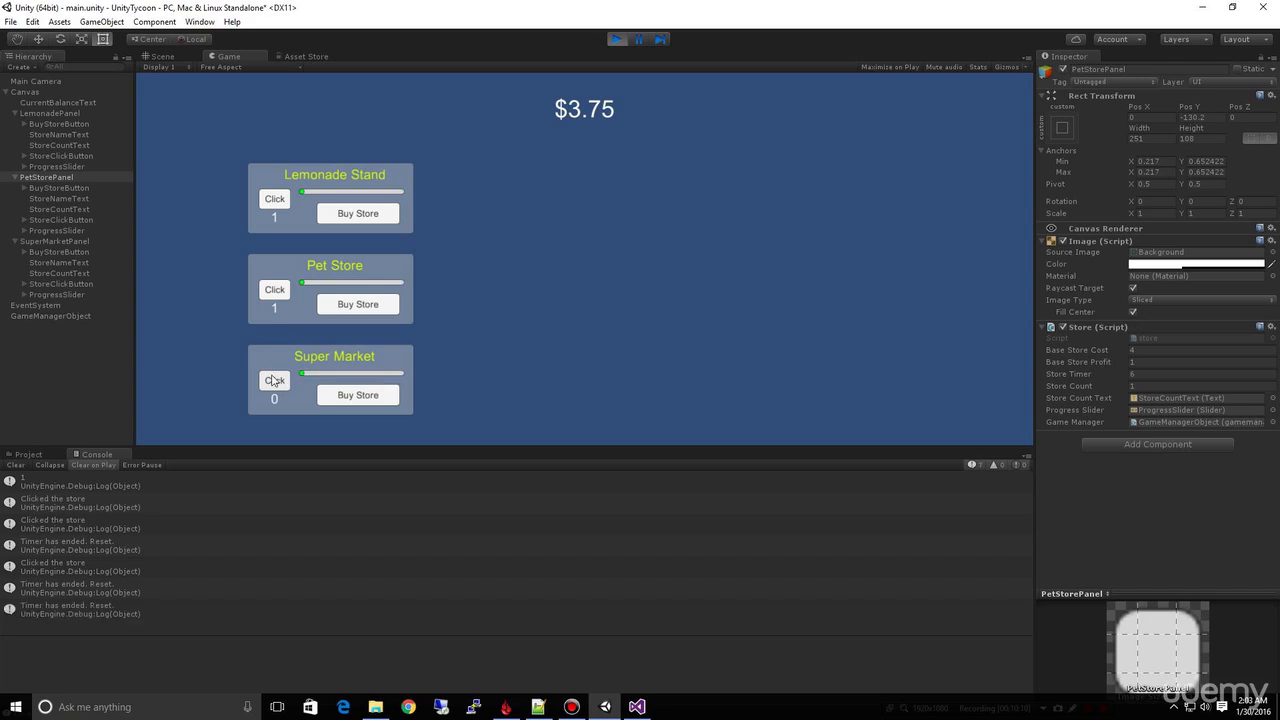
left_click(274, 380)
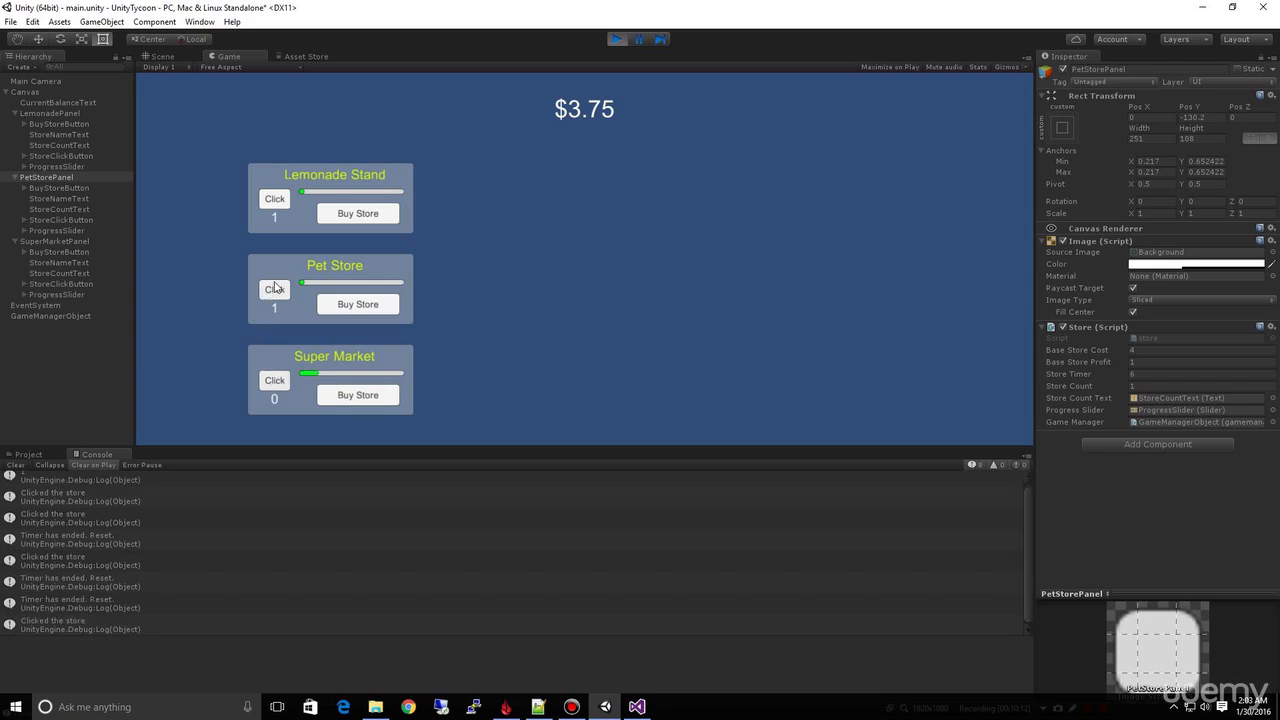
left_click(274, 290)
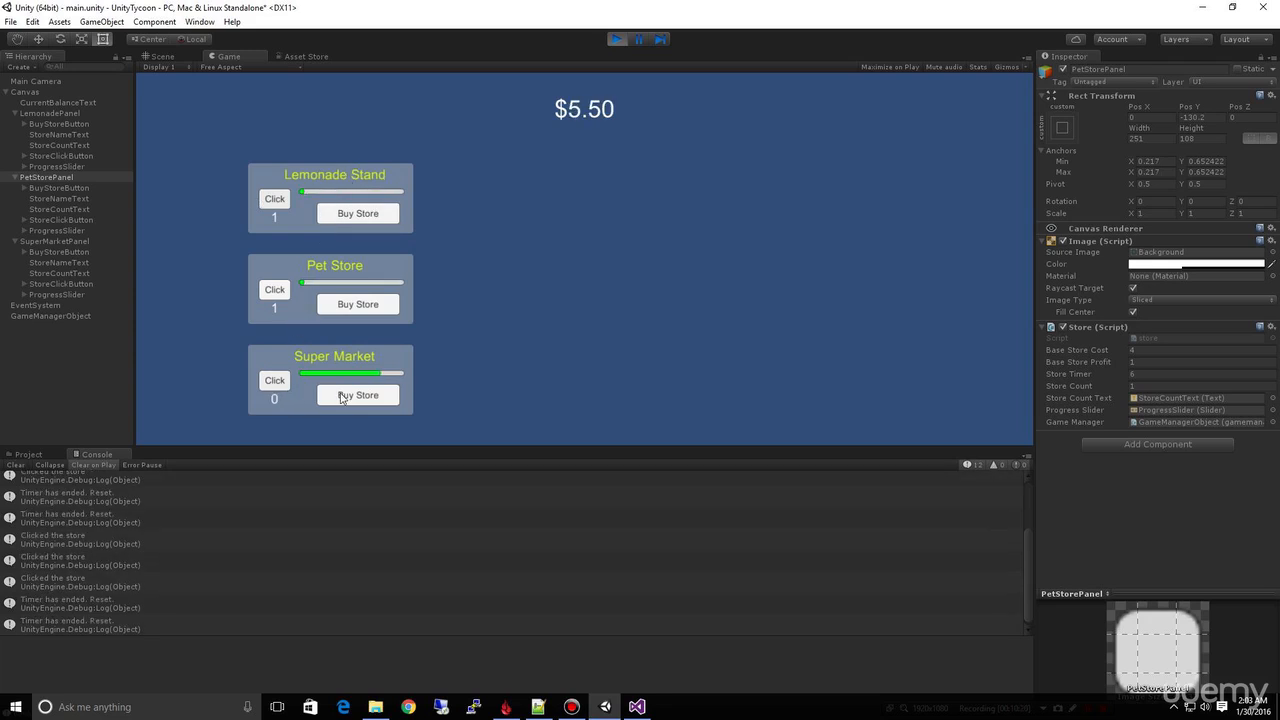
- Try a Super Market purchase, then buy a second Pet Store, leaving $4.25
left_click(356, 394)
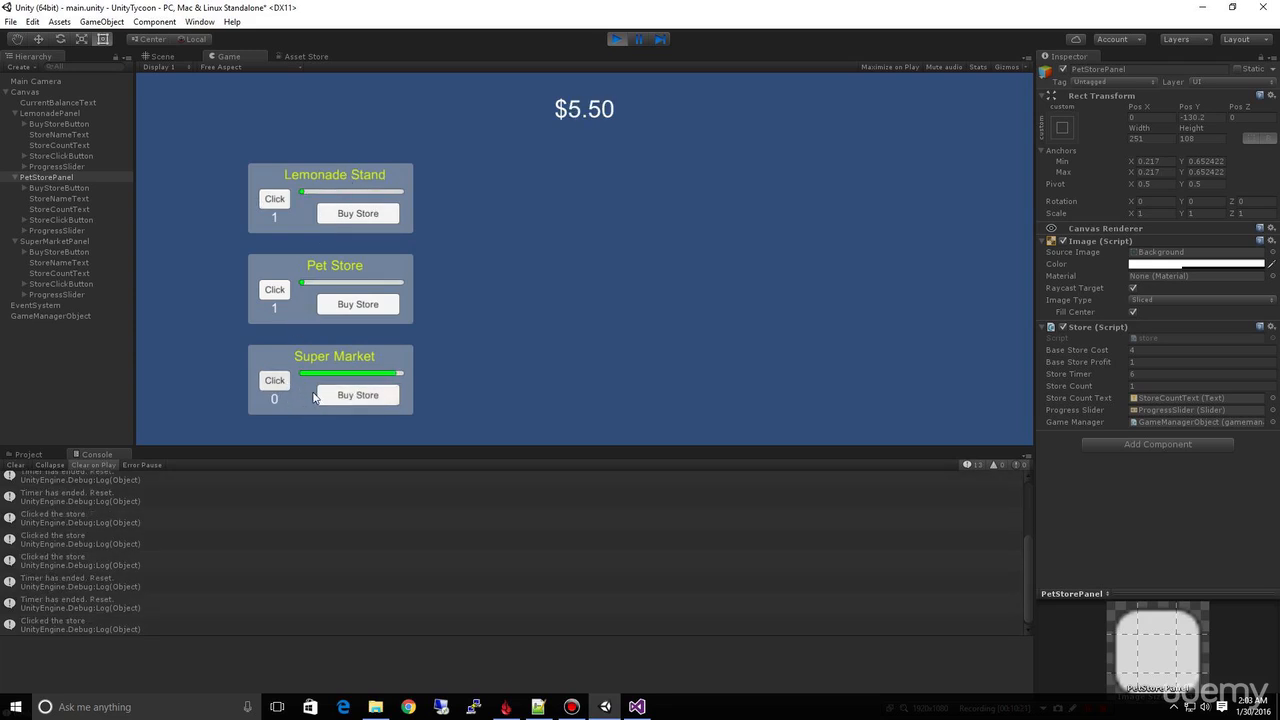
left_click(274, 380)
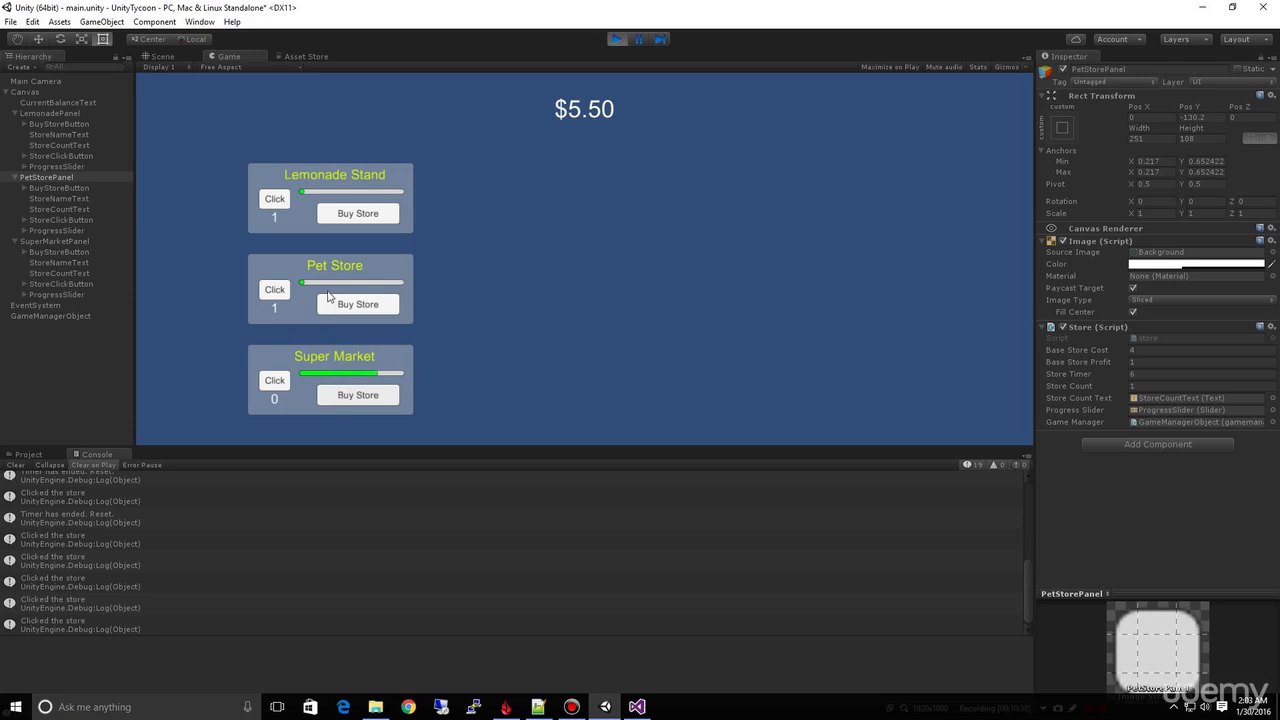
left_click(356, 304)
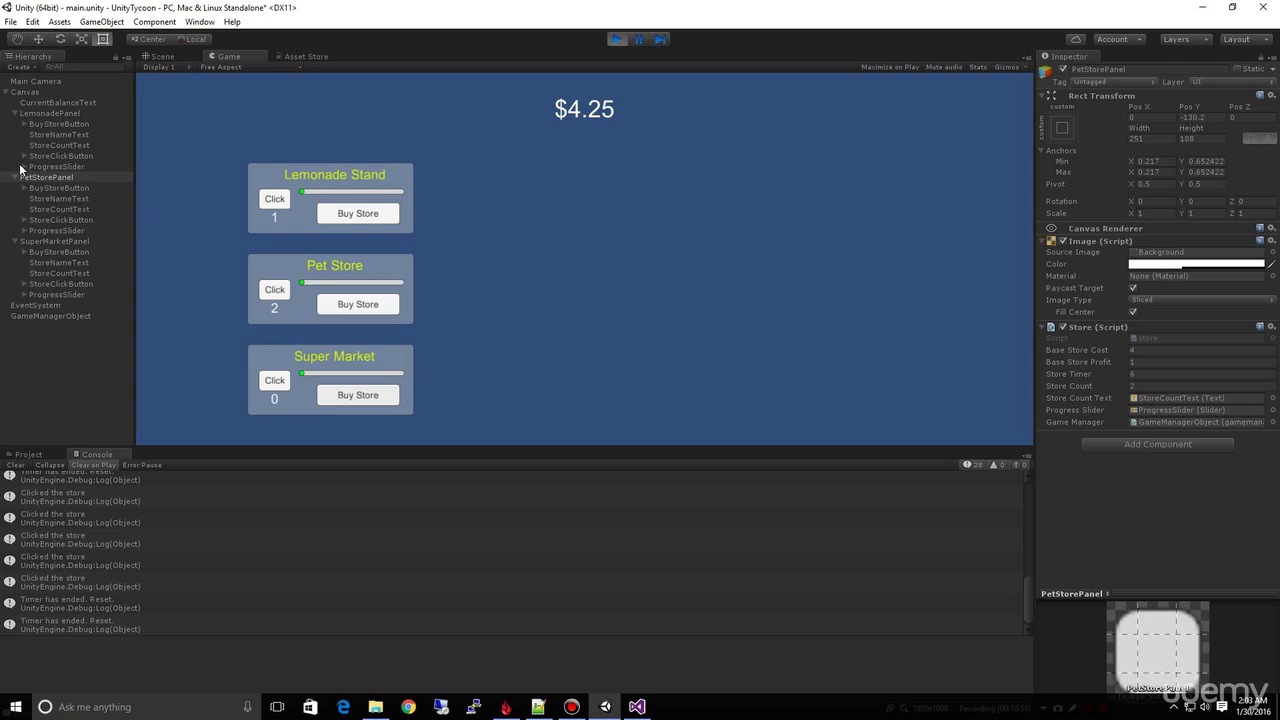
mouse_move(584, 166)
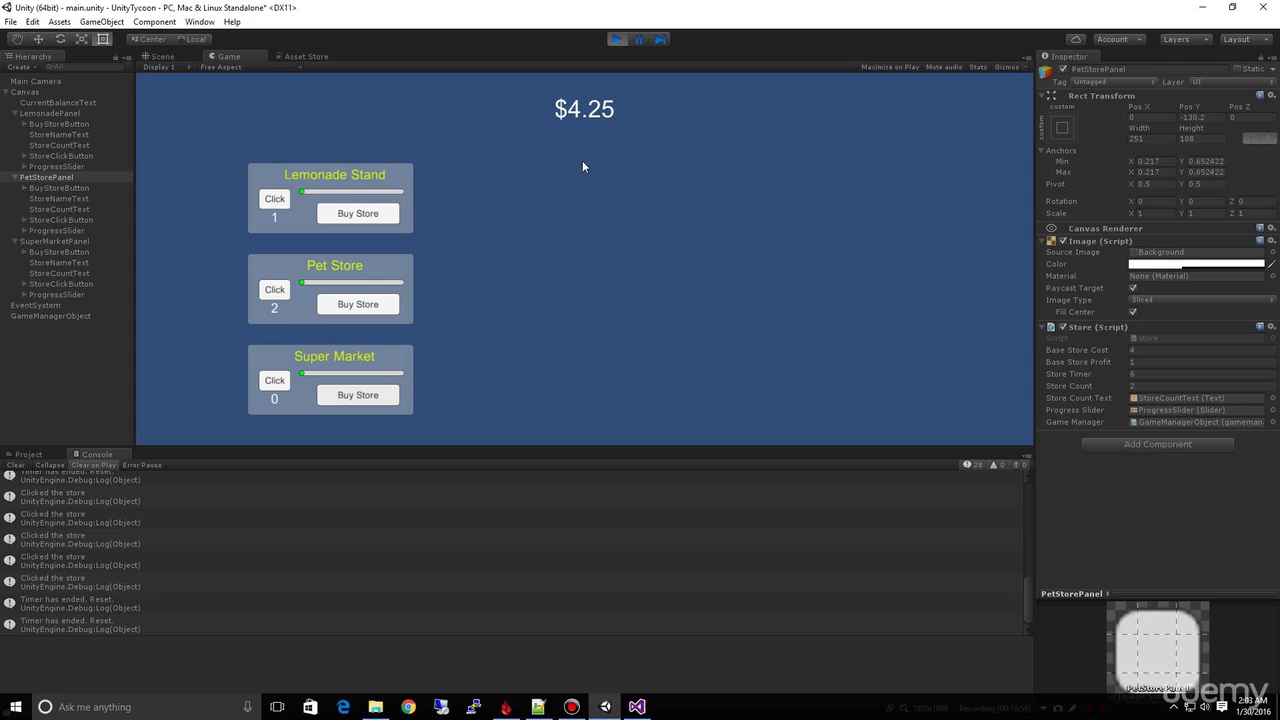